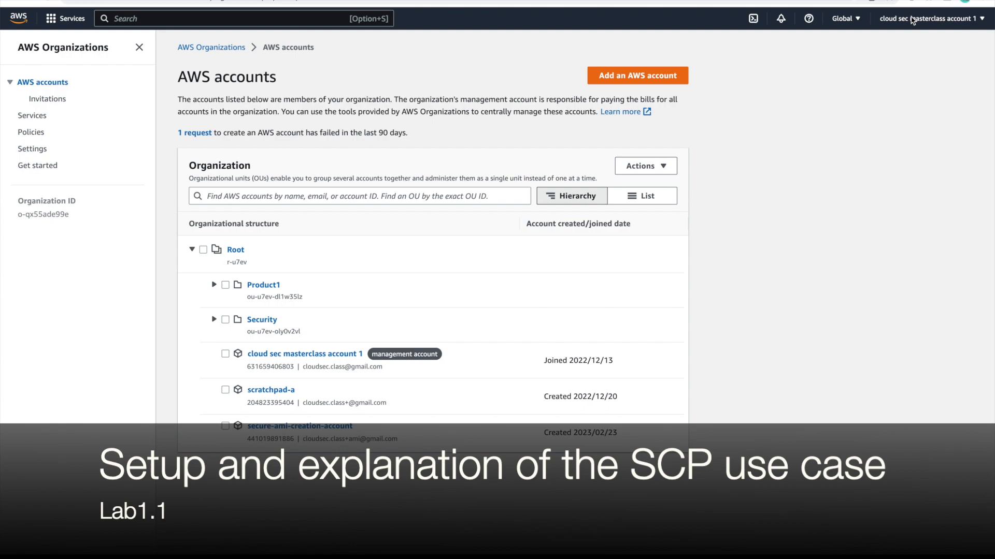
# Check the signed-in account's details and ID, then dismiss the panel
pyautogui.click(929, 19)
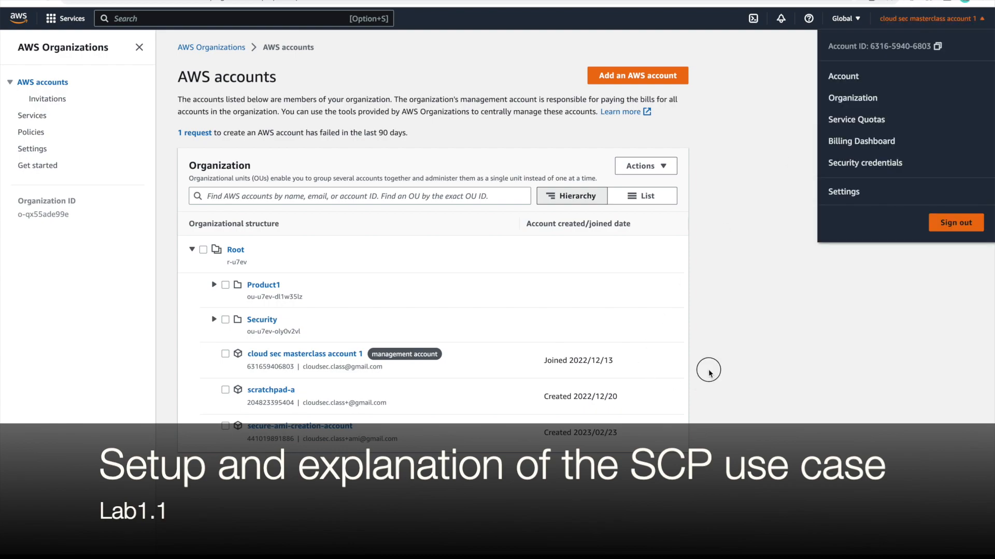
pyautogui.click(253, 295)
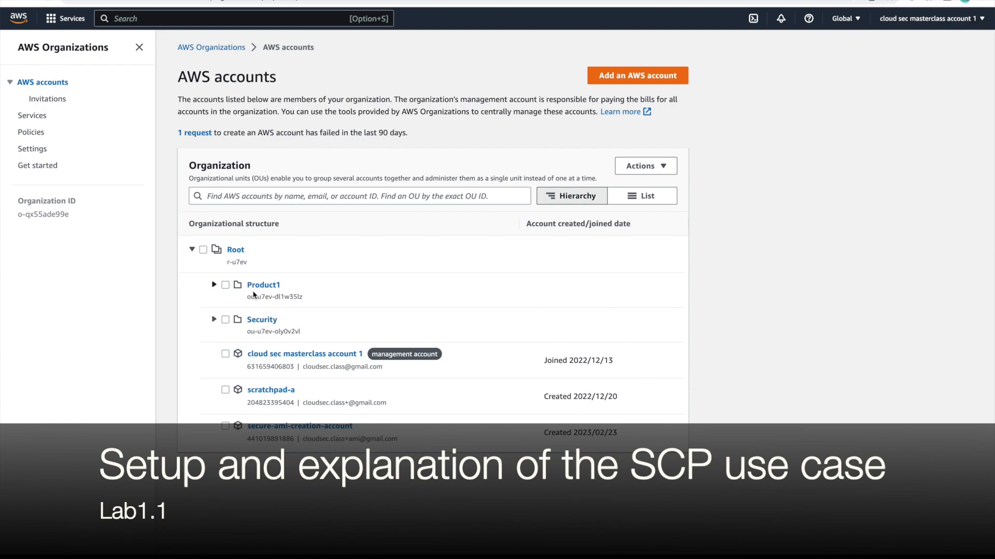
pyautogui.moveTo(292, 260)
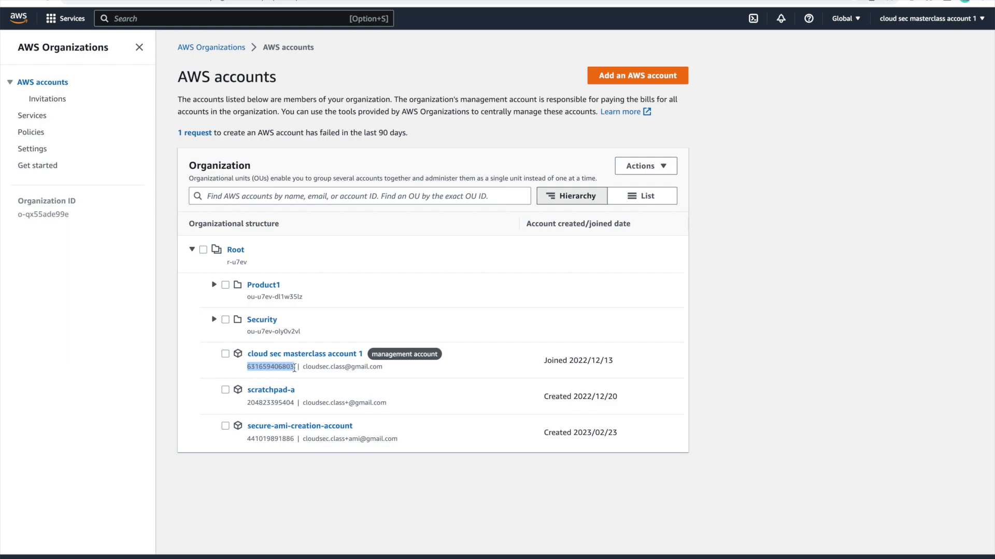
pyautogui.click(927, 18)
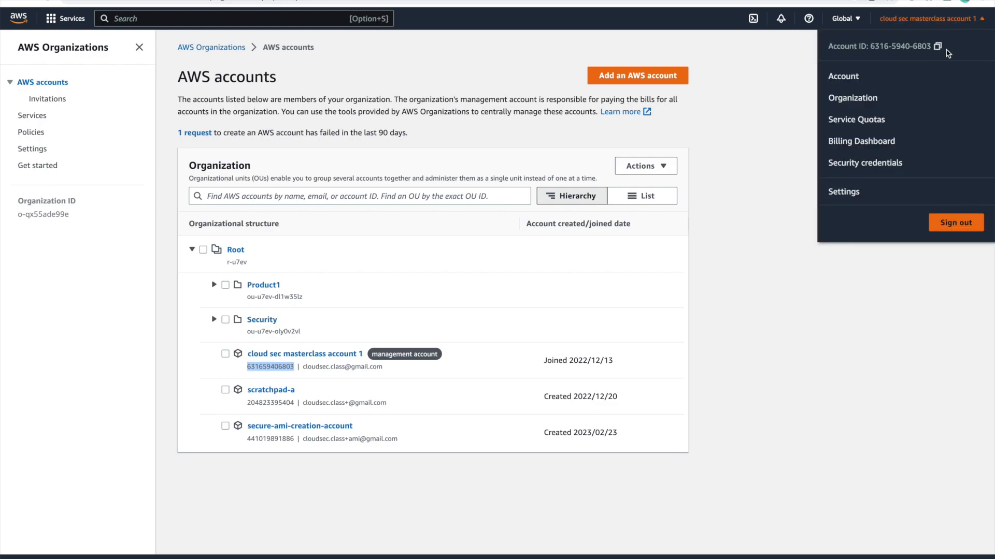
pyautogui.click(442, 224)
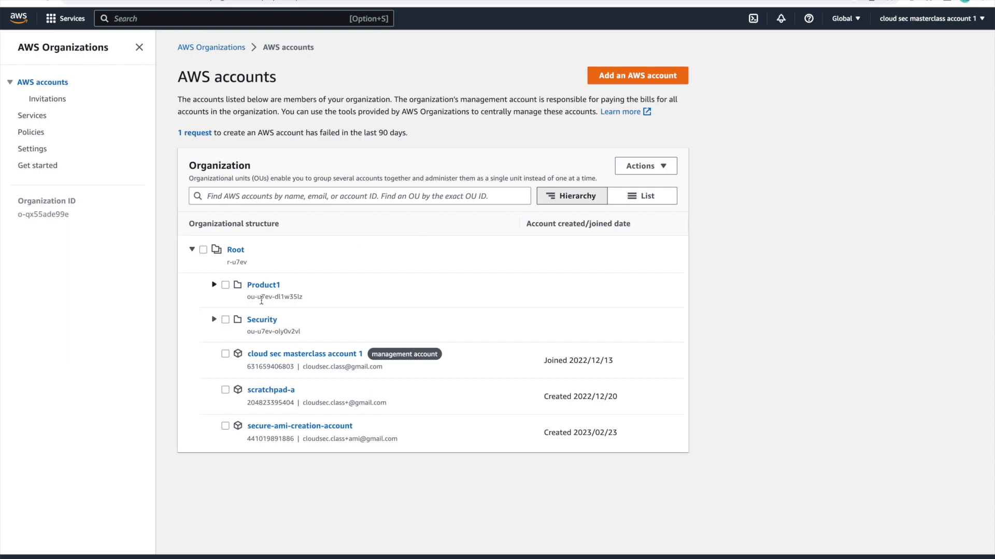
pyautogui.moveTo(269, 339)
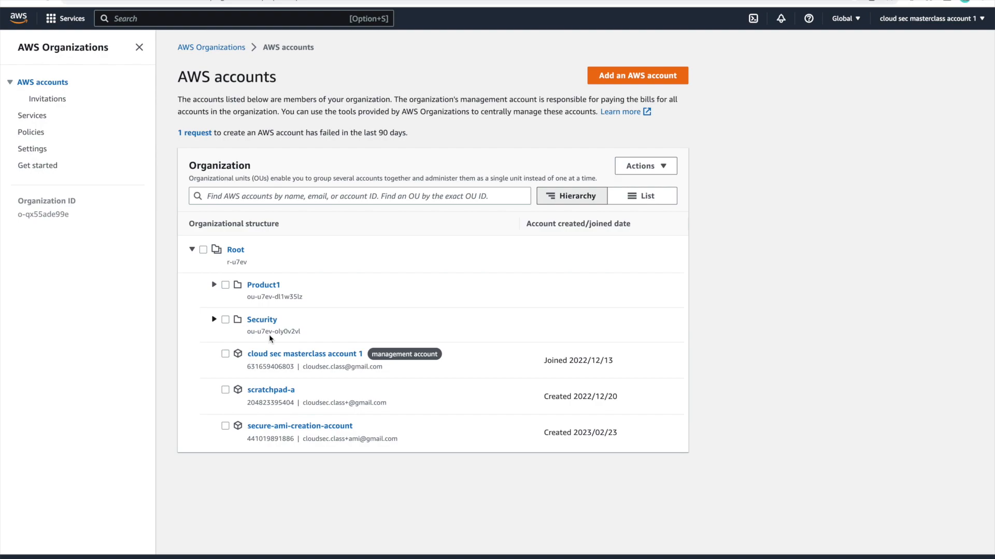
pyautogui.moveTo(302, 319)
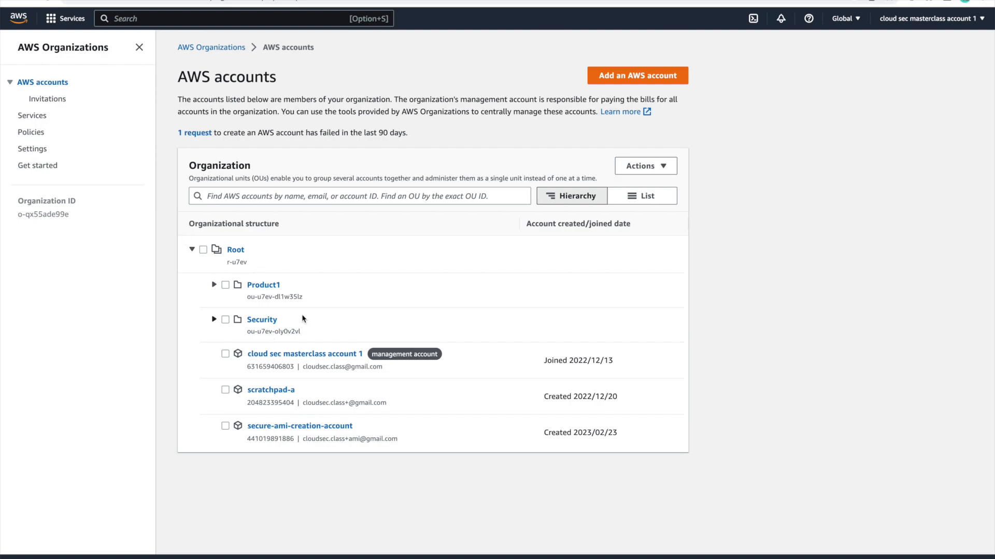
# Review the organization Root and highlight the secure-ami-creation-account name
pyautogui.click(203, 249)
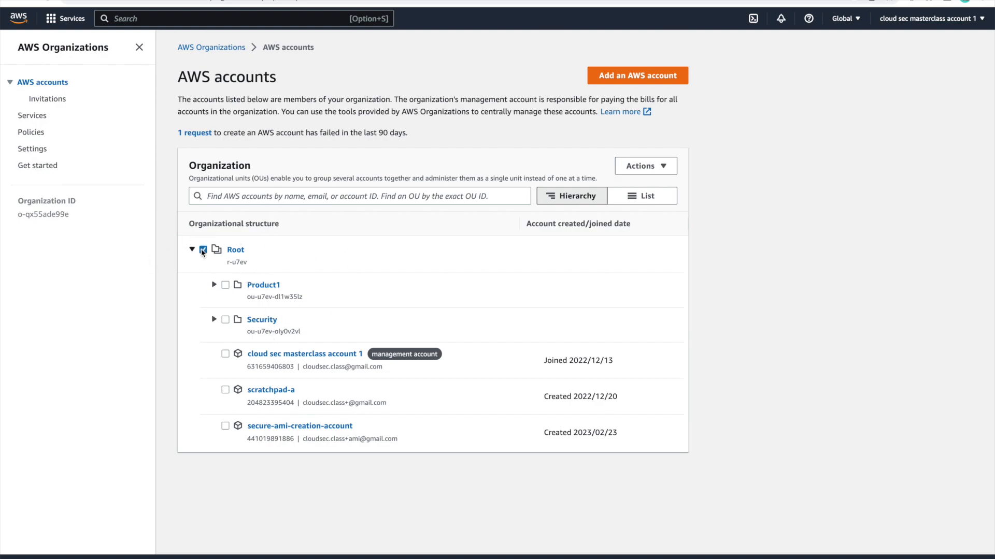
pyautogui.click(203, 250)
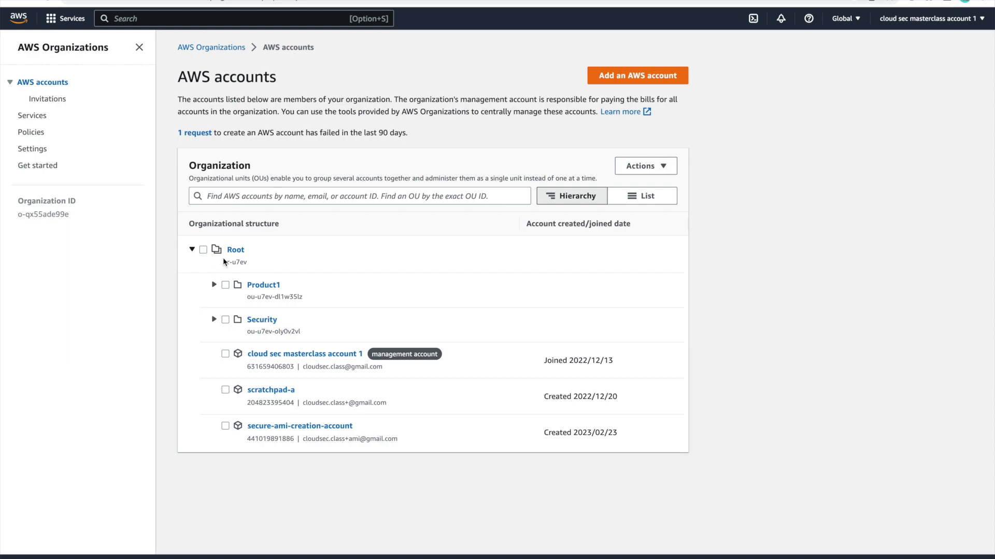
pyautogui.moveTo(305, 398)
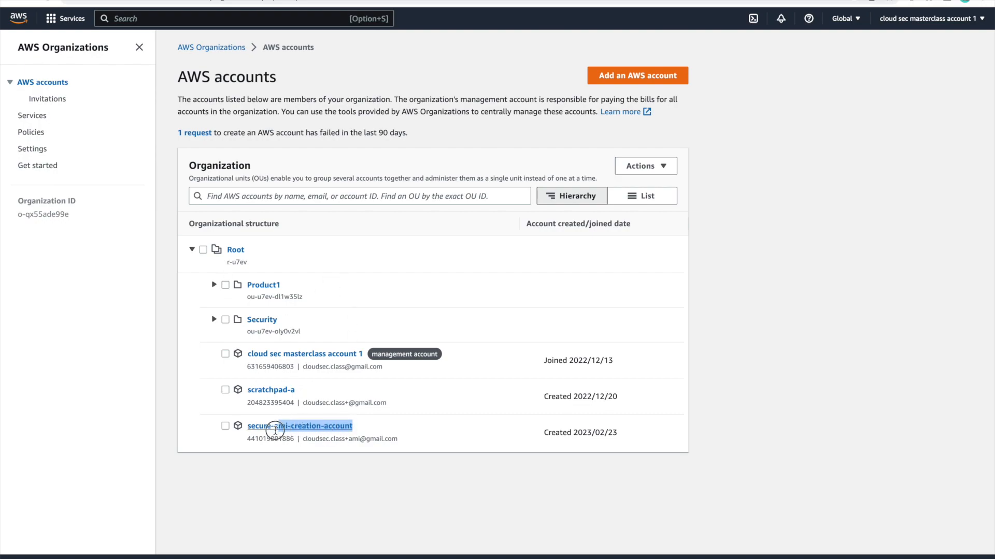
pyautogui.doubleClick(300, 426)
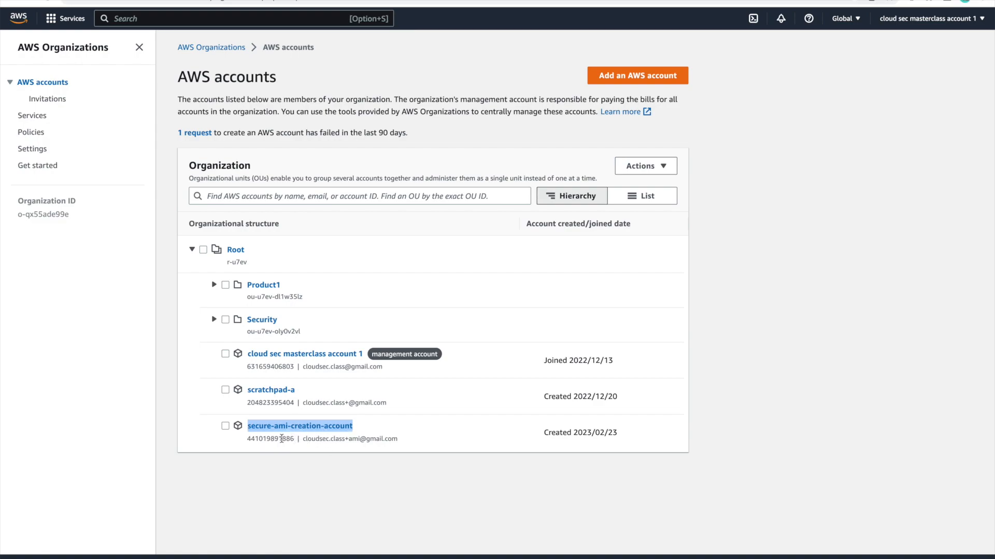
pyautogui.moveTo(283, 438)
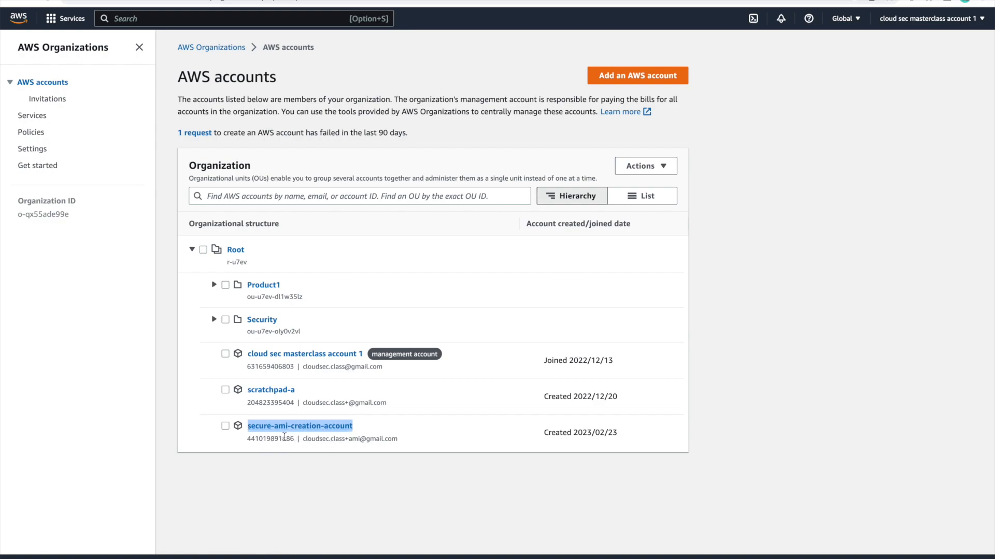
pyautogui.moveTo(373, 308)
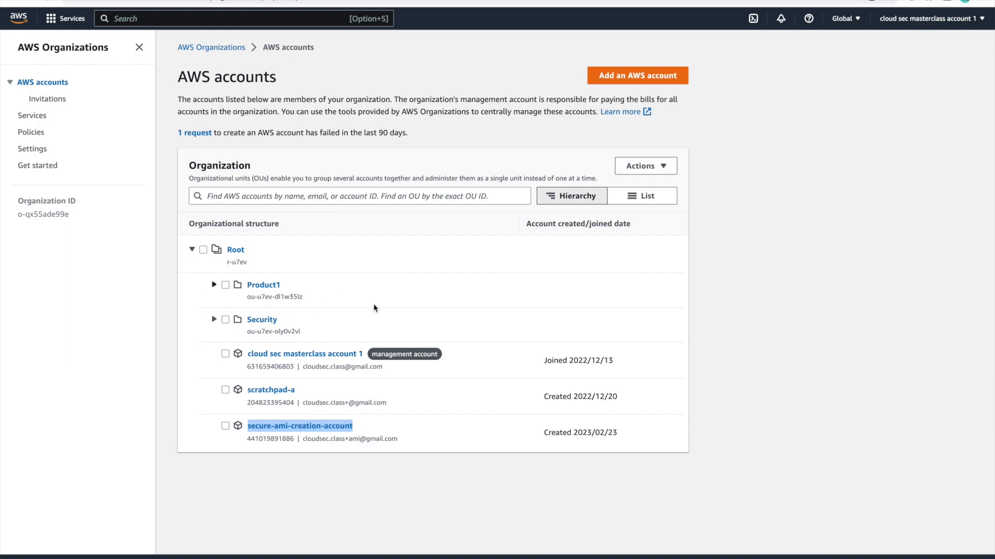
pyautogui.moveTo(378, 356)
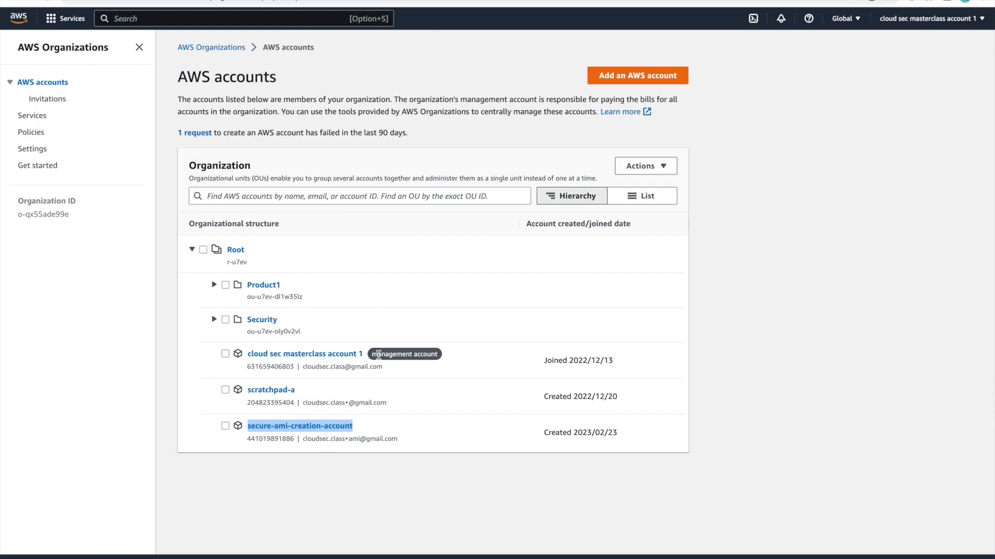
pyautogui.moveTo(289, 401)
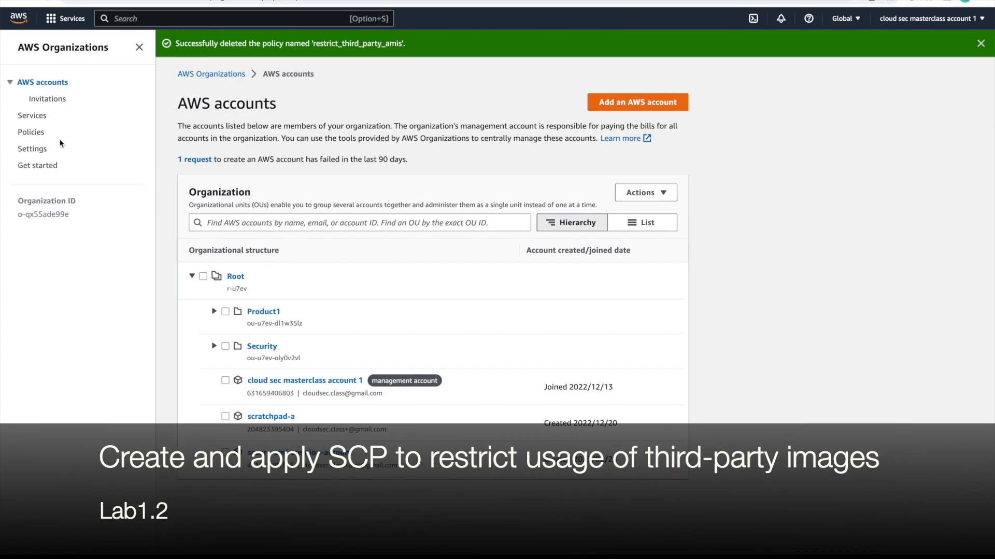
# Open Service control policies, listing DisableAllAccess and FullAWSAccess
pyautogui.rightClick(31, 132)
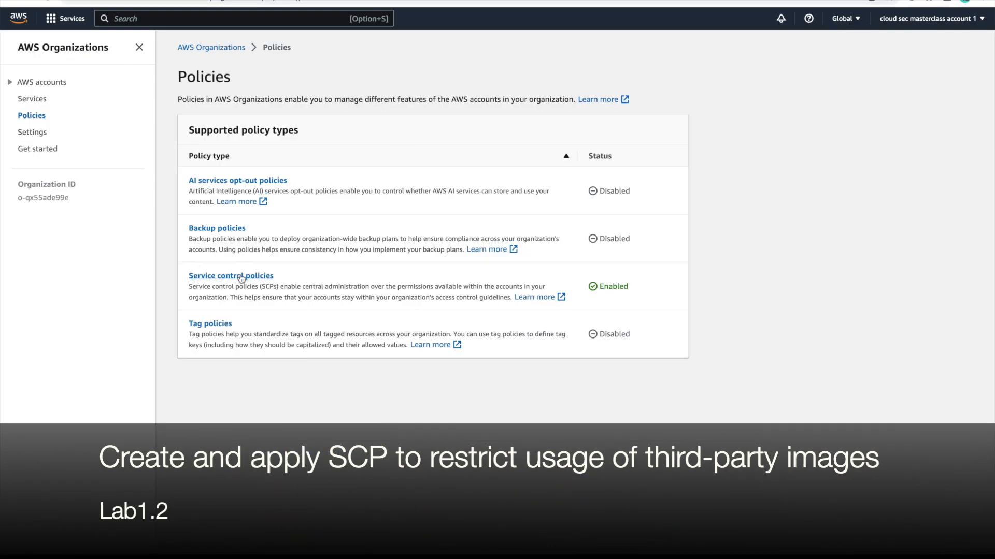
pyautogui.click(230, 275)
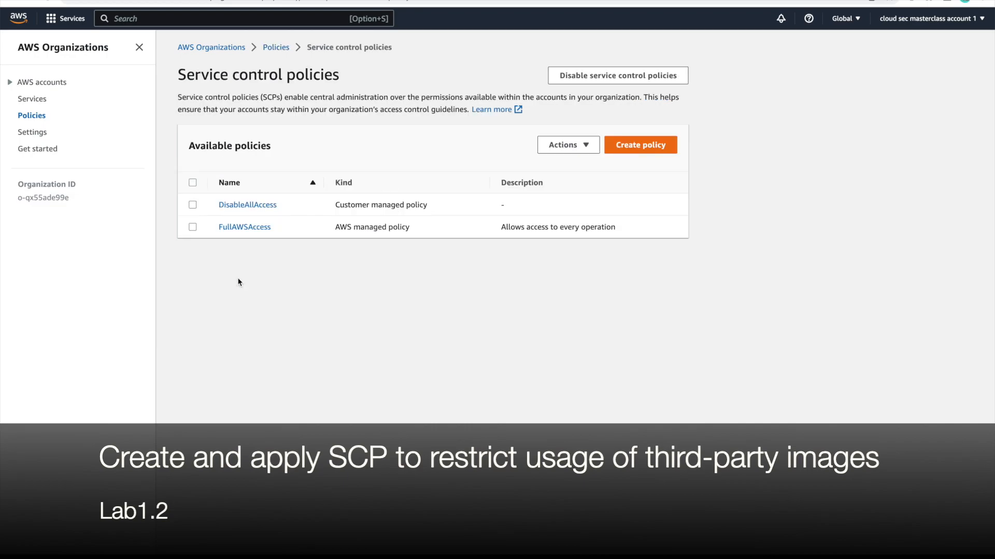
pyautogui.moveTo(627, 237)
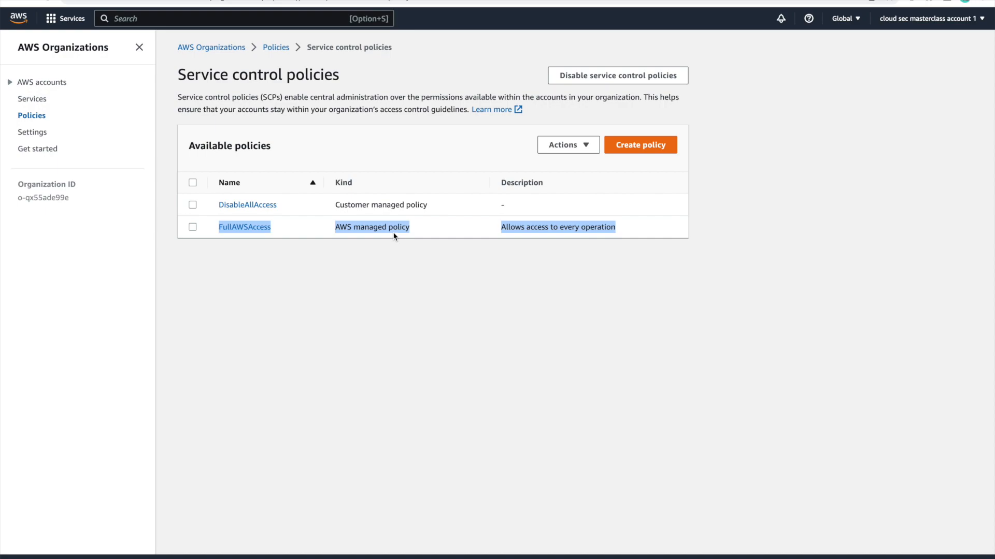
pyautogui.moveTo(364, 316)
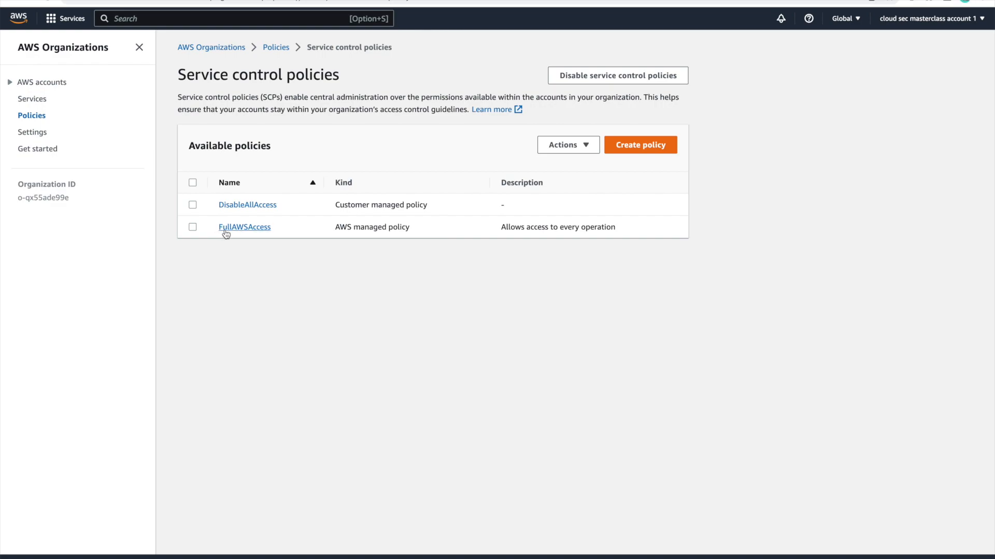
pyautogui.moveTo(248, 265)
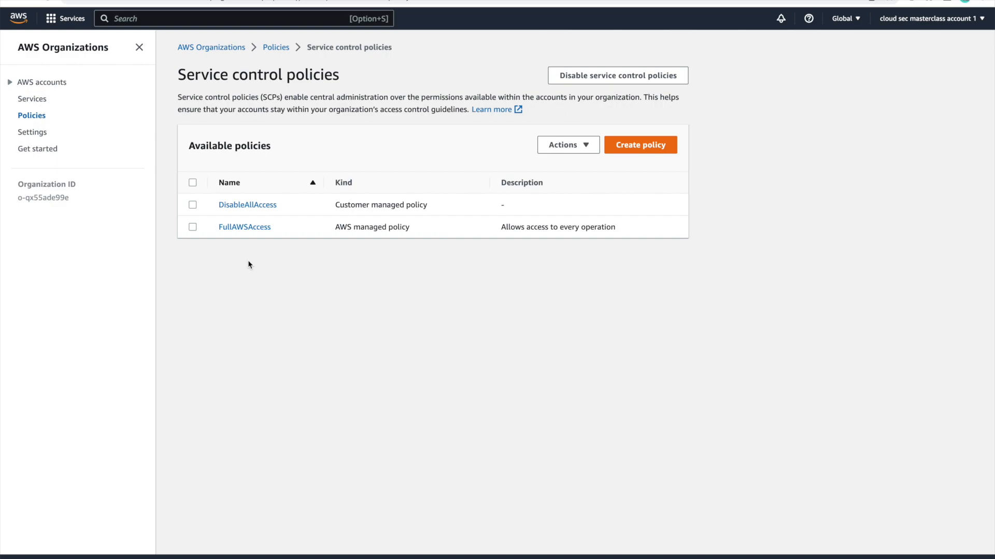
pyautogui.moveTo(234, 238)
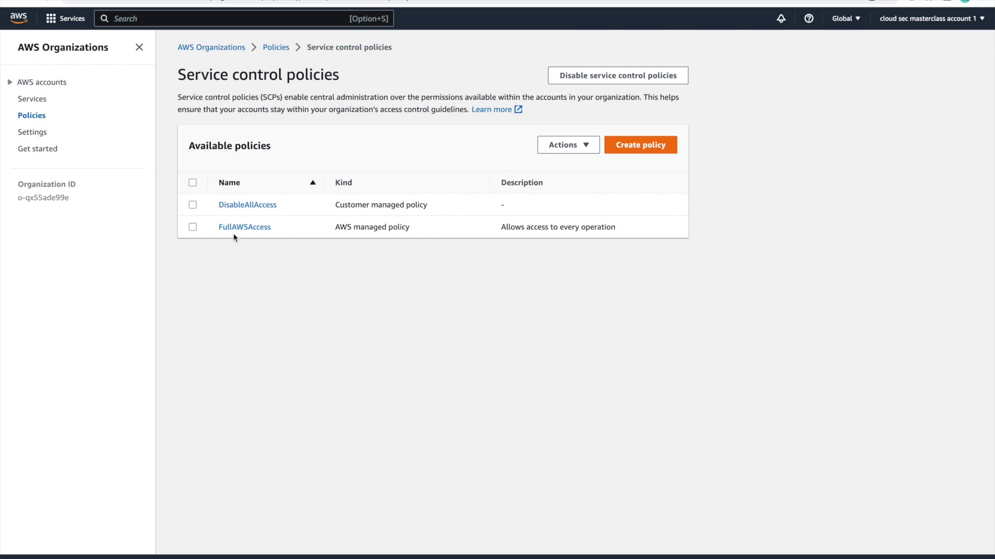
pyautogui.moveTo(194, 235)
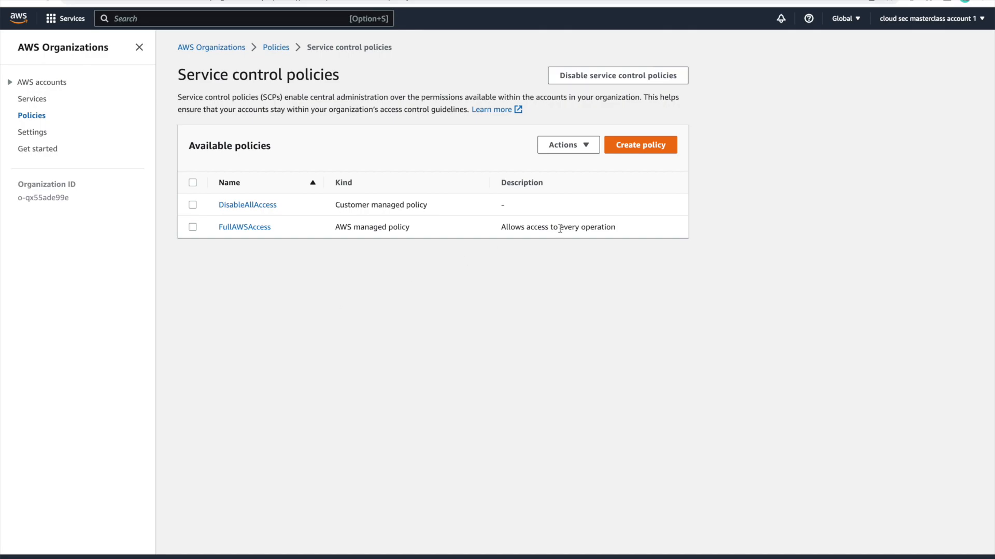
# Start a new SCP named restrict-ami-usage and add the EC2 RunInstances action
pyautogui.click(640, 144)
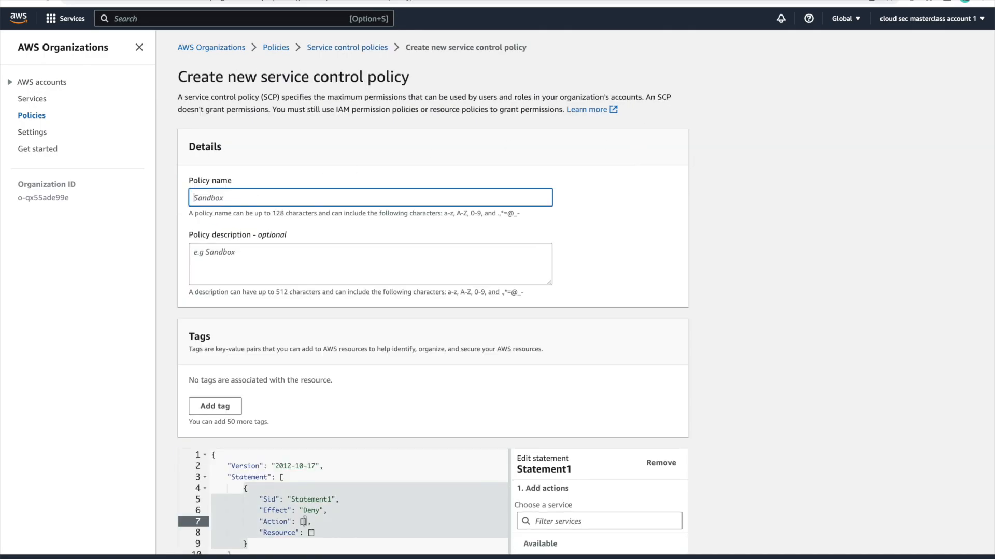
pyautogui.write('restrict-ami-usage')
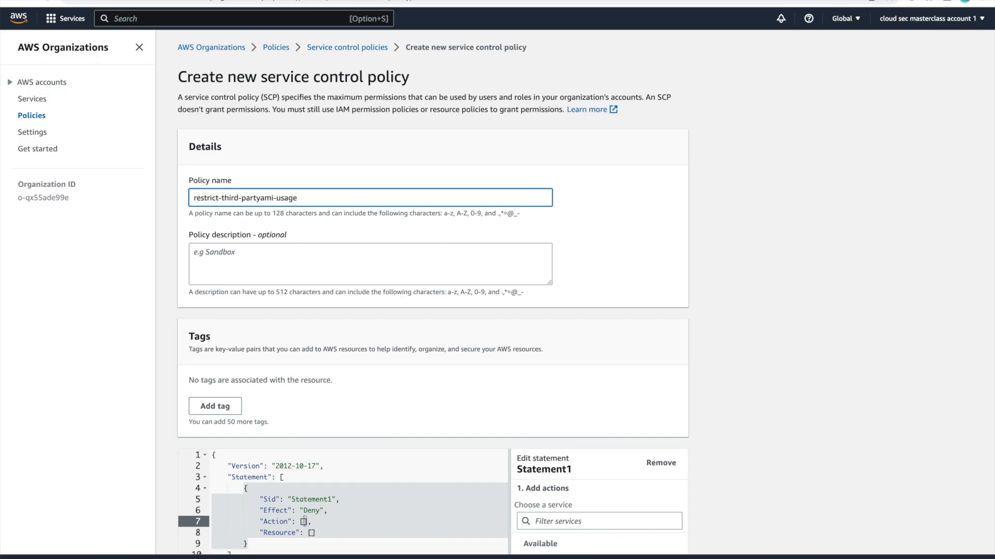
pyautogui.scroll(-3)
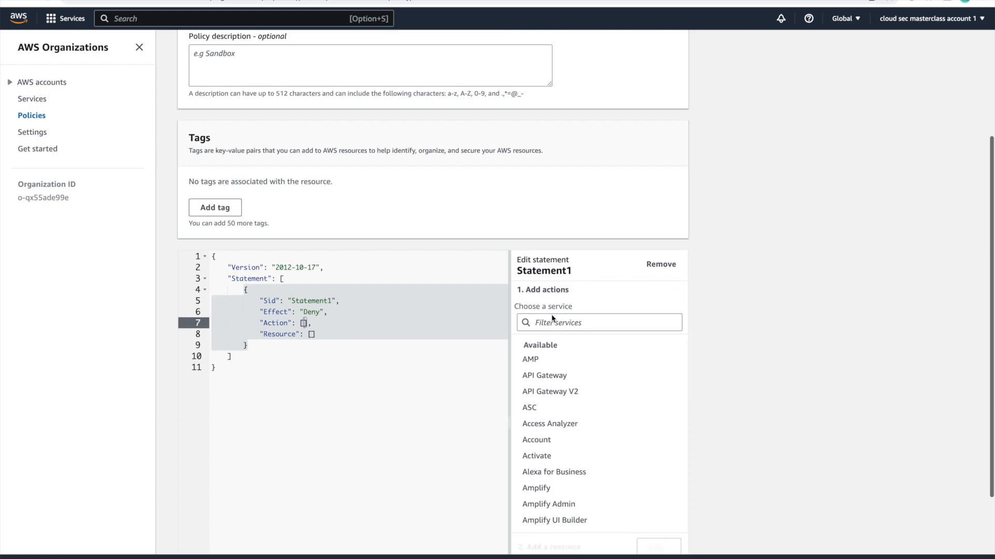
pyautogui.write('ec')
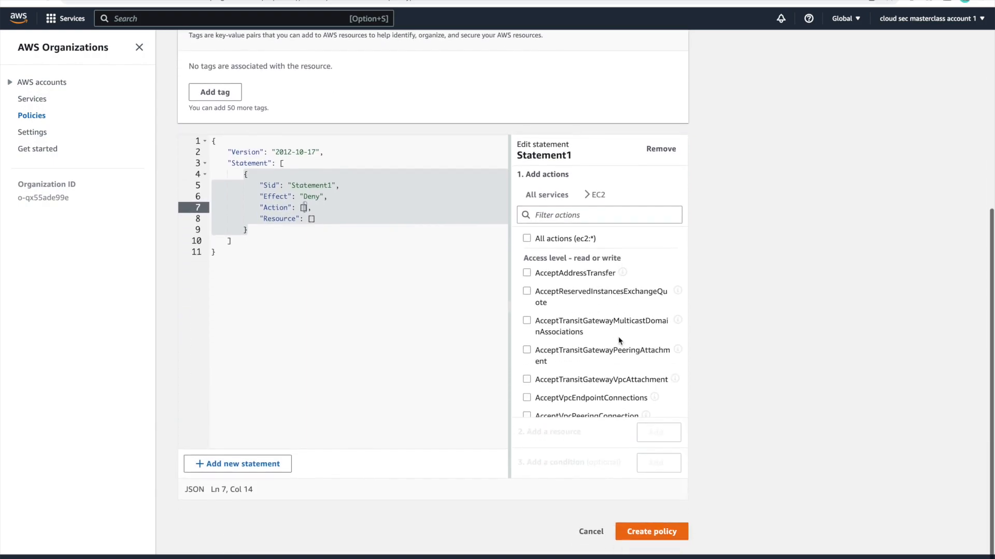
pyautogui.click(596, 215)
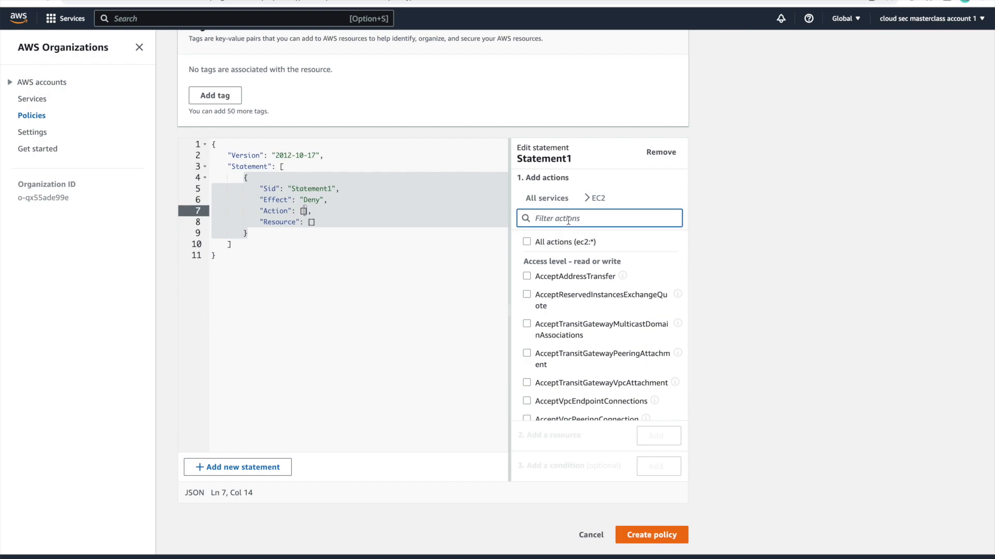
pyautogui.write('runi')
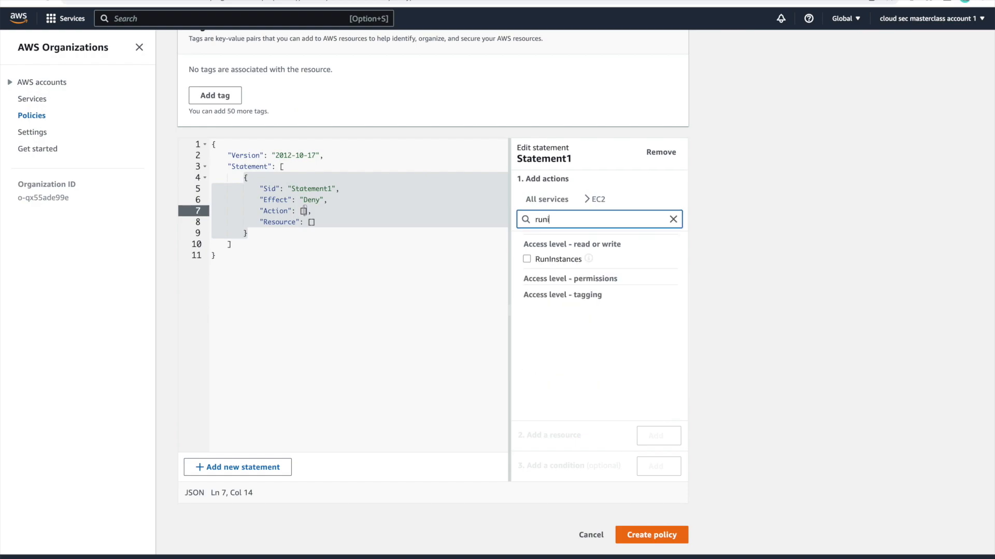
pyautogui.click(528, 259)
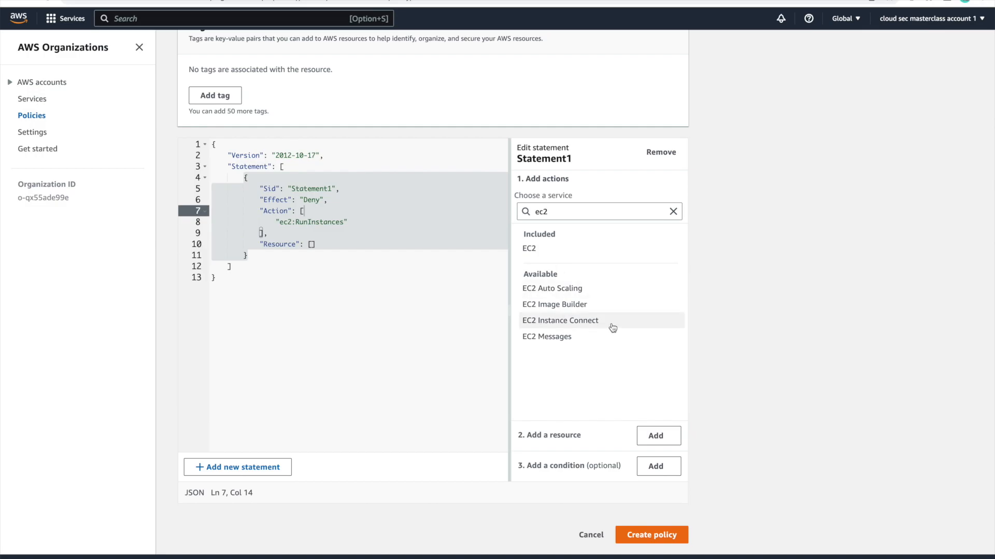
# Add the image resource arn:aws:ec2:*::image/* to the Deny statement
pyautogui.click(658, 436)
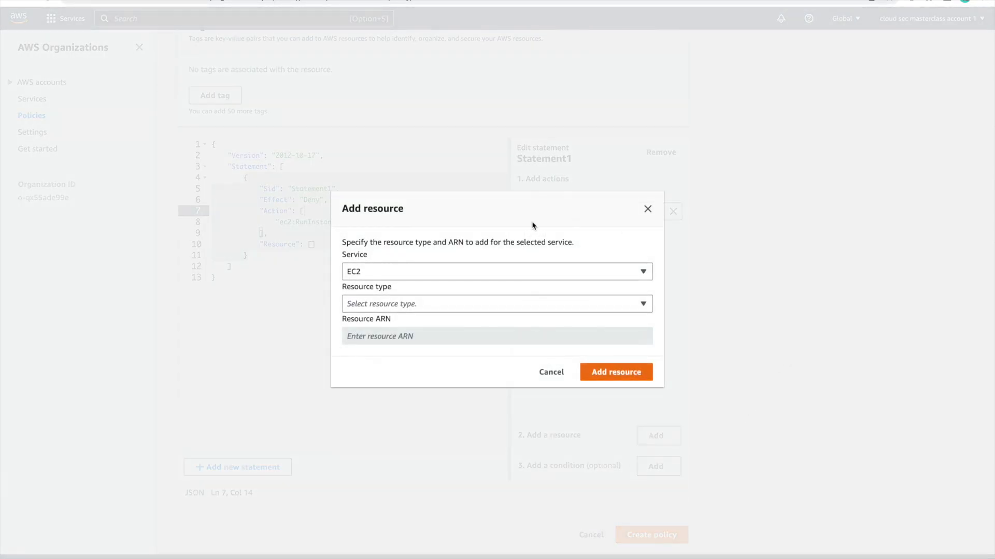
pyautogui.click(497, 303)
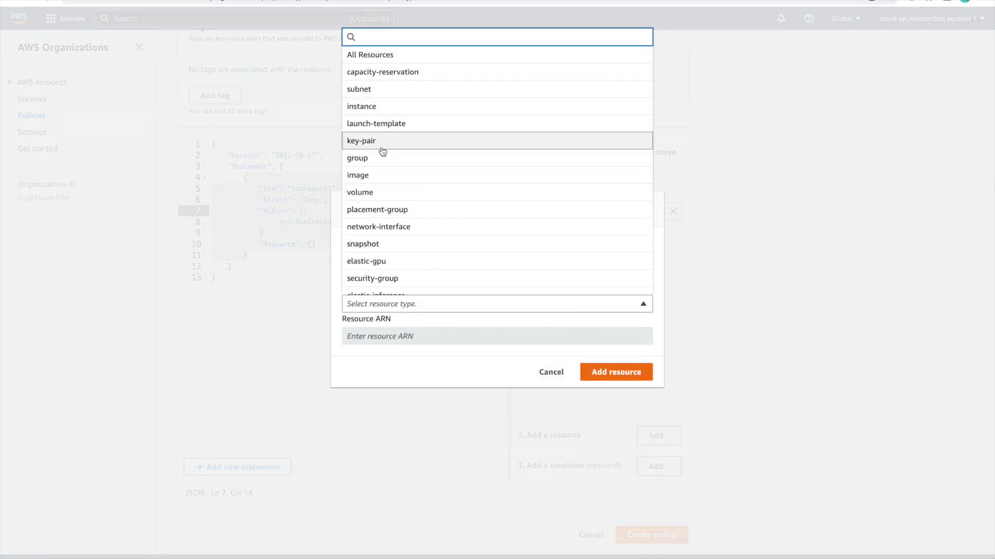
pyautogui.moveTo(371, 175)
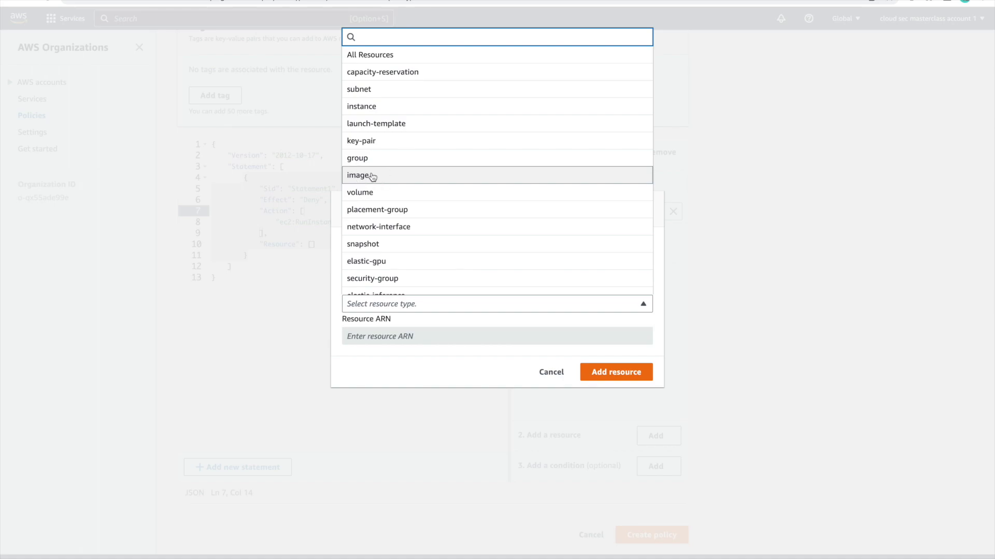
pyautogui.click(361, 175)
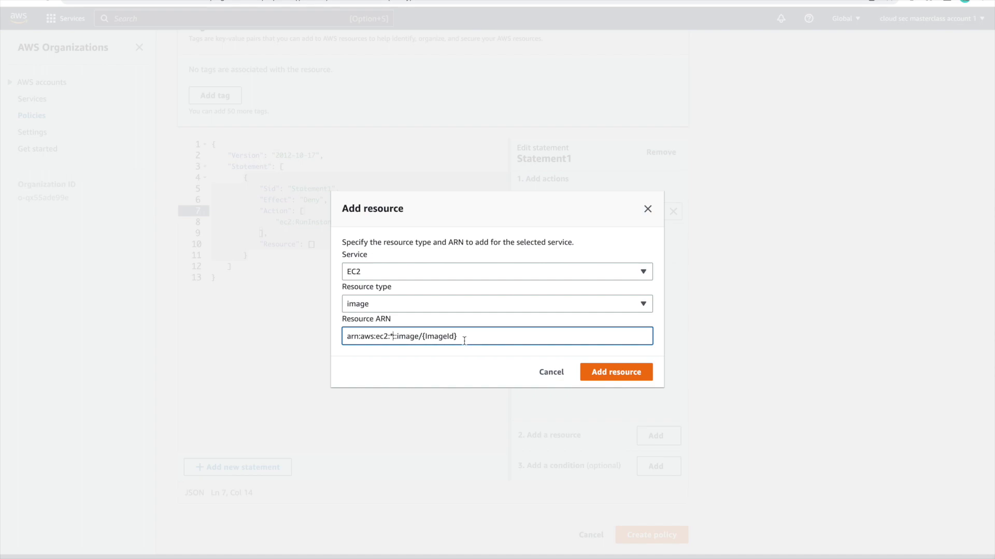
pyautogui.doubleClick(436, 336)
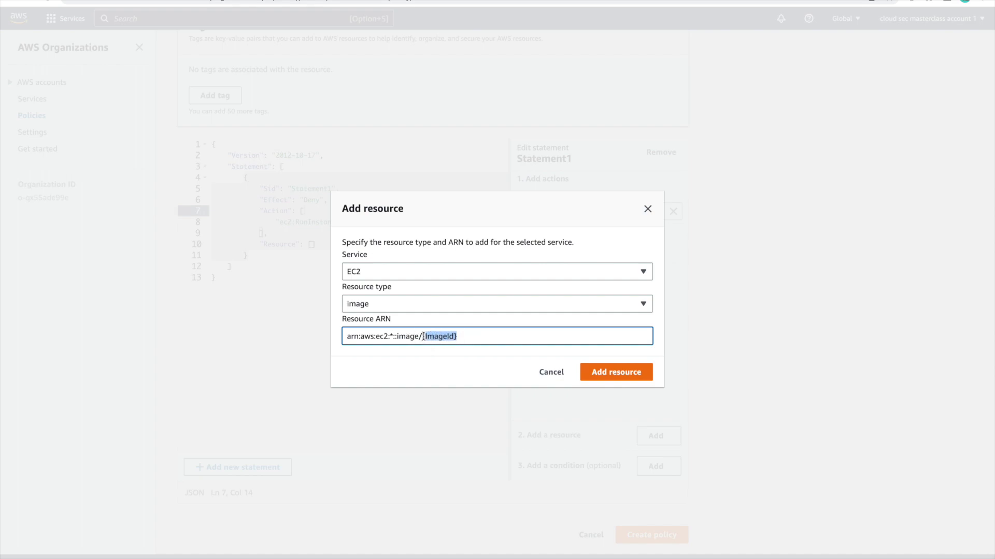
pyautogui.write('*')
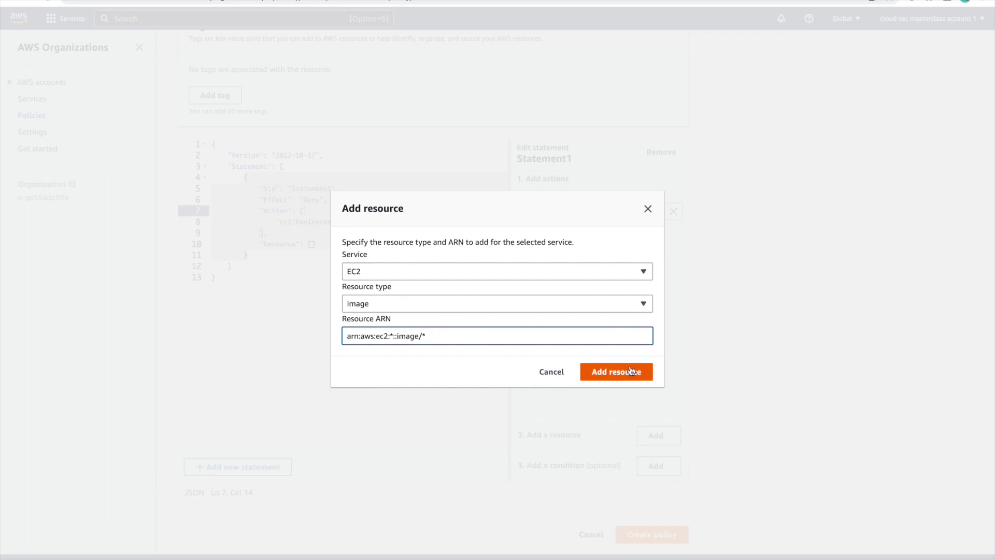
pyautogui.click(615, 372)
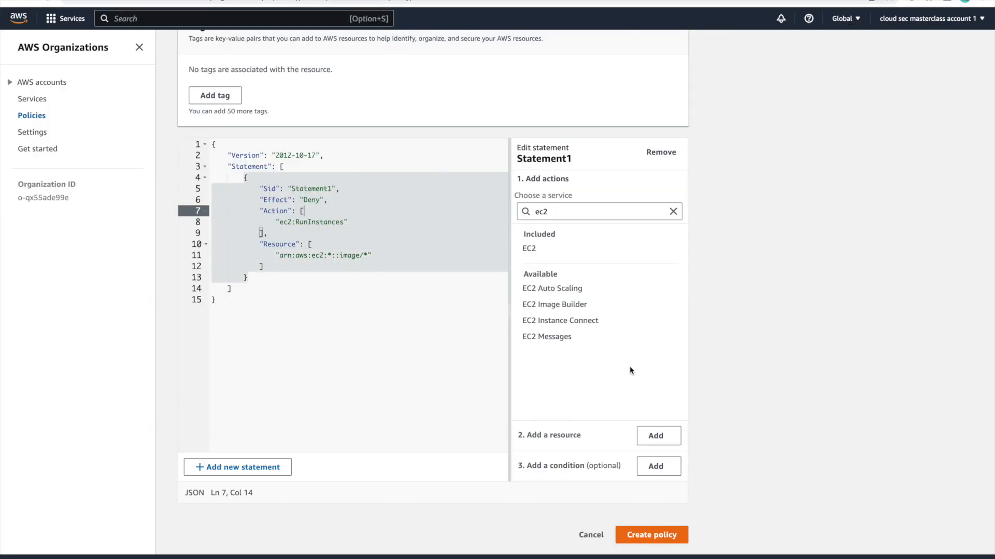
pyautogui.click(658, 466)
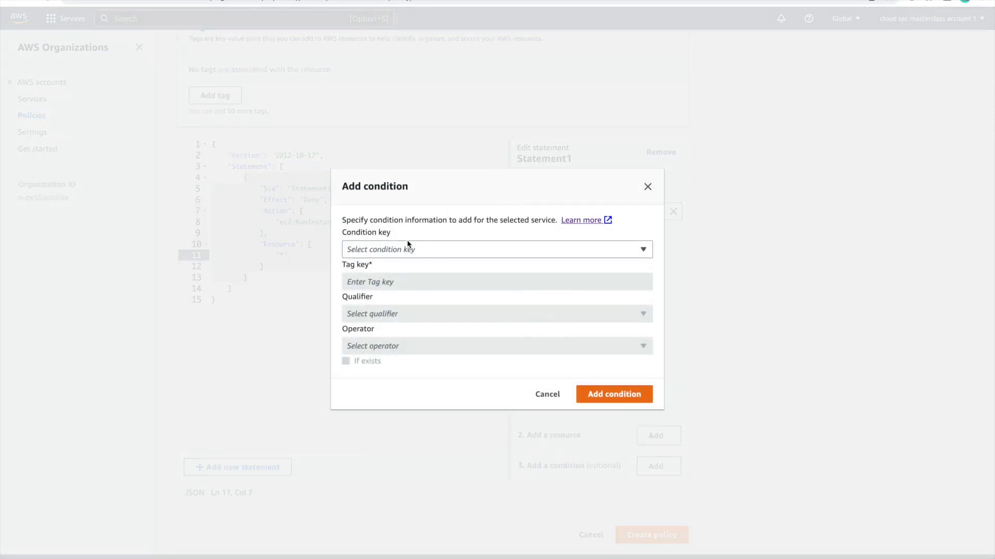
pyautogui.click(496, 249)
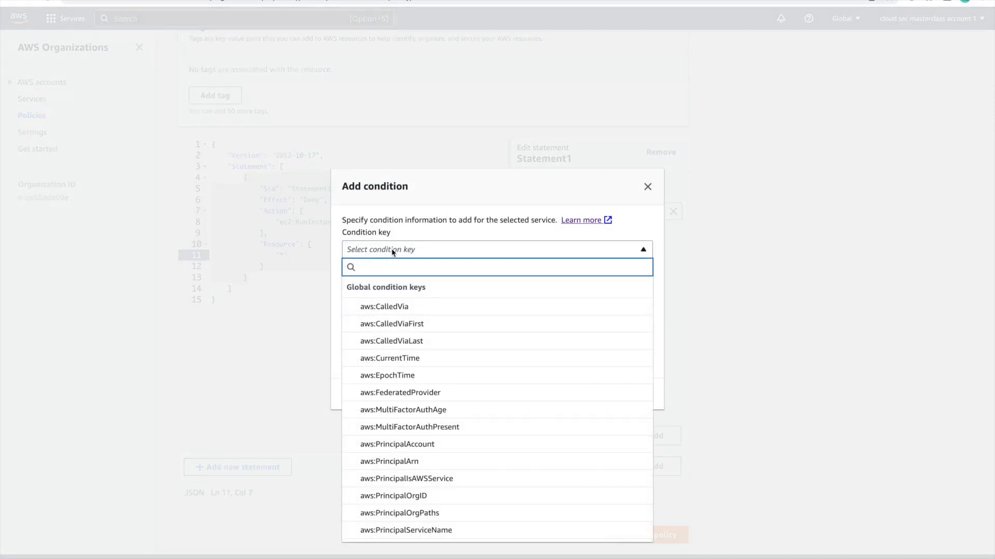
pyautogui.write('ec2:')
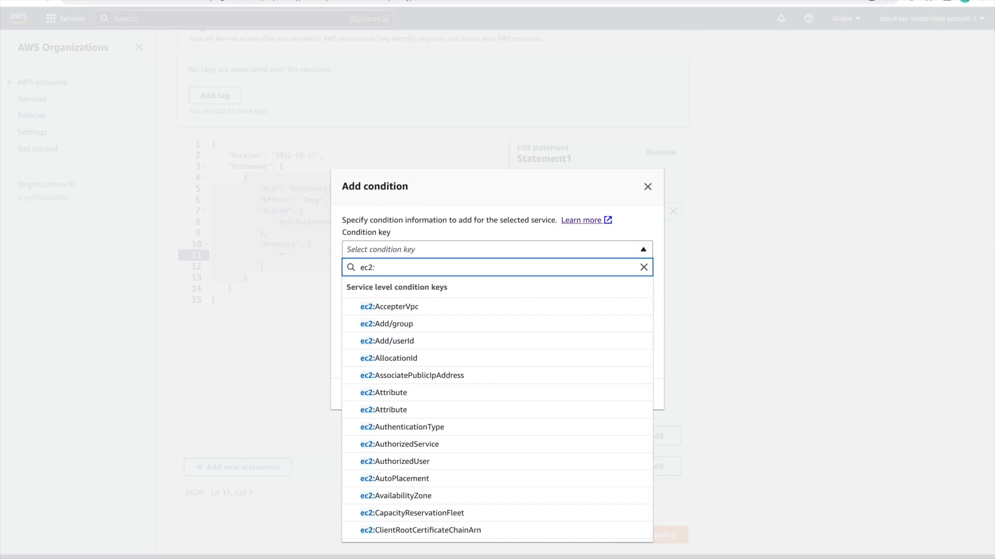
pyautogui.write('Owner')
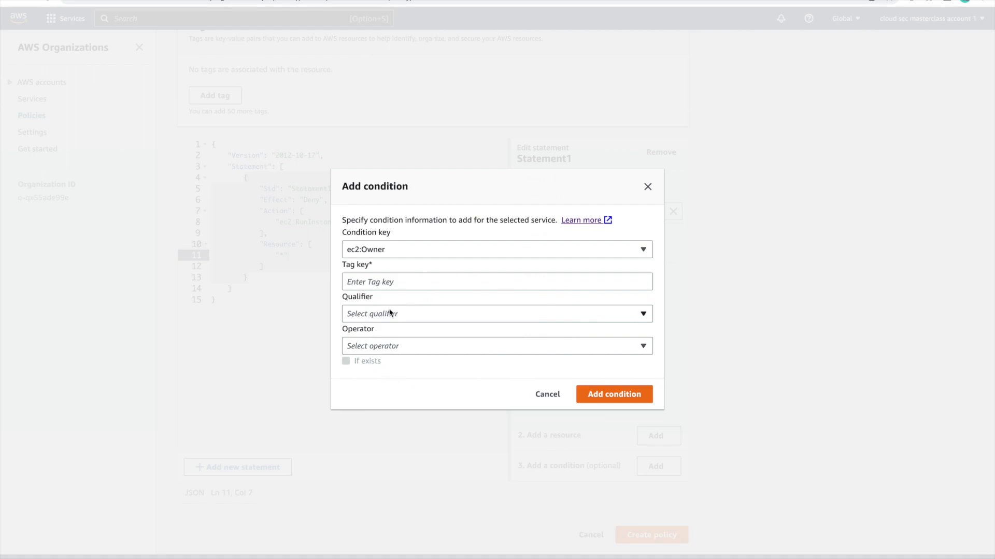
pyautogui.moveTo(390, 313)
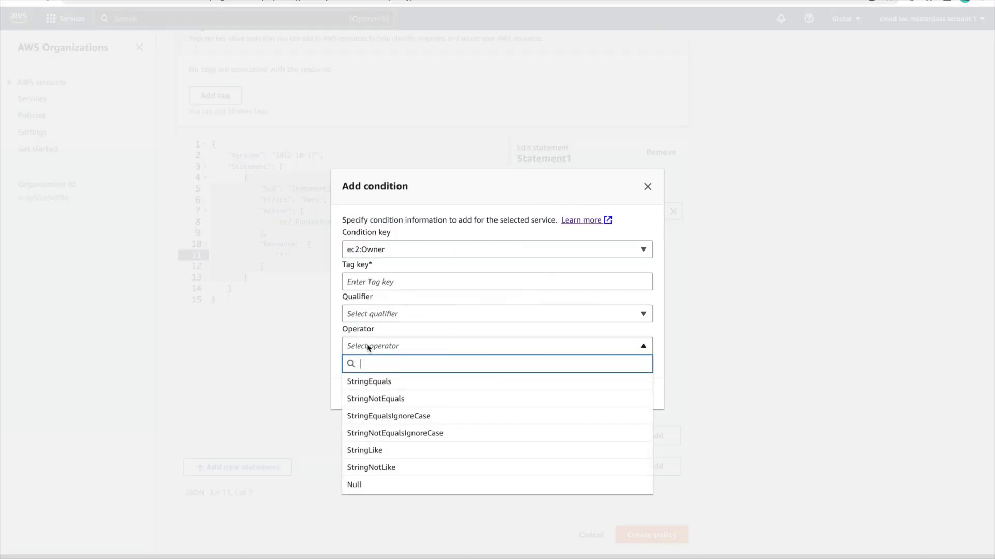
pyautogui.click(376, 399)
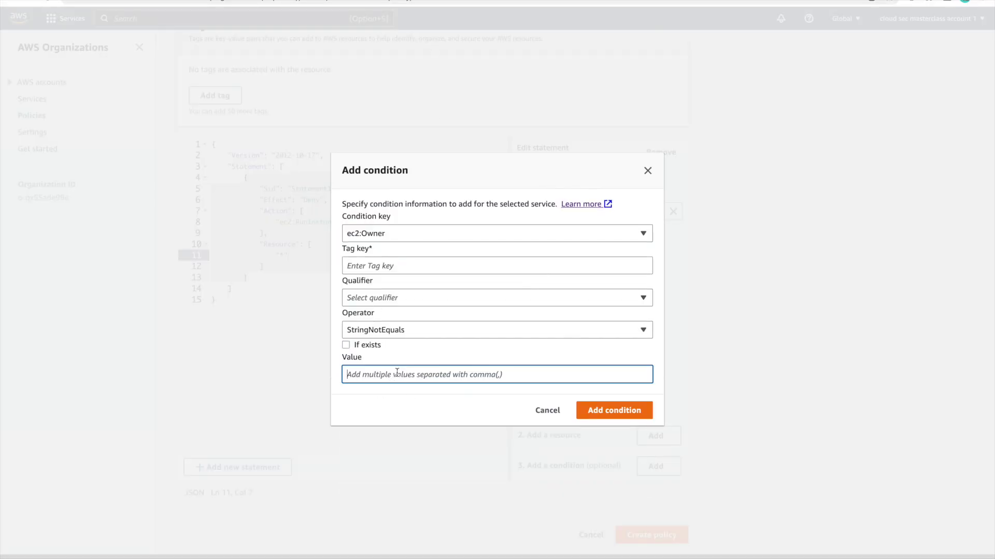
pyautogui.write('441019891886')
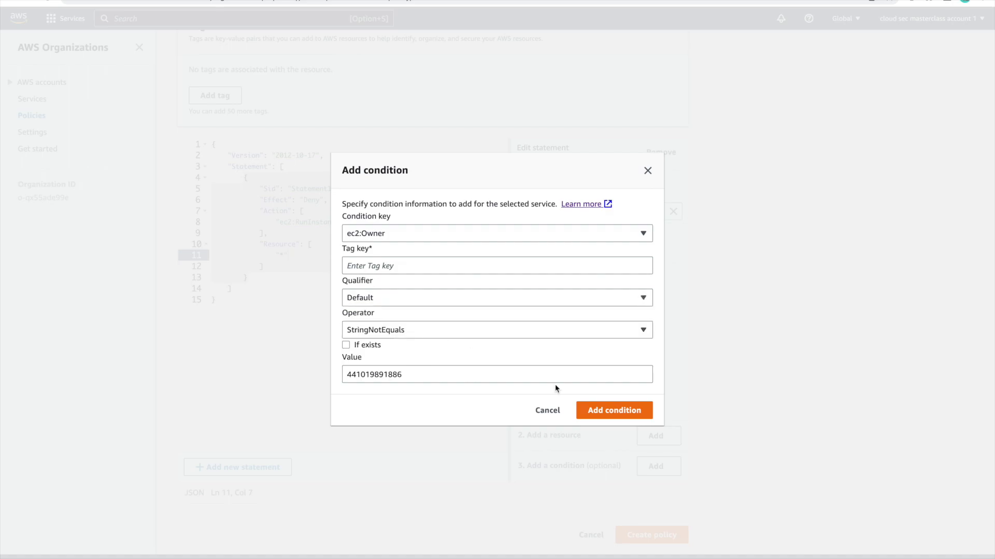
pyautogui.click(613, 410)
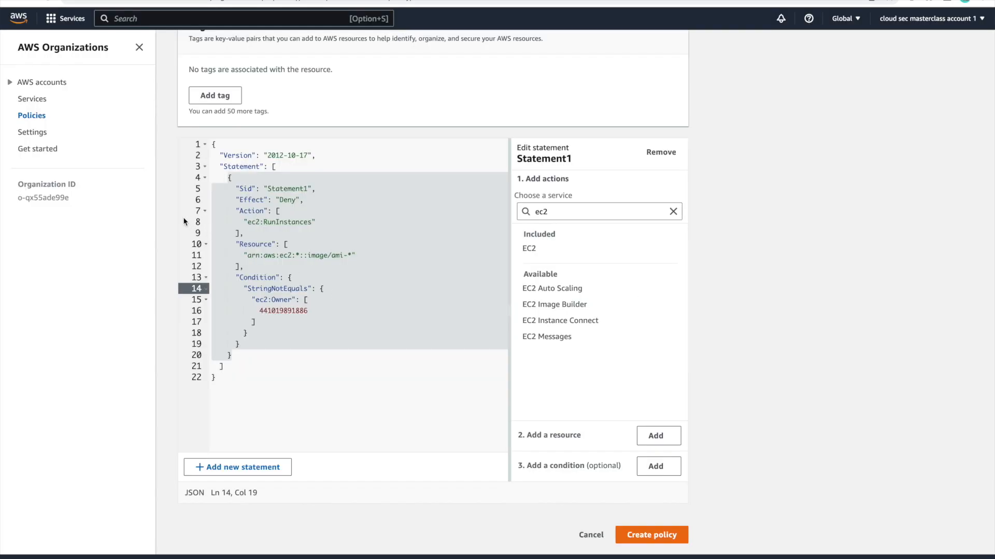
# Review the image resource and owner ID, then create the policy
pyautogui.doubleClick(251, 200)
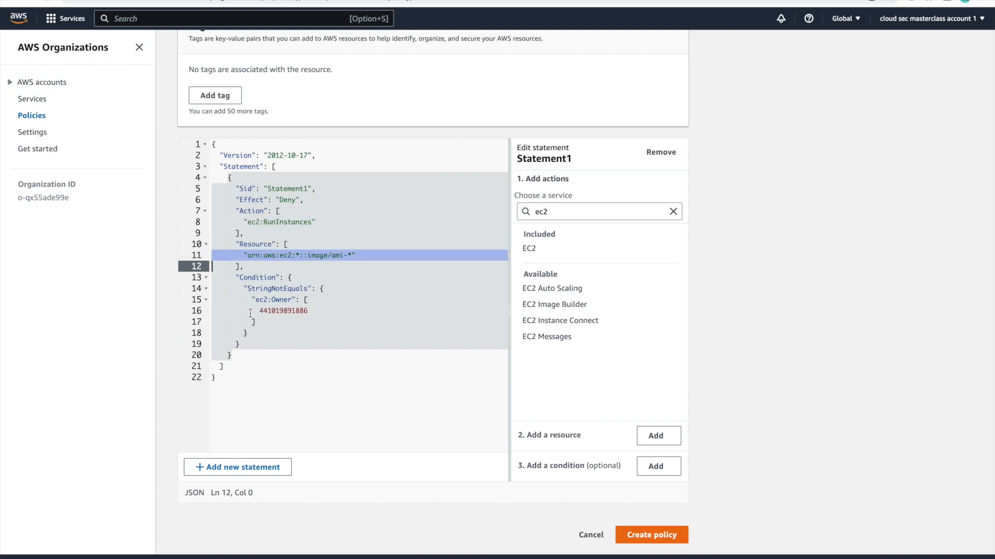
pyautogui.doubleClick(283, 310)
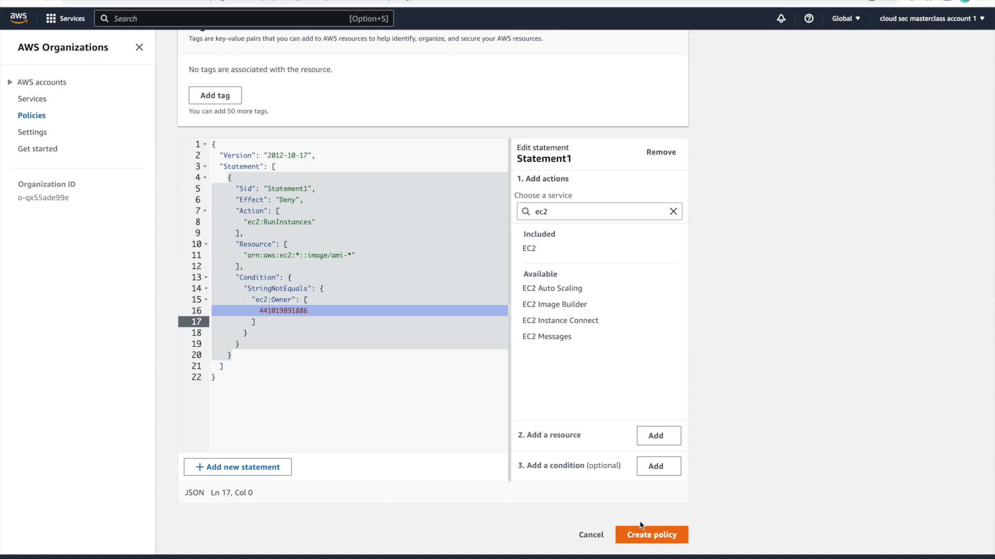
pyautogui.click(651, 535)
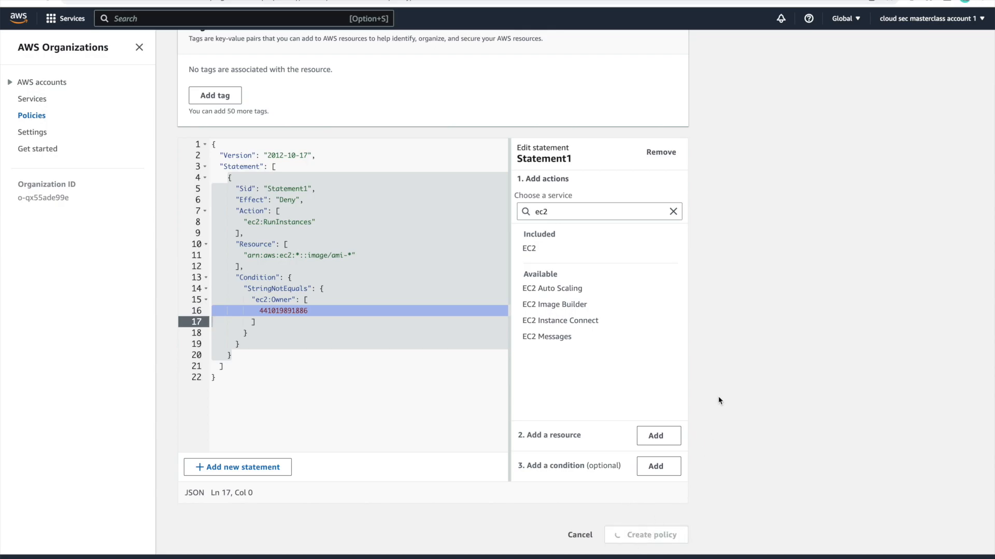
pyautogui.click(645, 535)
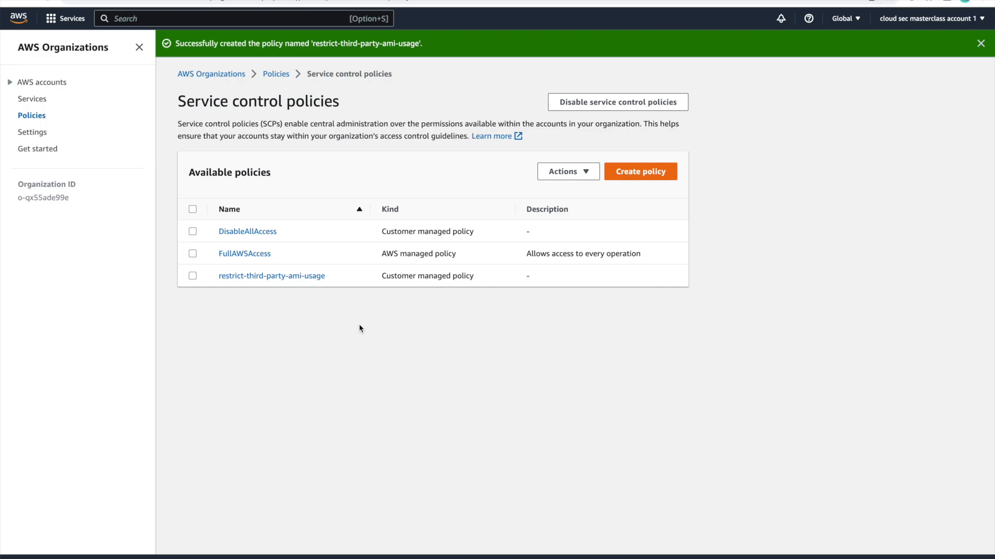
# Open the organization Root unit's attached policies
pyautogui.click(41, 81)
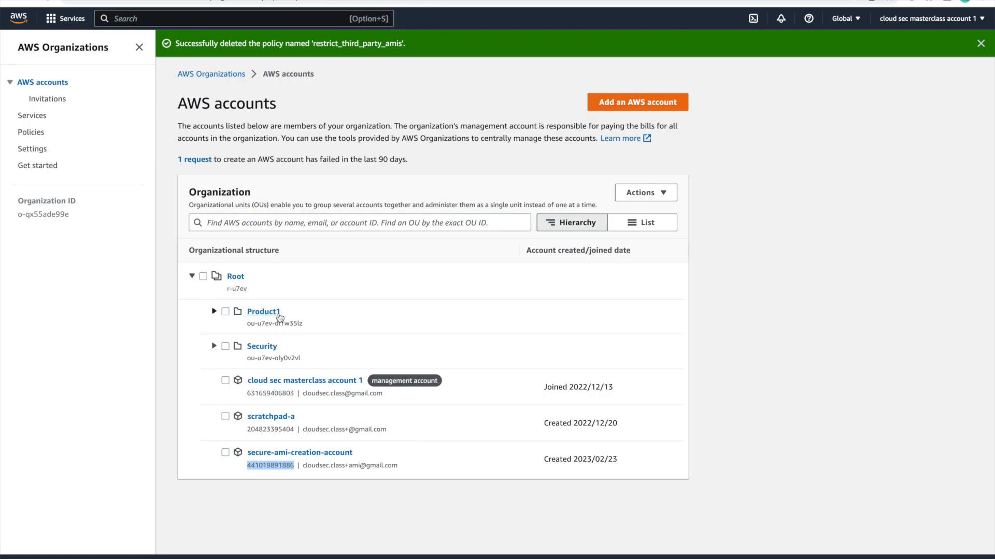
pyautogui.click(235, 276)
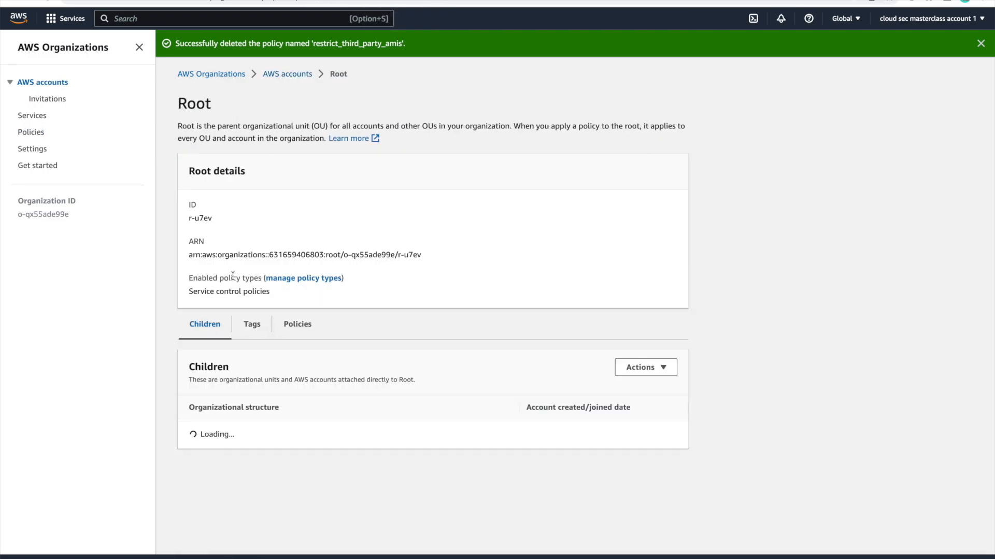
pyautogui.click(297, 324)
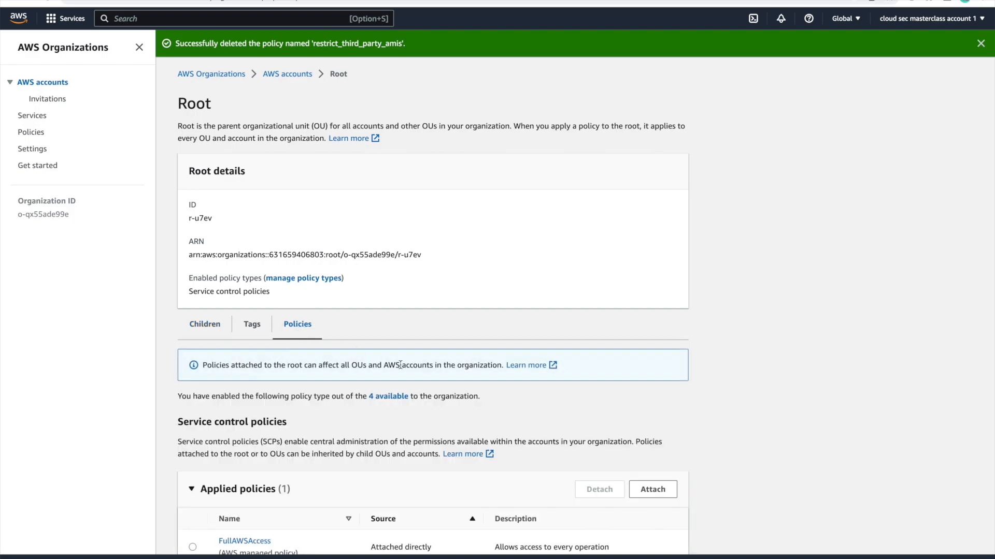
# Attach restrict-third-party-ami-usage to Root and return to the account list
pyautogui.click(980, 43)
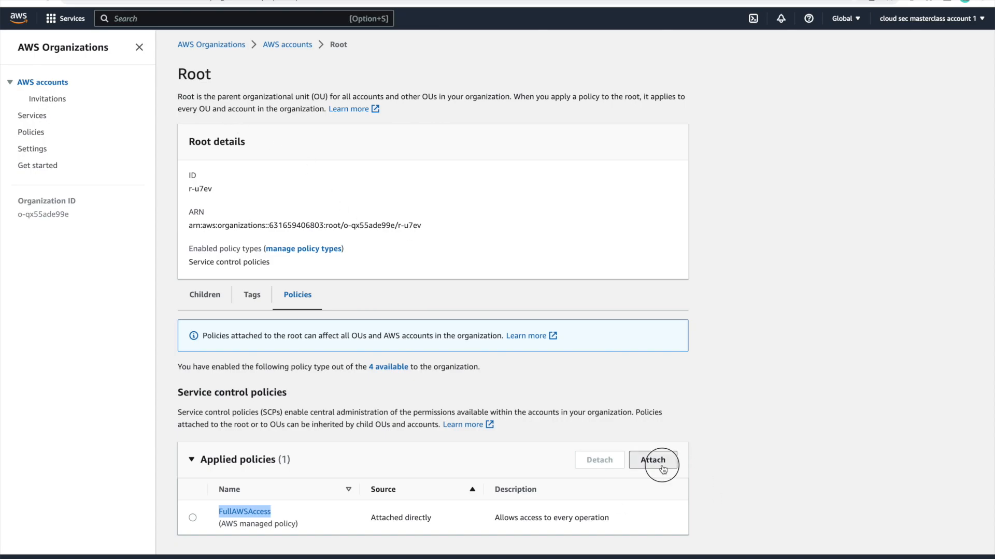
pyautogui.click(653, 460)
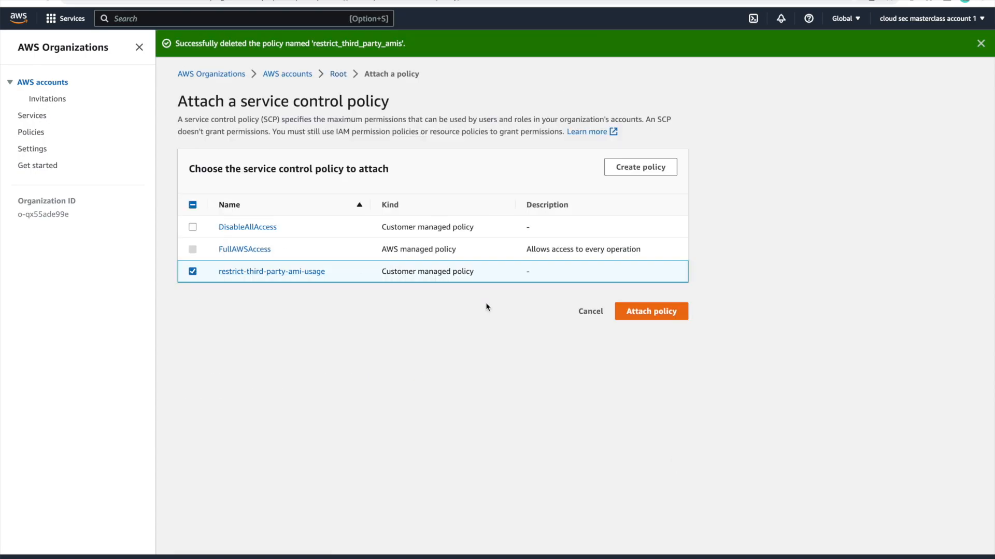
pyautogui.click(650, 311)
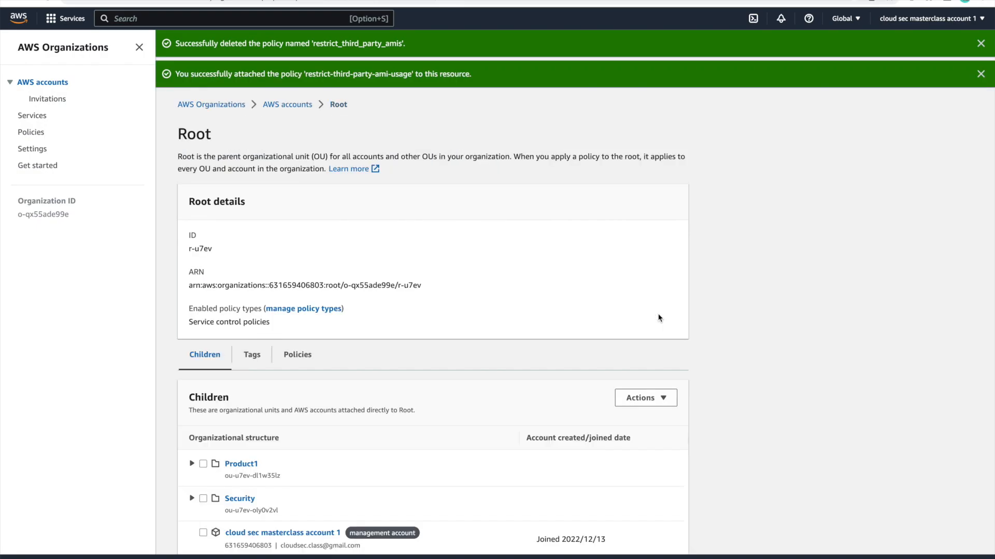
pyautogui.scroll(-3)
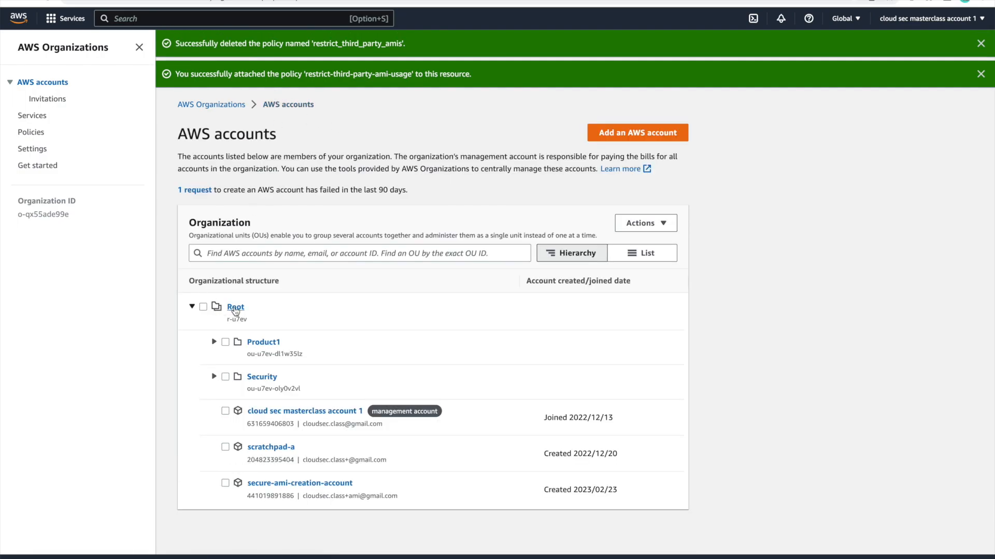
pyautogui.moveTo(226, 311)
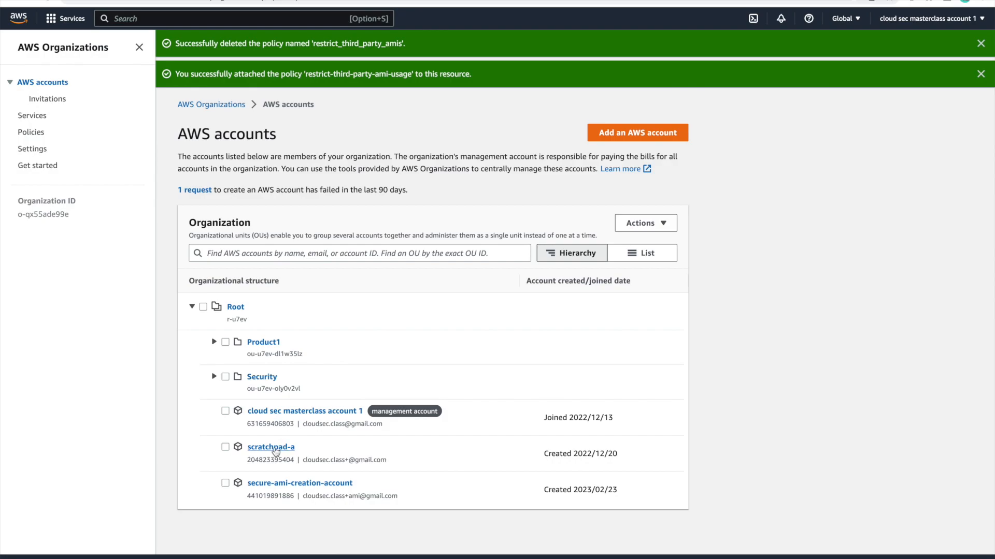
# Open scratchpad-a's policies, showing restrict-third-party-ami-usage inherited from Root
pyautogui.click(270, 447)
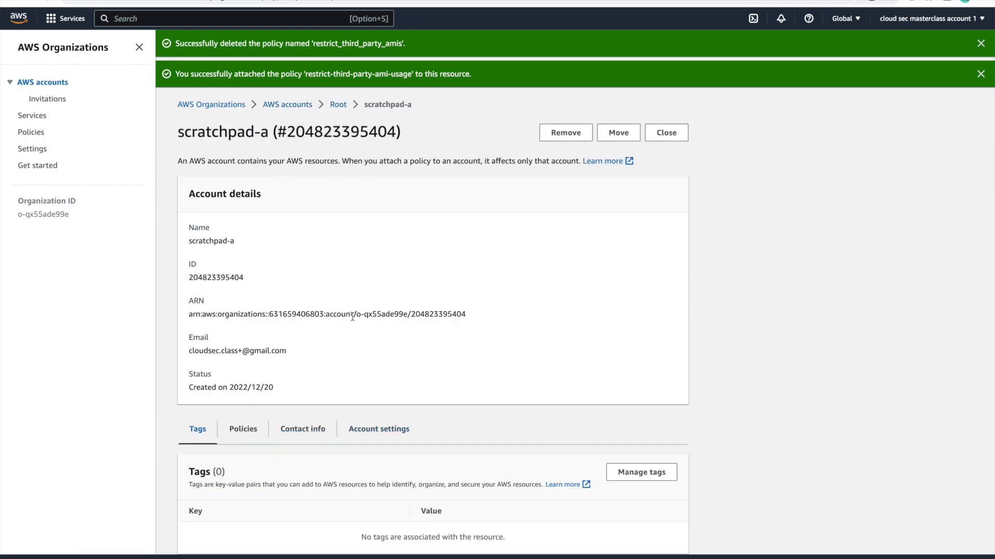
pyautogui.click(243, 429)
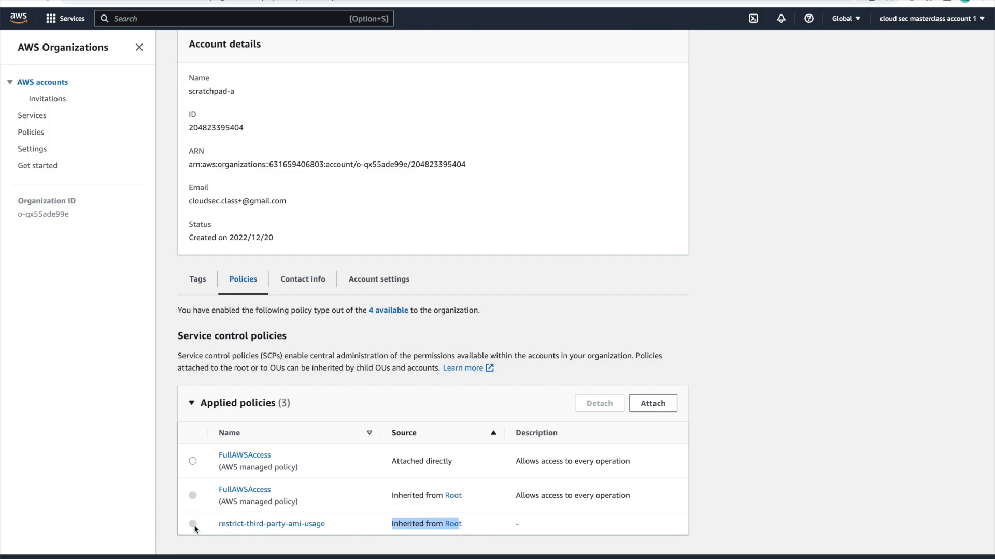
pyautogui.moveTo(355, 523)
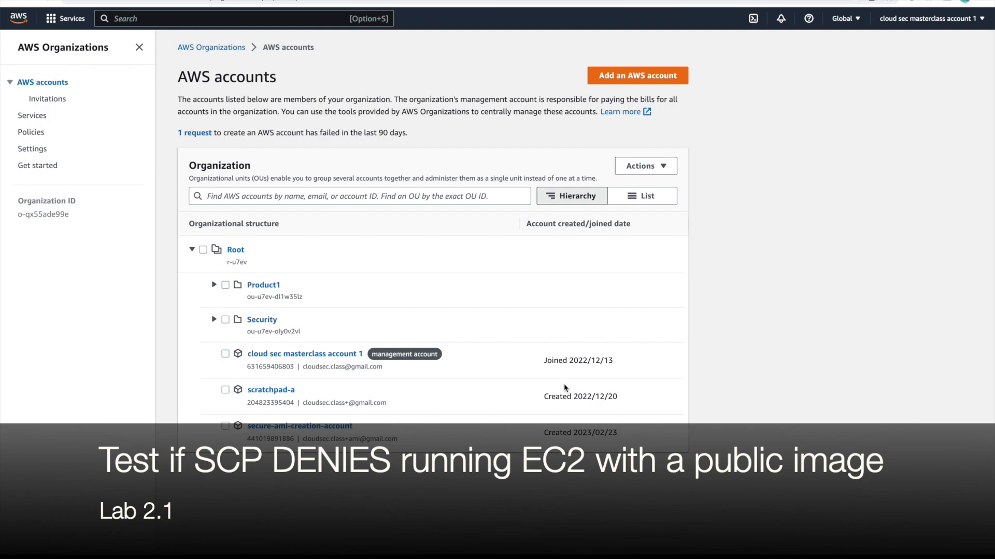
pyautogui.moveTo(537, 441)
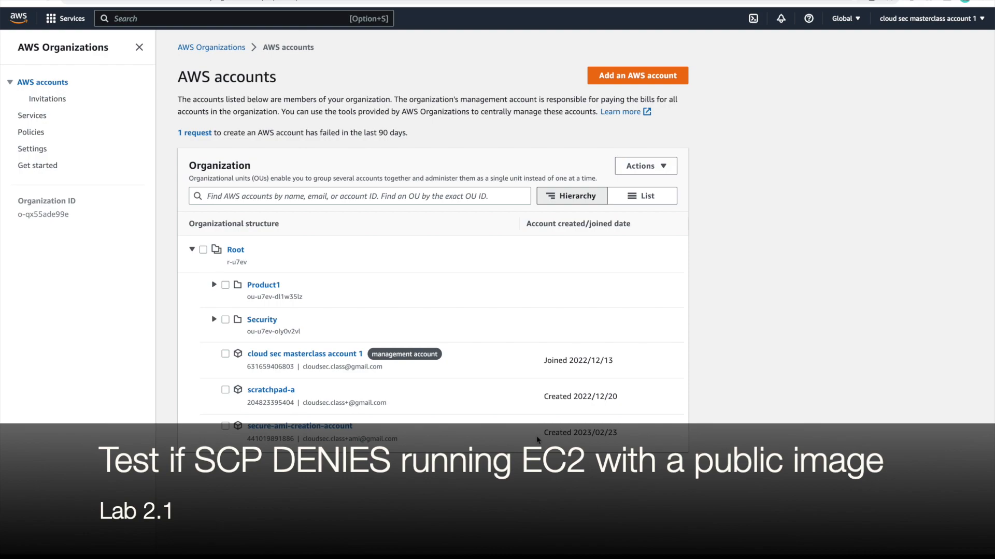
pyautogui.moveTo(255, 305)
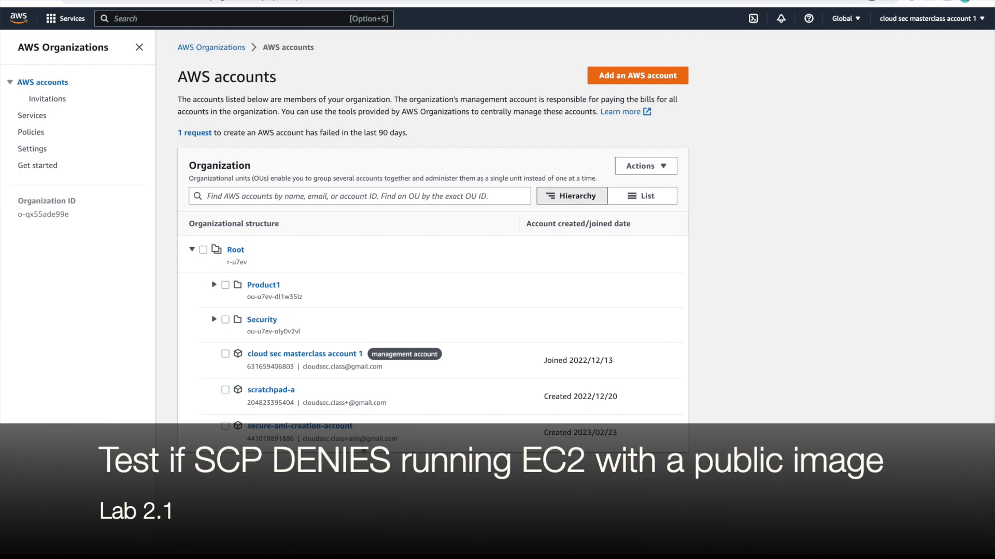
pyautogui.moveTo(323, 392)
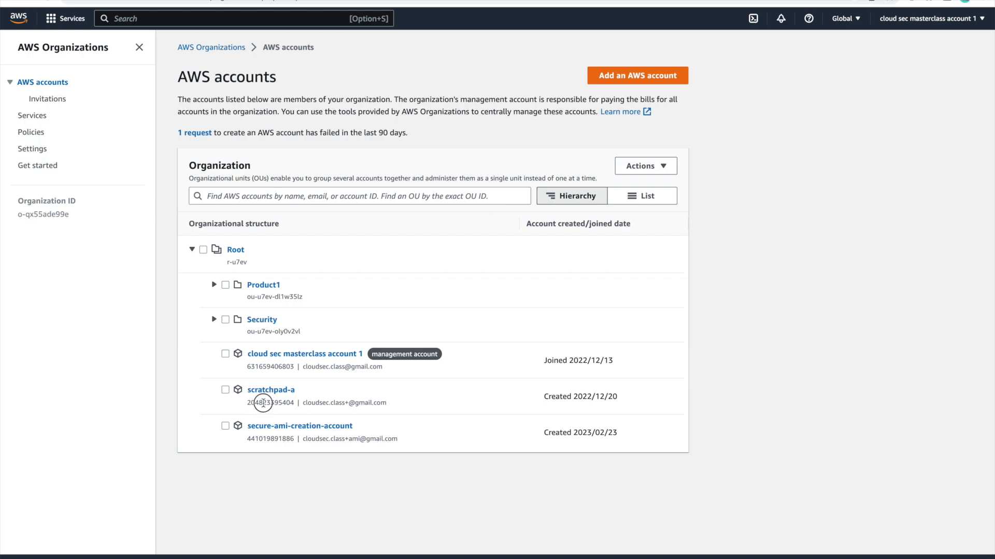
pyautogui.moveTo(294, 401)
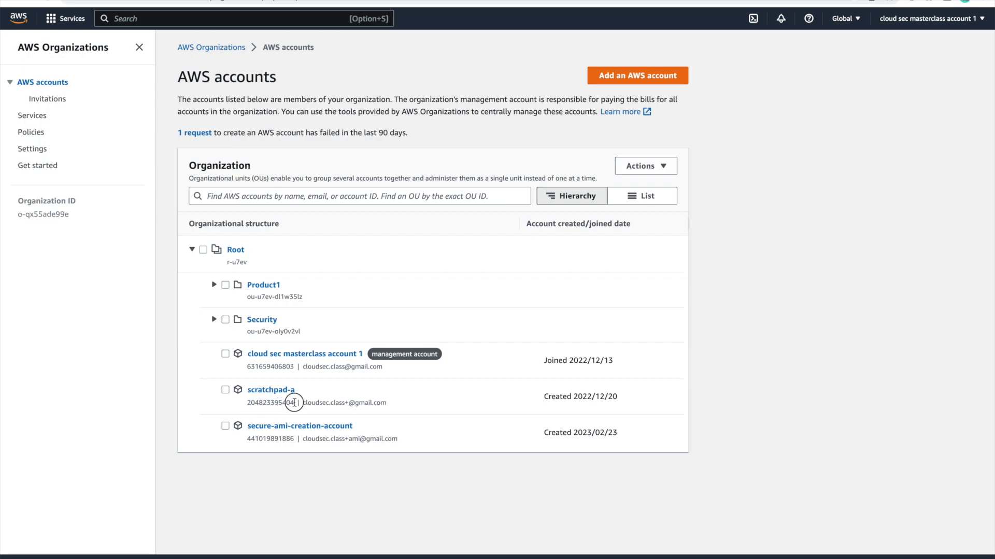
# Select scratchpad-a's account ID for copying
pyautogui.doubleClick(269, 402)
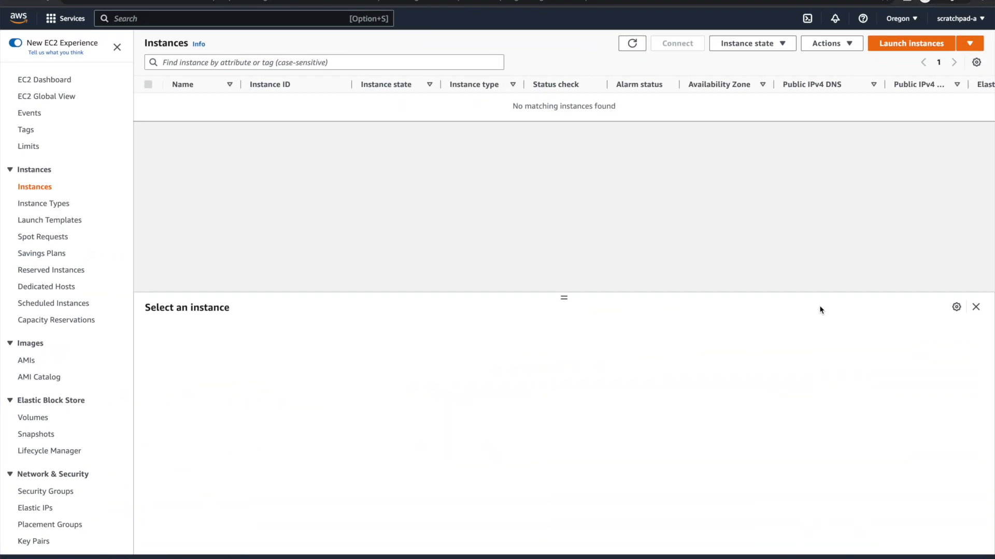
pyautogui.moveTo(828, 165)
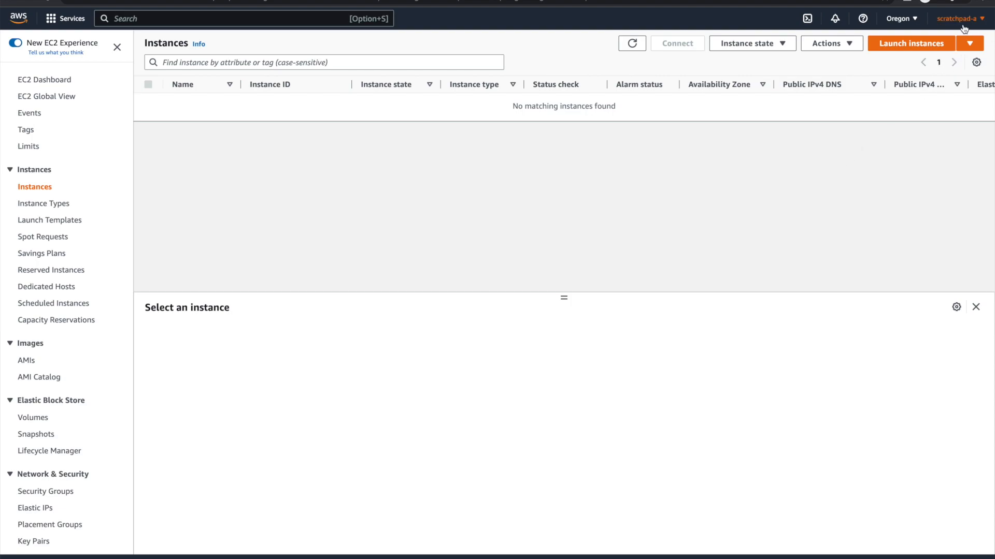
# Confirm the signed-in account and start a new instance named demo-test
pyautogui.click(957, 17)
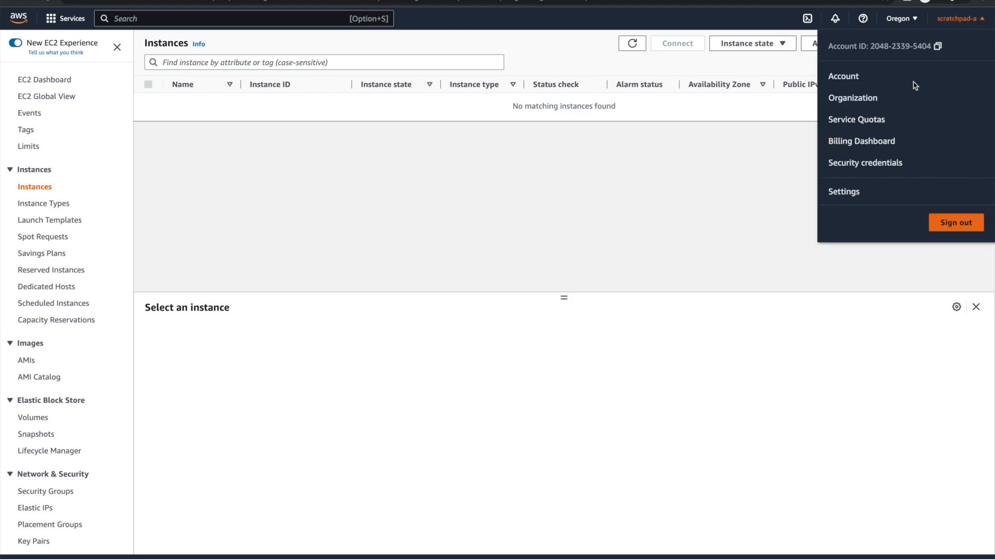
pyautogui.moveTo(575, 188)
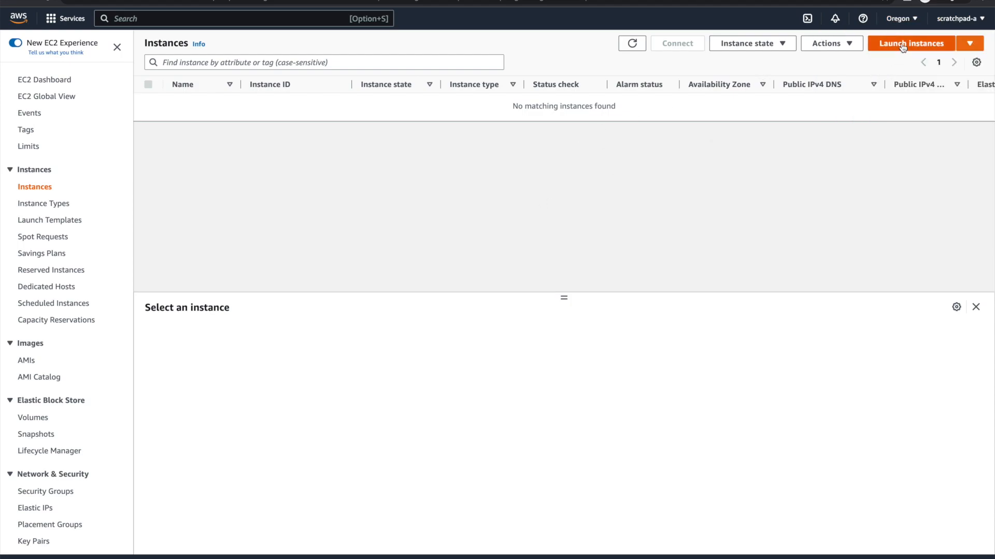
pyautogui.click(911, 43)
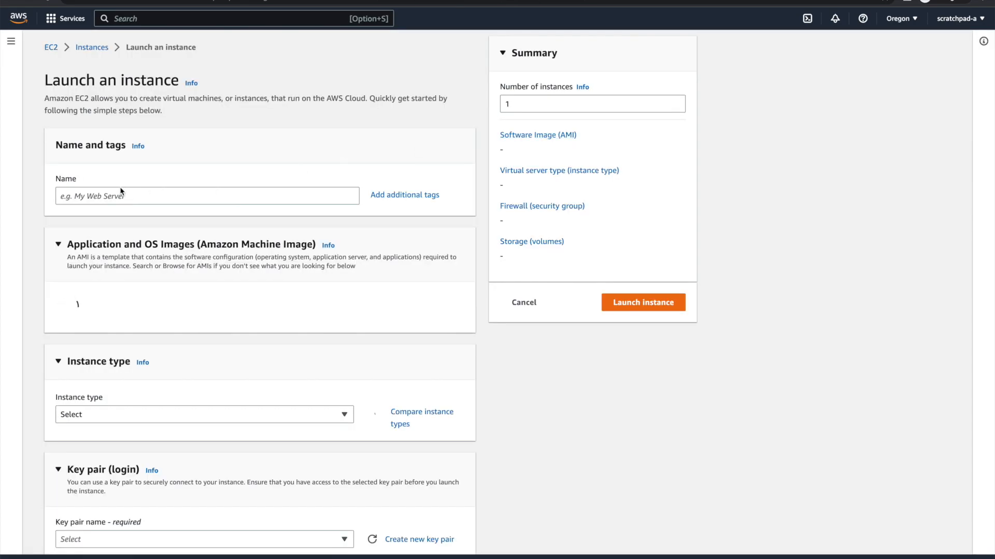
pyautogui.write('d')
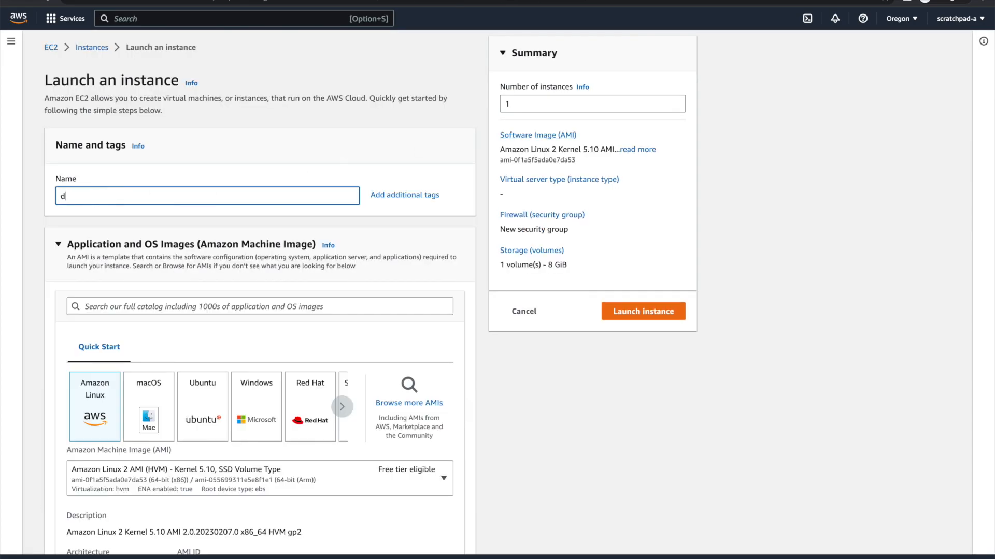
pyautogui.write('emo-test')
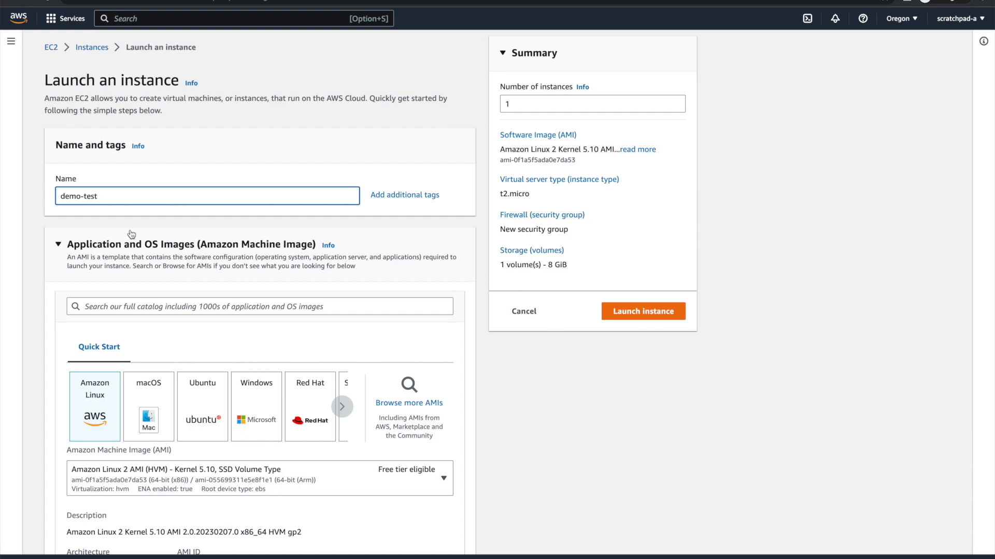
pyautogui.scroll(-3)
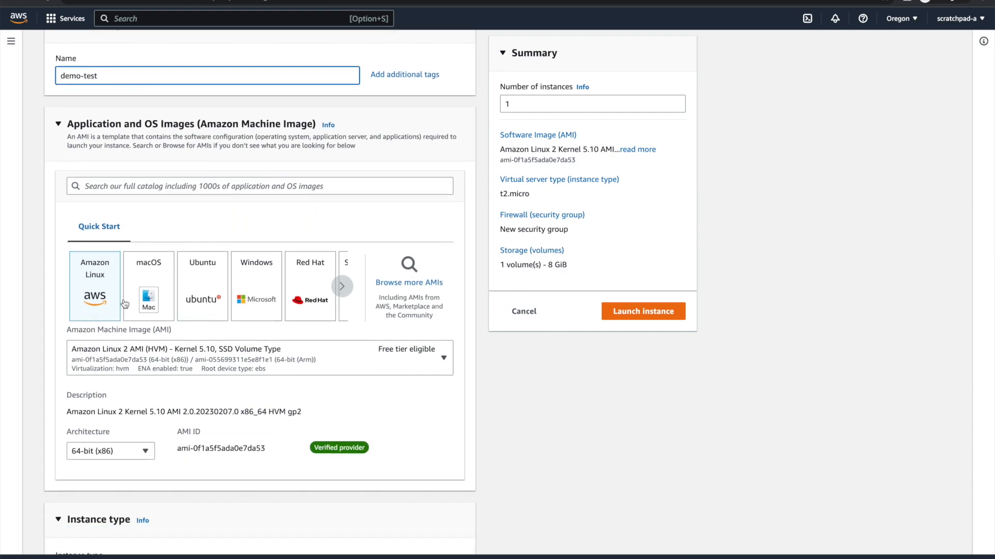
pyautogui.moveTo(125, 305)
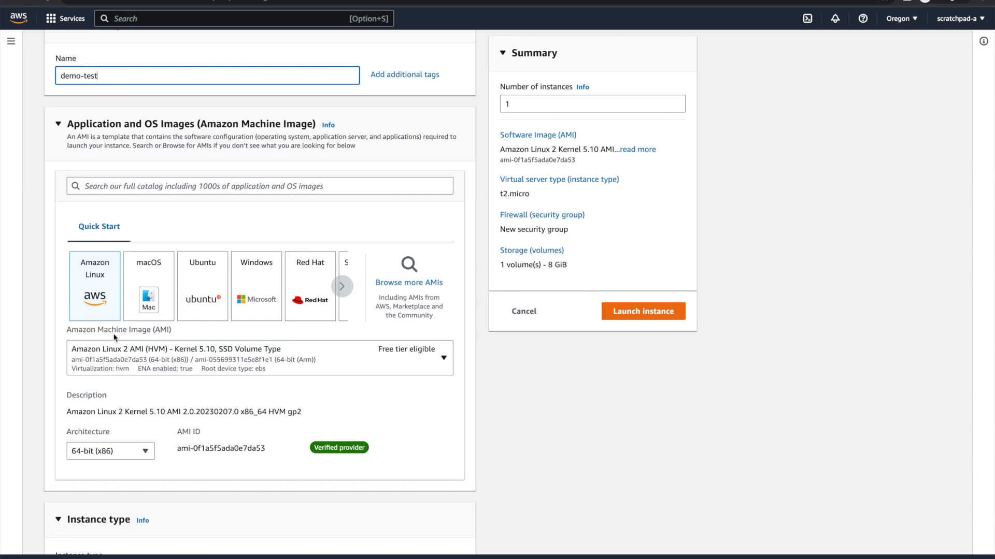
# Launch without a key pair using the default security group
pyautogui.scroll(-3)
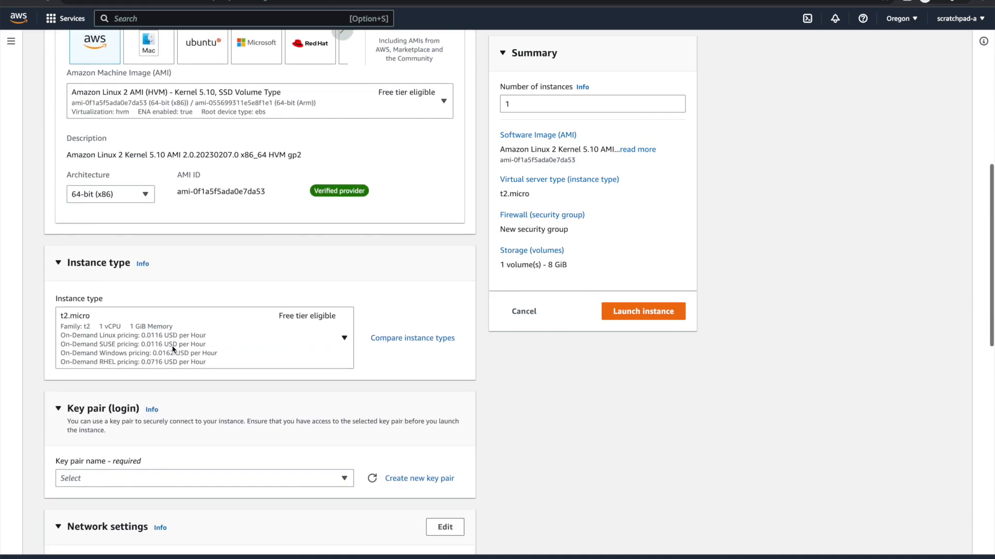
pyautogui.click(203, 479)
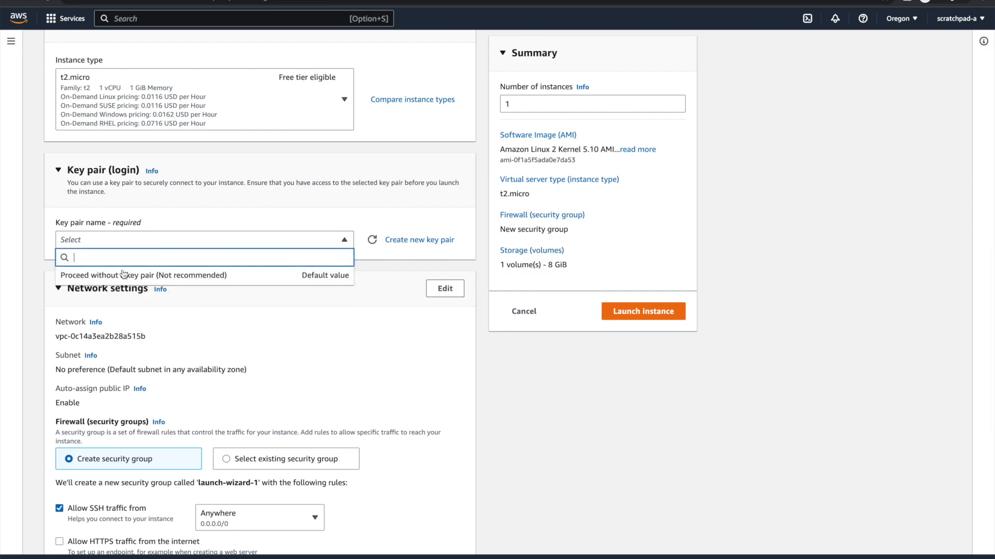
pyautogui.click(143, 275)
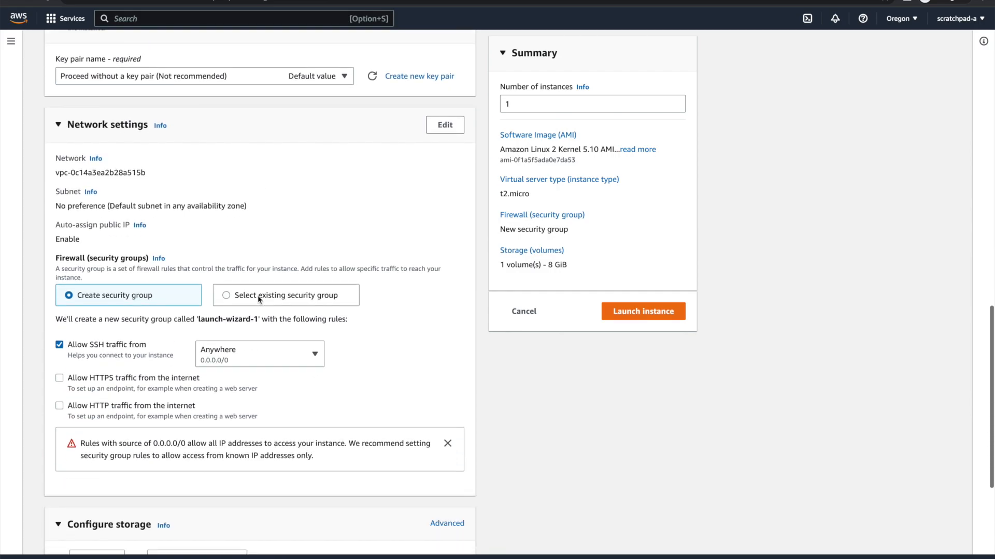
pyautogui.click(227, 295)
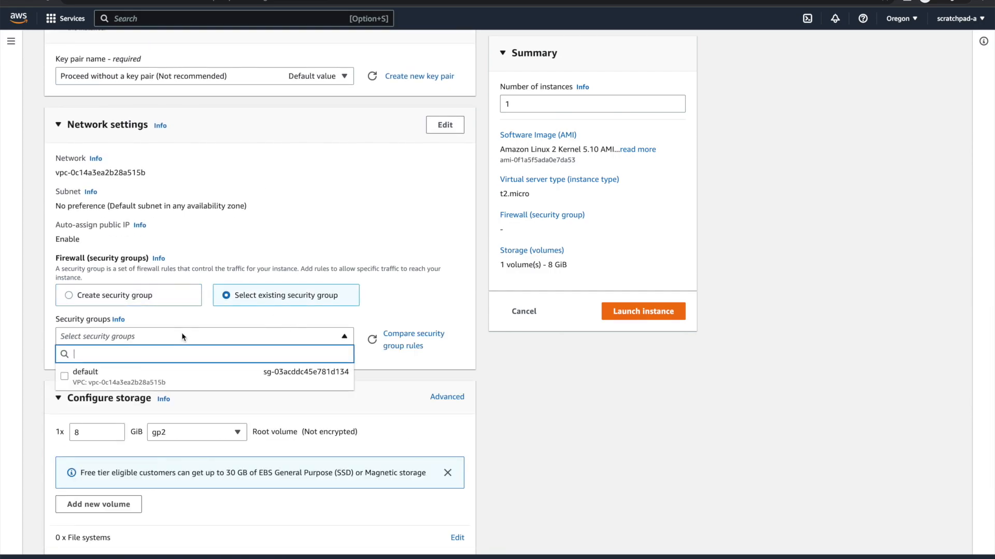
pyautogui.click(85, 372)
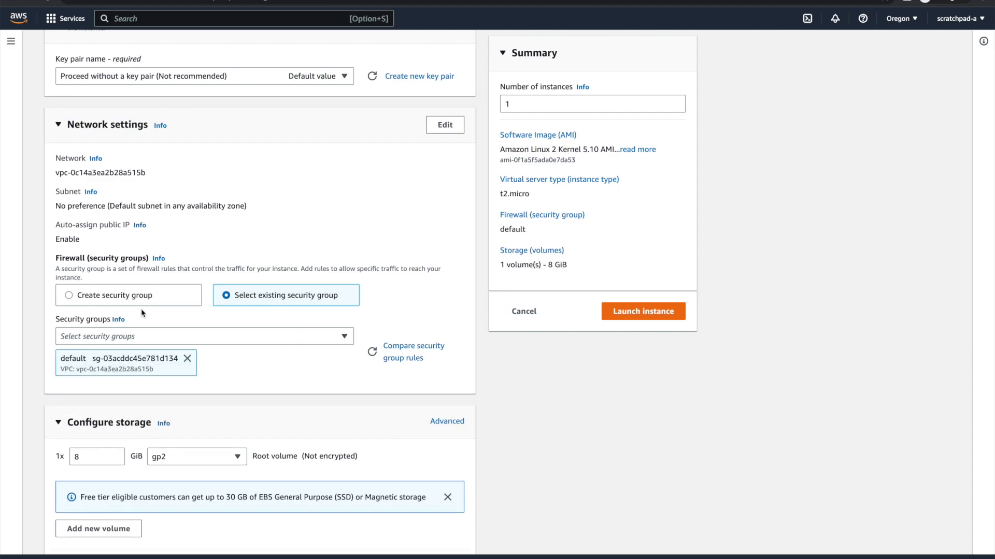
pyautogui.scroll(-3)
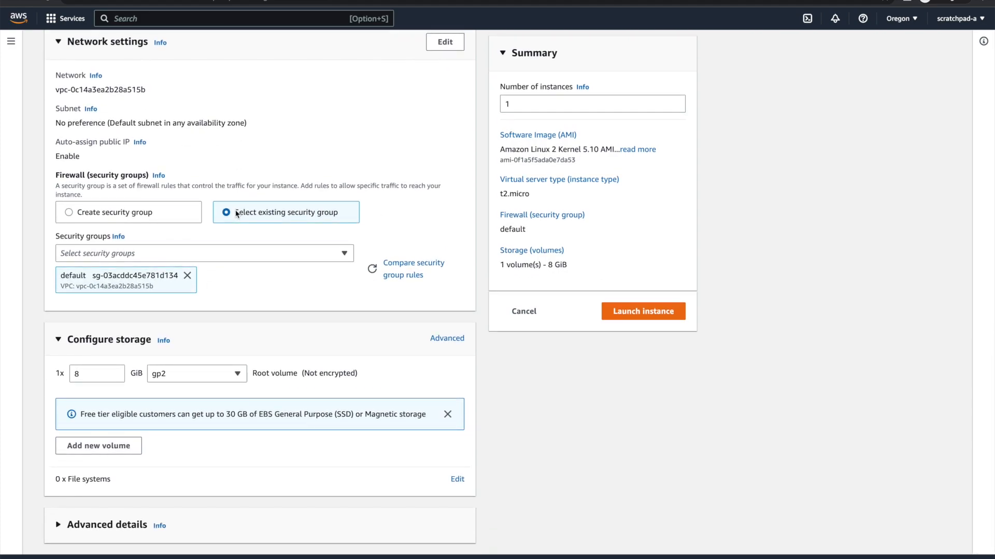
pyautogui.moveTo(642, 311)
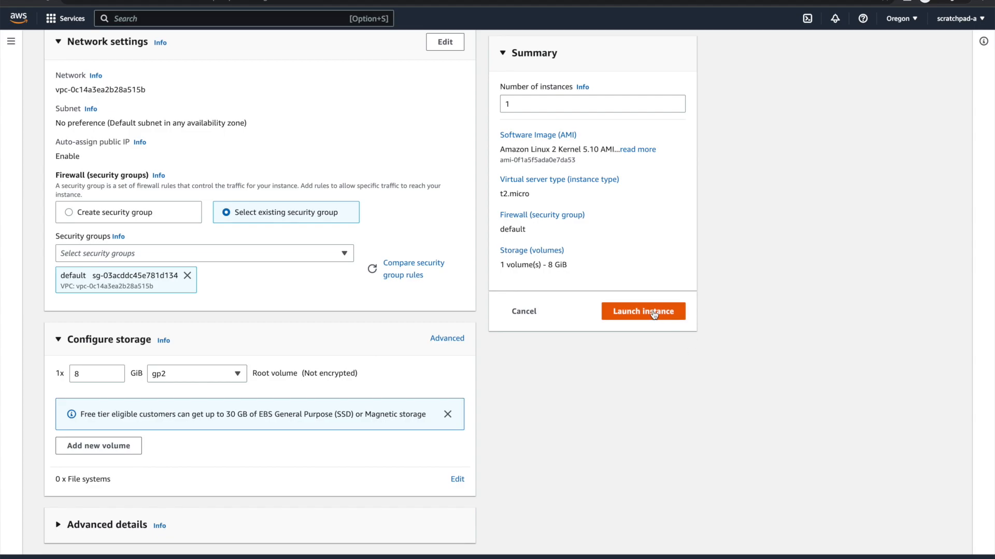
pyautogui.click(642, 312)
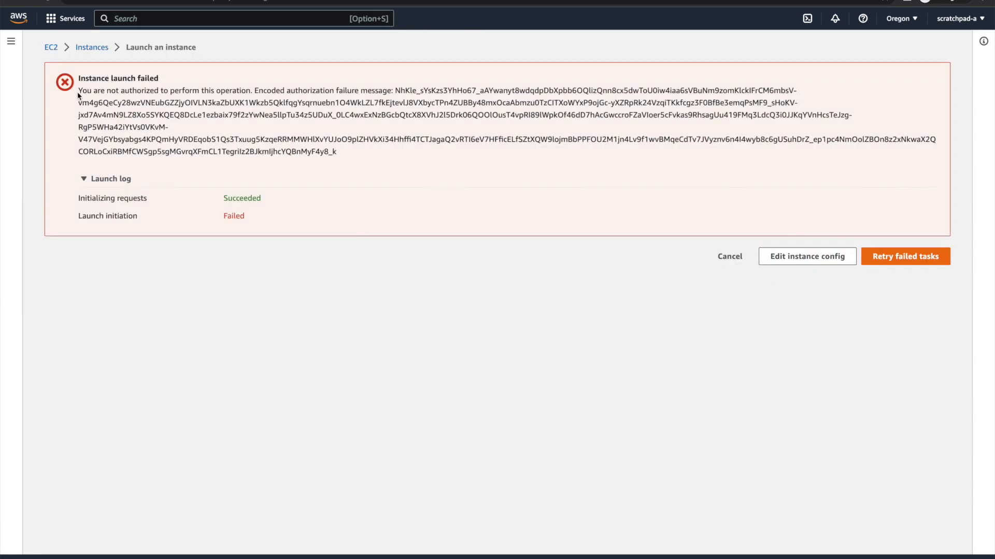
# Select the entire encoded authorization failure message from the failed launch
pyautogui.doubleClick(140, 78)
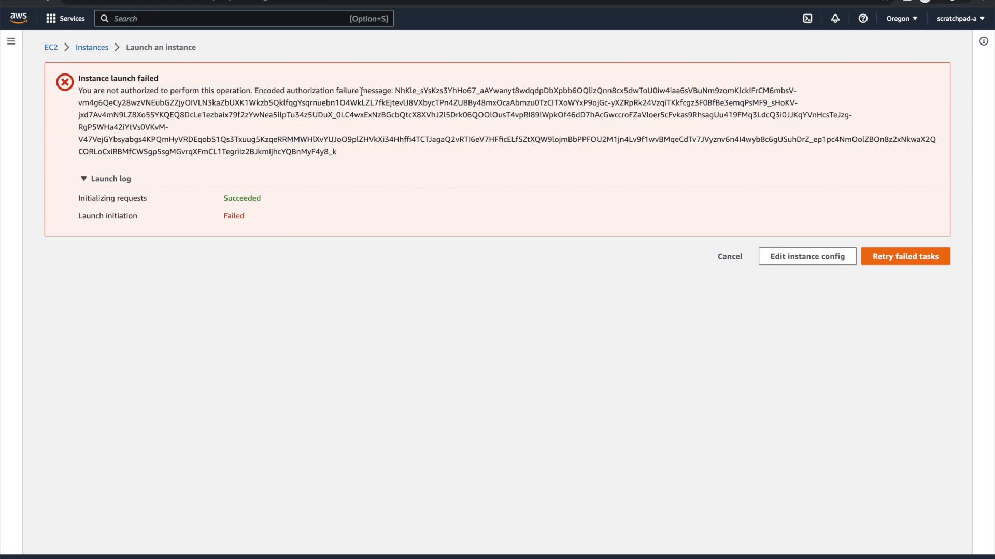
pyautogui.moveTo(395, 90); pyautogui.dragTo(316, 115)
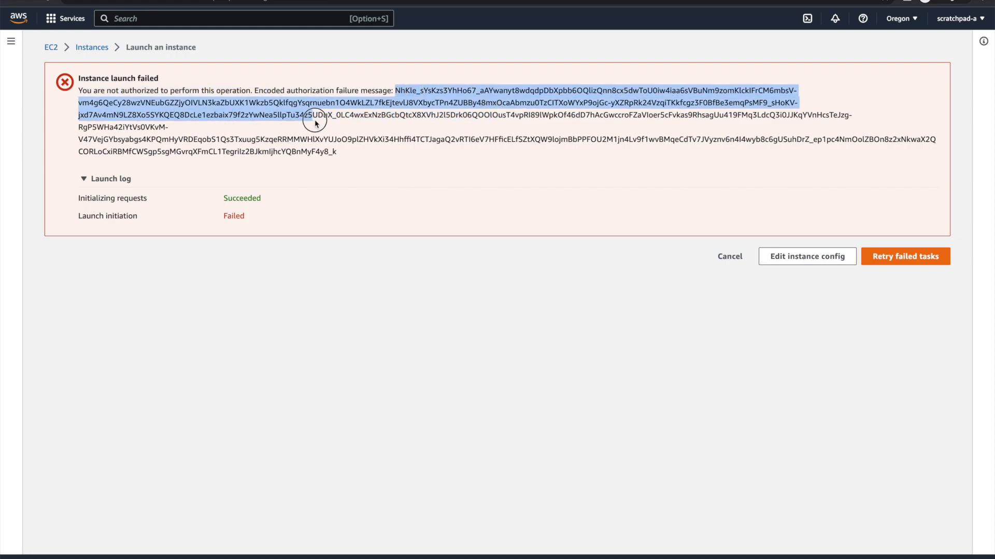
pyautogui.moveTo(311, 115); pyautogui.dragTo(336, 155)
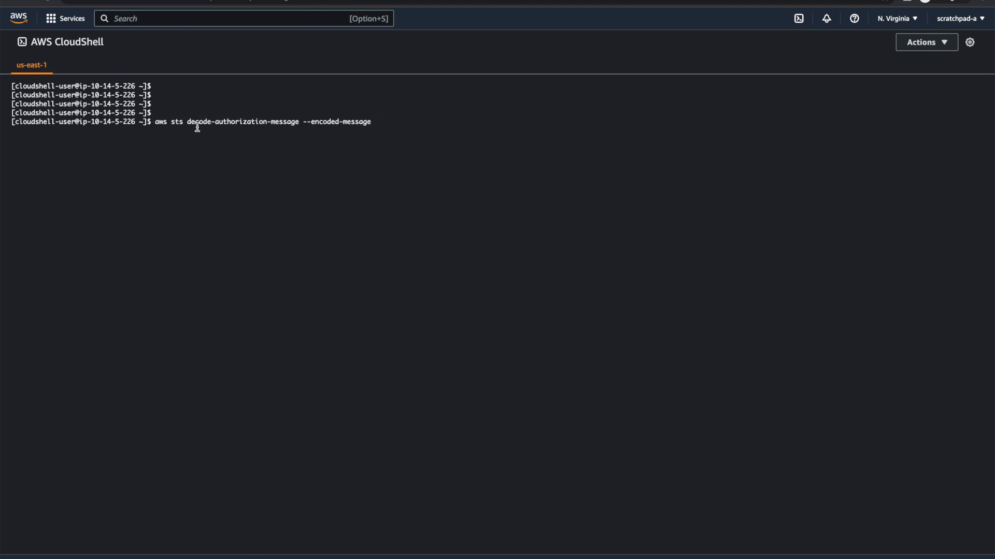
pyautogui.moveTo(389, 124)
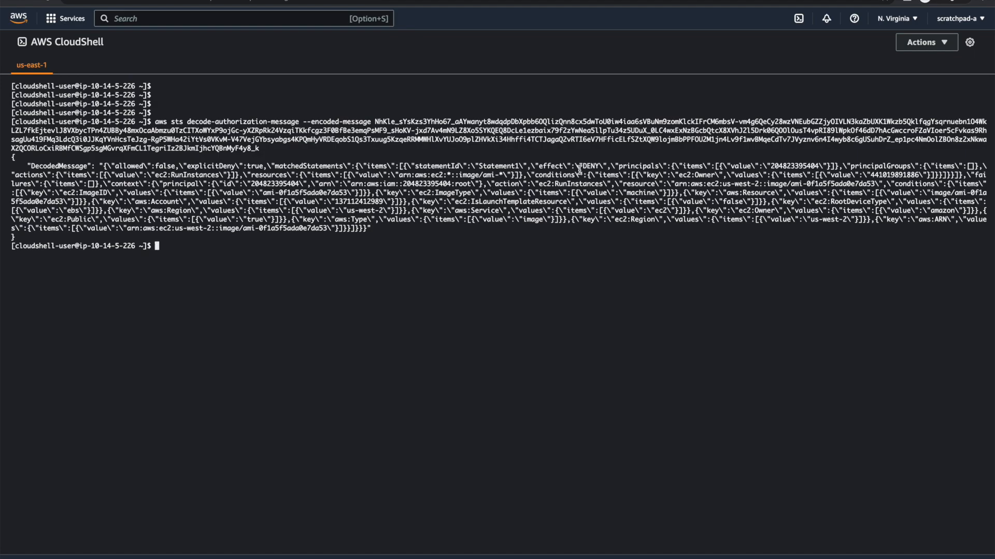
# Highlight the denied ec2:RunInstances action in the decoded authorization message
pyautogui.doubleClick(583, 166)
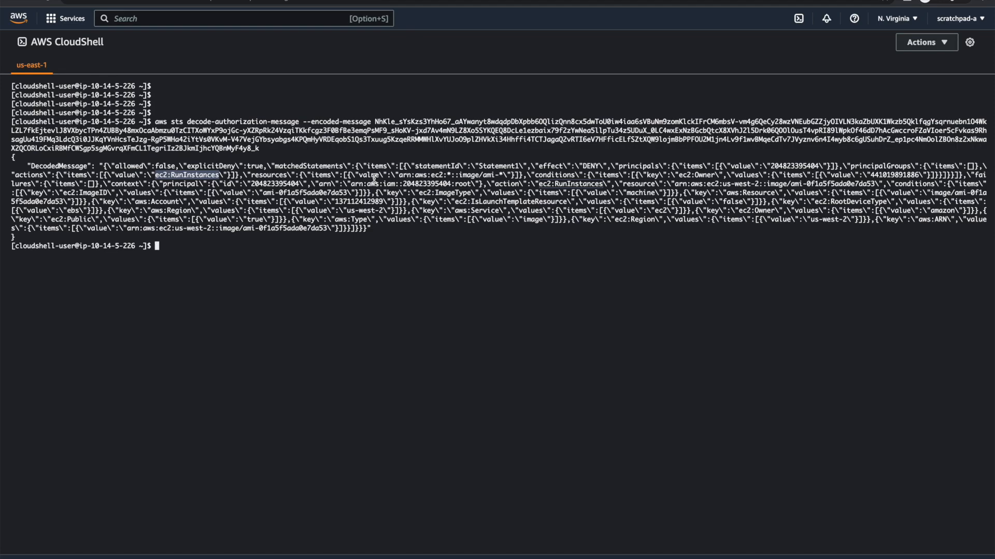
pyautogui.moveTo(286, 9)
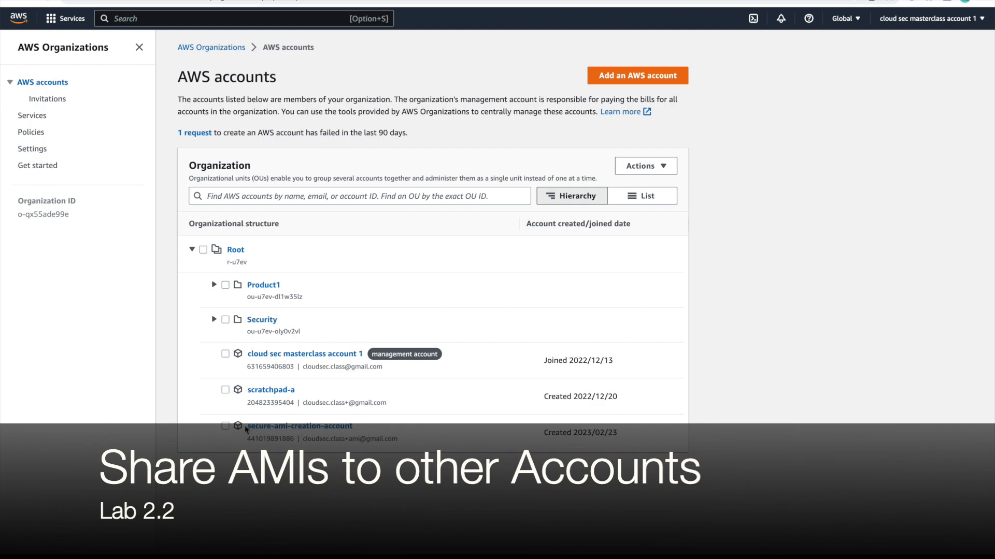
pyautogui.moveTo(303, 438)
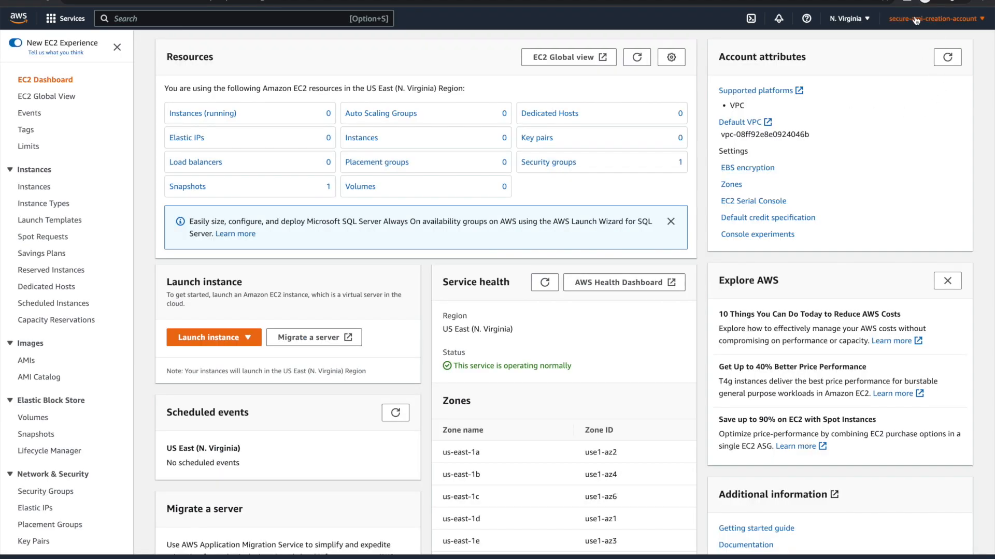
# Confirm the signed-in account and open Actions for AMI ami-06be805603d271ae3
pyautogui.click(931, 18)
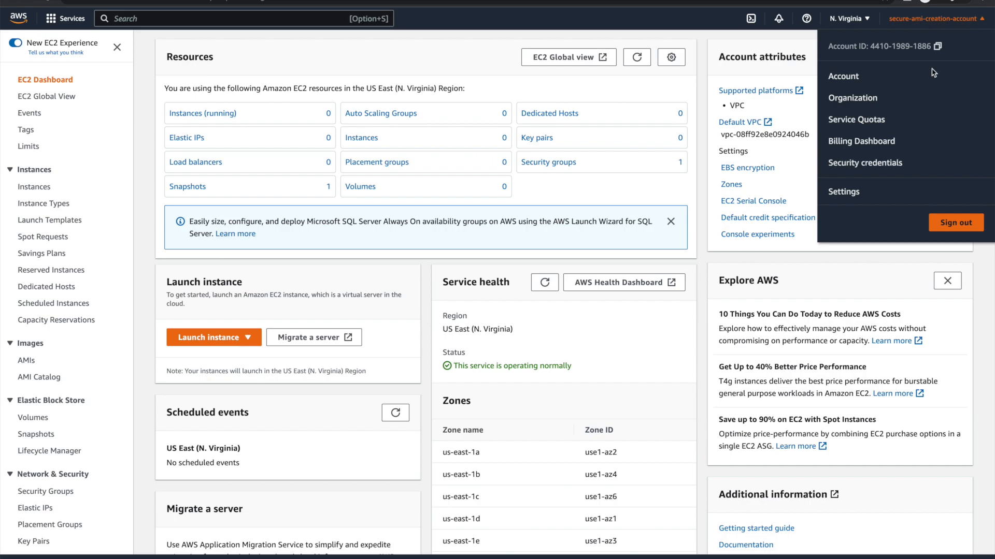
pyautogui.click(399, 69)
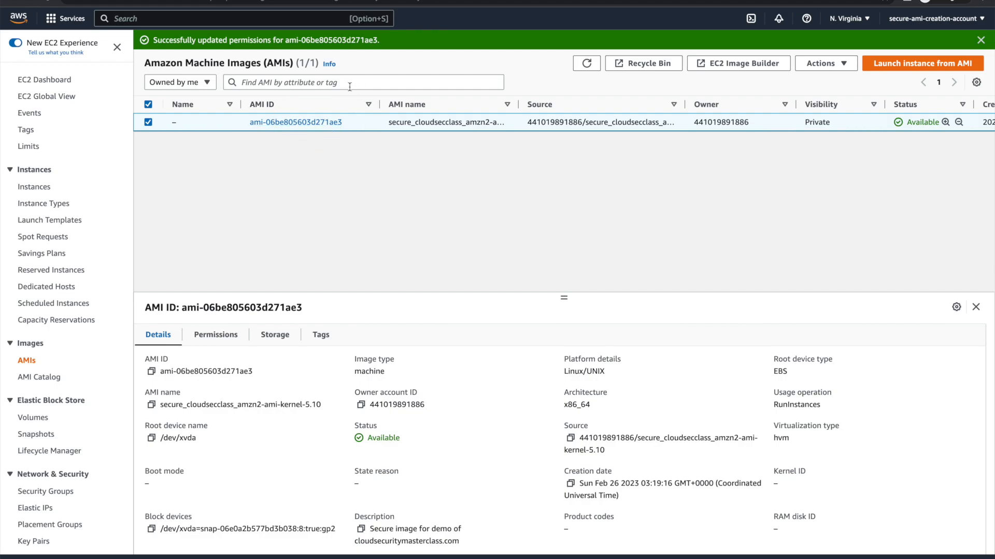
pyautogui.moveTo(345, 187)
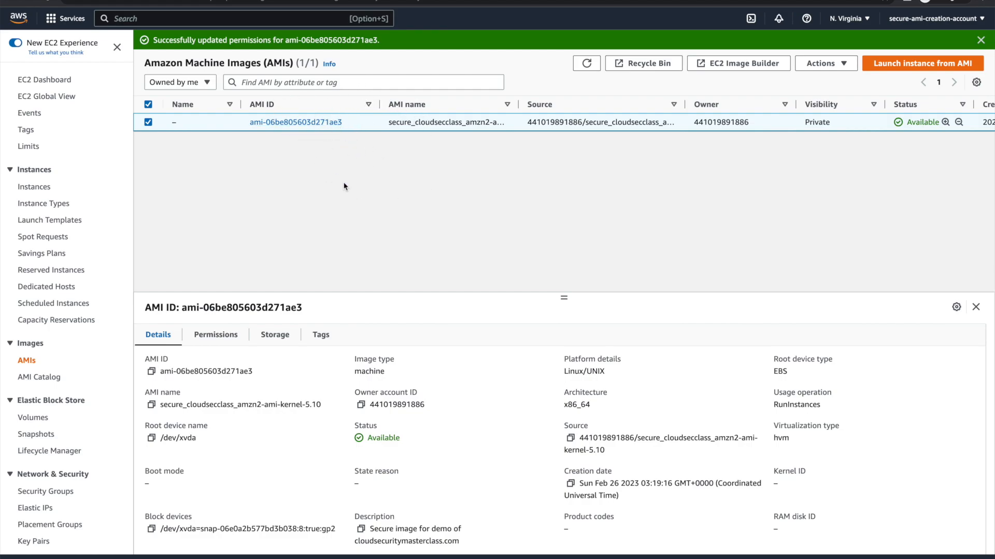
pyautogui.moveTo(469, 172)
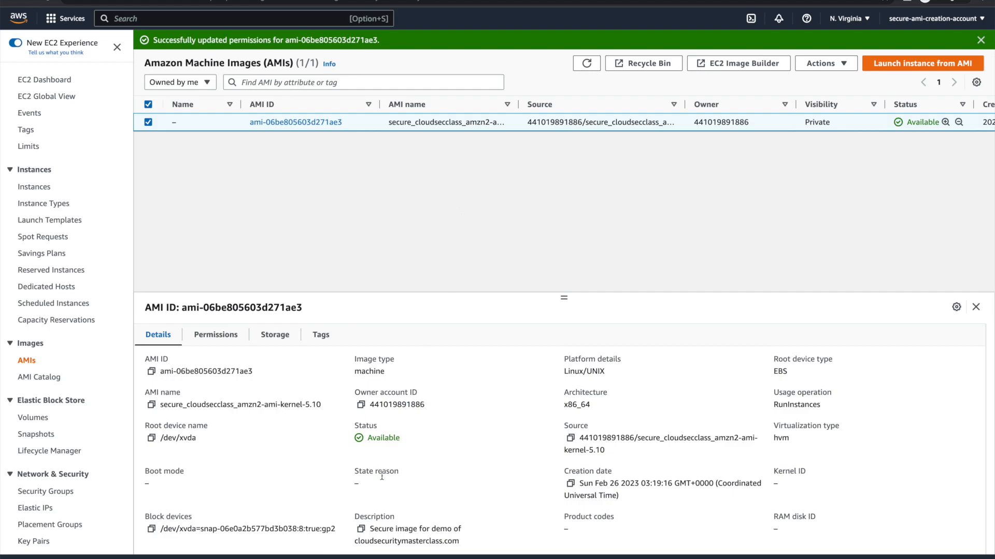
pyautogui.moveTo(460, 206)
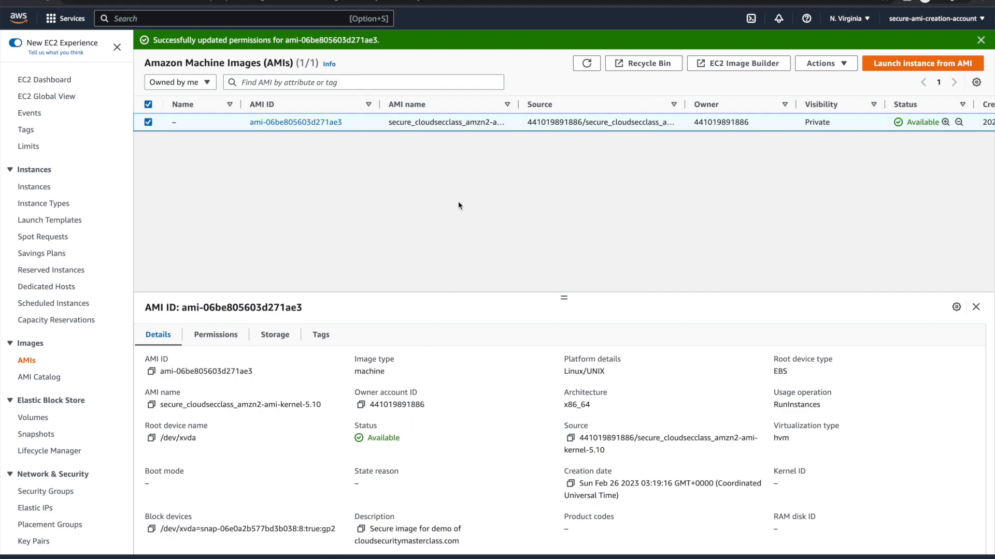
pyautogui.moveTo(621, 104)
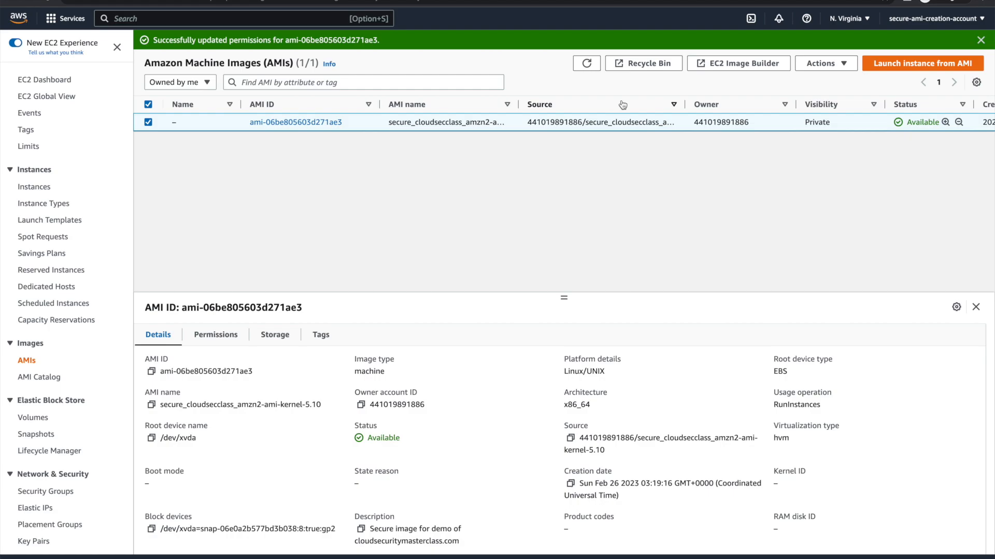
pyautogui.click(825, 62)
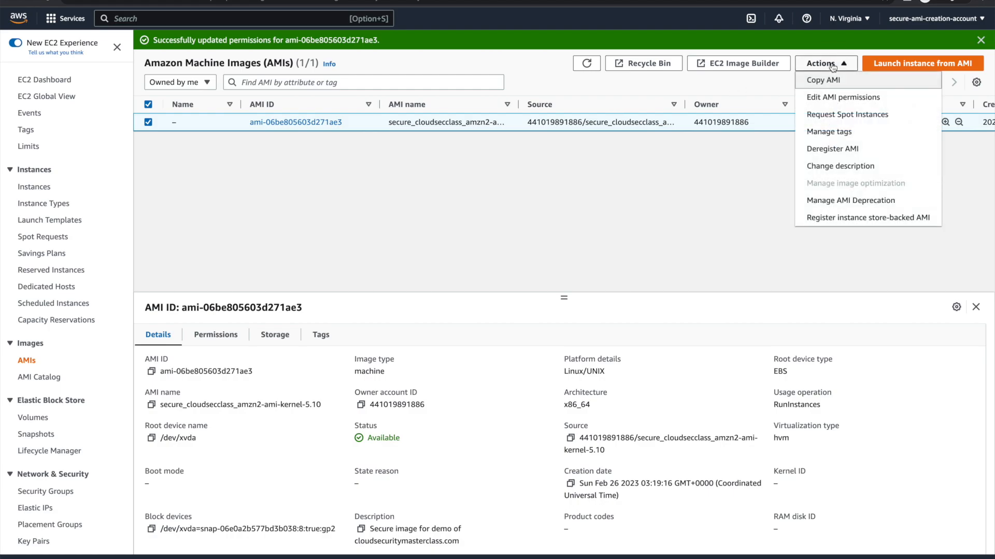
pyautogui.moveTo(847, 114)
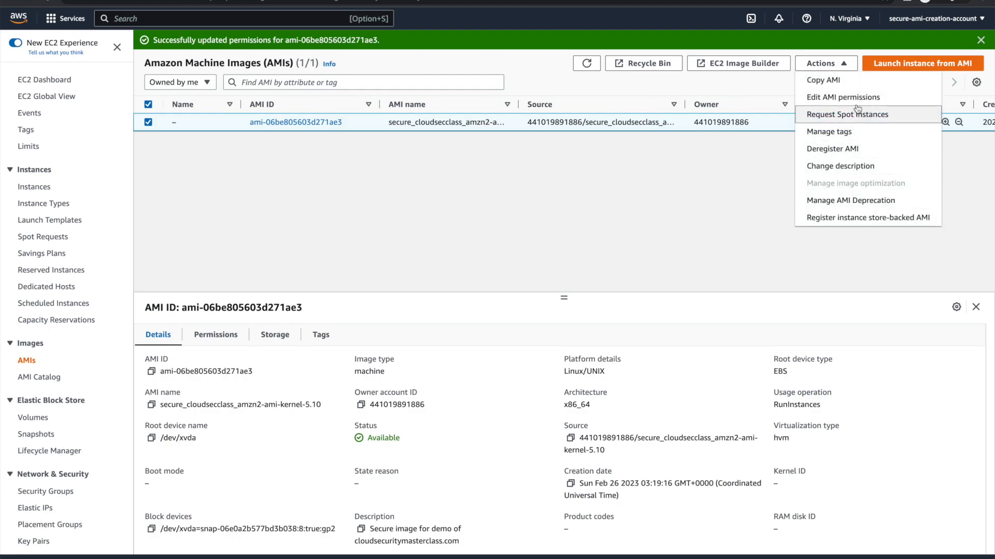
pyautogui.click(842, 97)
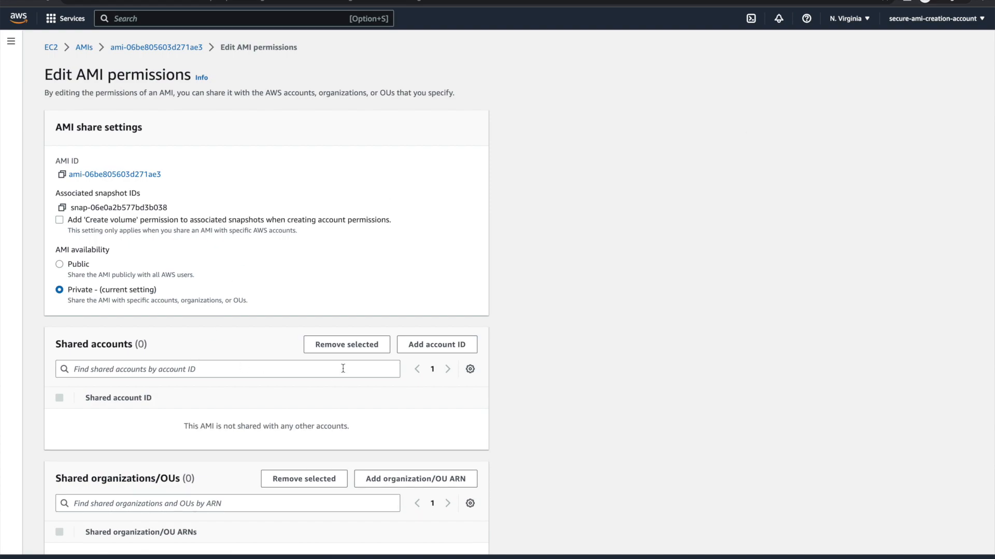
pyautogui.moveTo(242, 384)
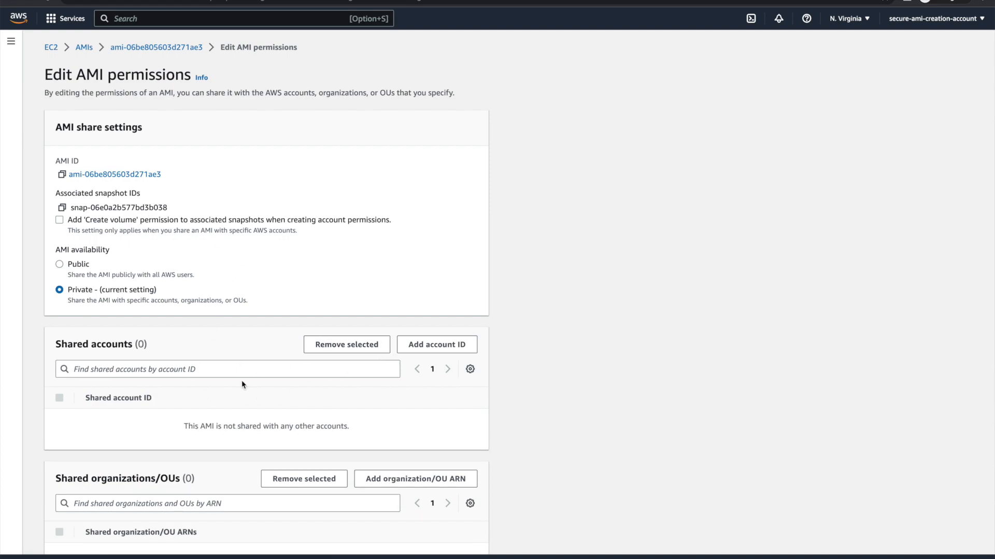
pyautogui.click(227, 368)
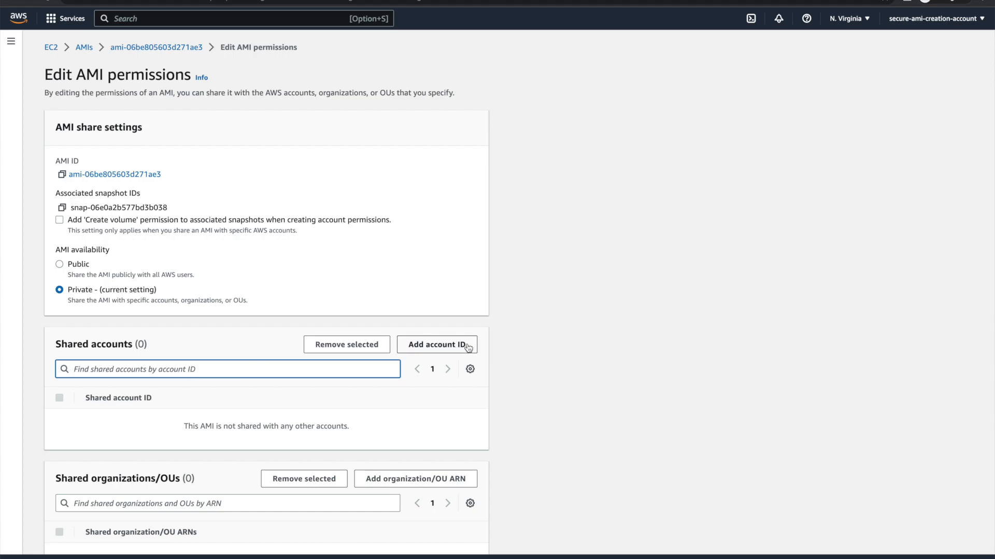
pyautogui.click(436, 344)
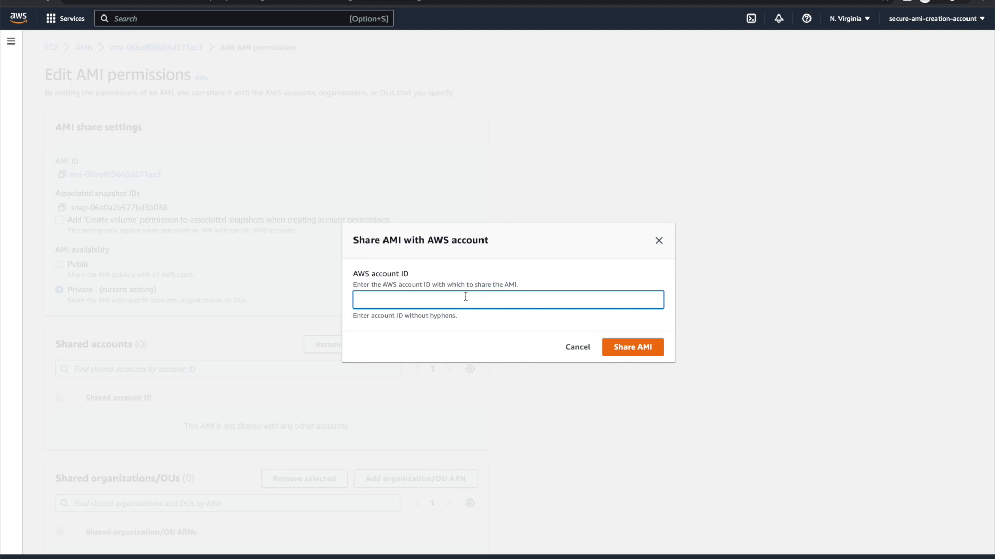
pyautogui.moveTo(415, 333)
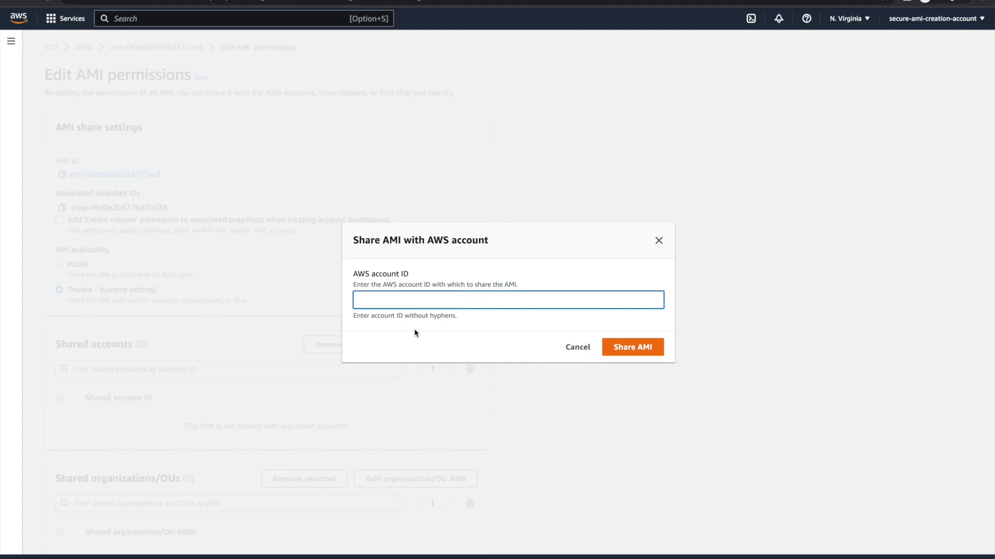
pyautogui.click(632, 347)
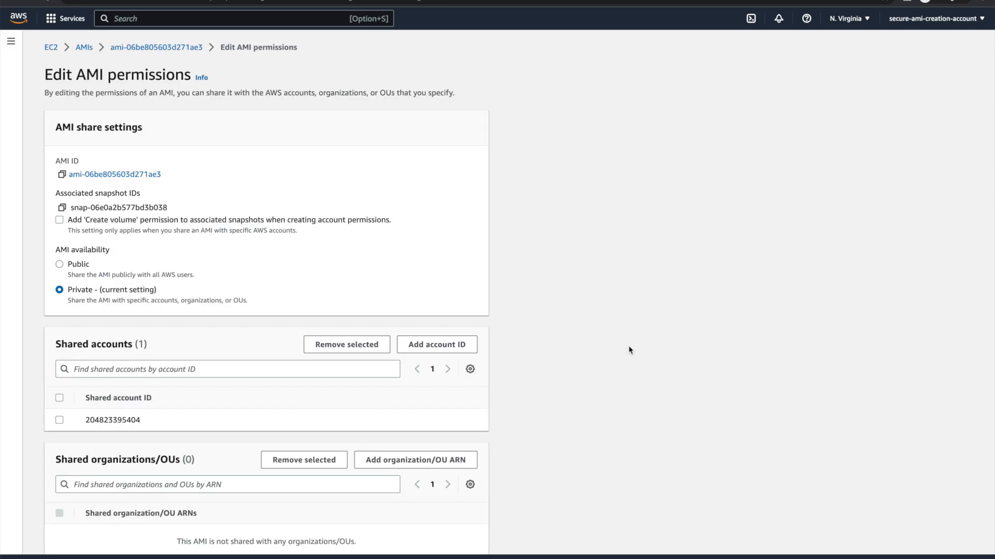
pyautogui.moveTo(273, 422)
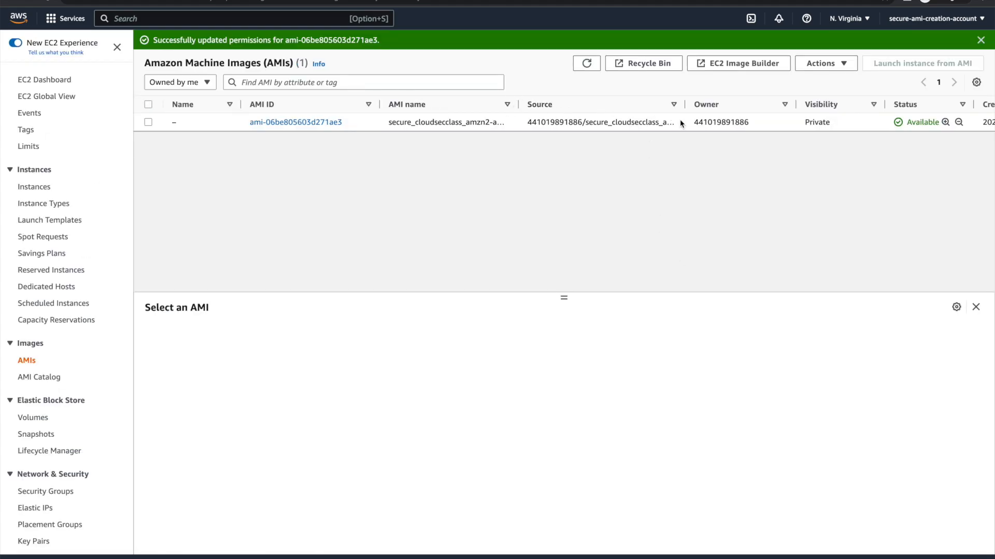
pyautogui.moveTo(672, 131)
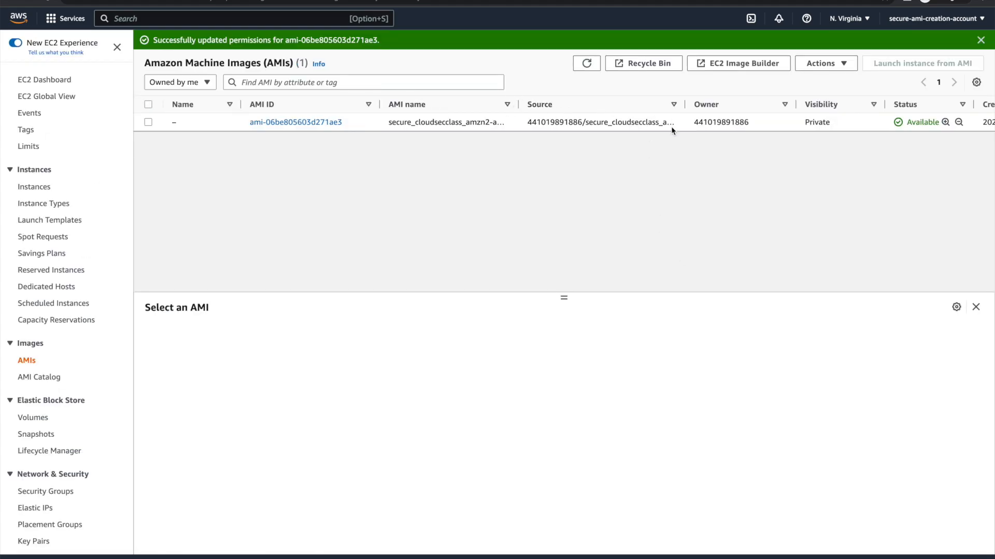
pyautogui.moveTo(554, 135)
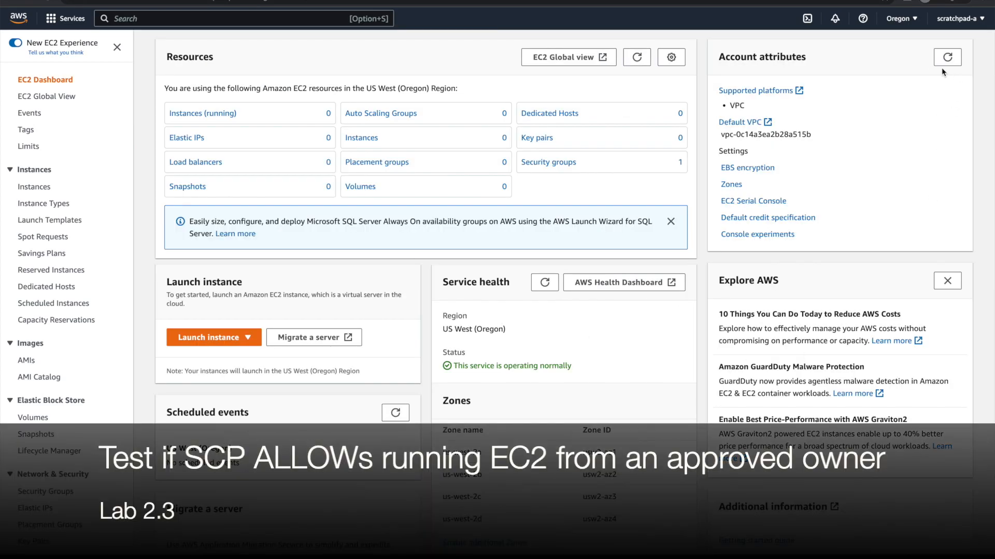
# As scratchpad-a in Oregon, start the Launch an instance wizard from Instances
pyautogui.click(958, 18)
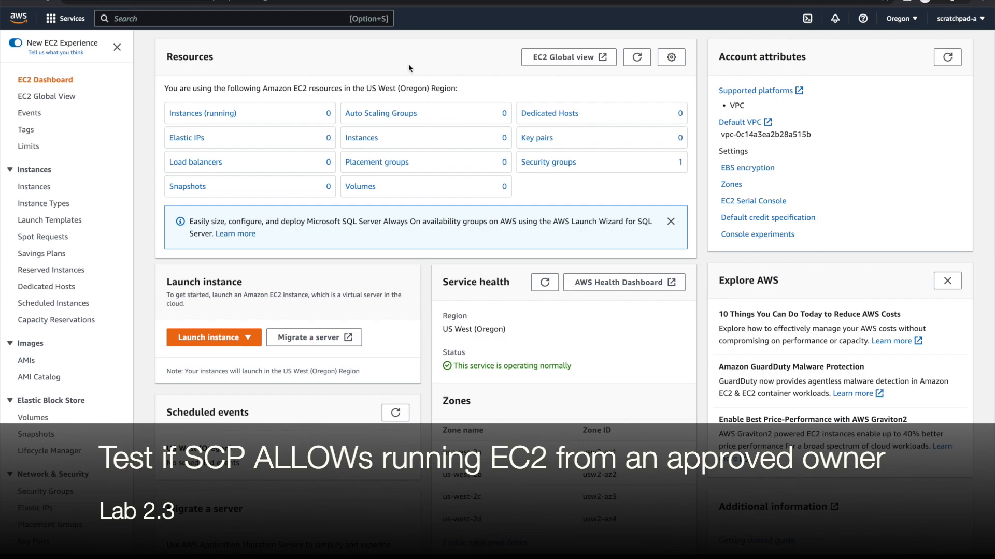
pyautogui.moveTo(474, 63)
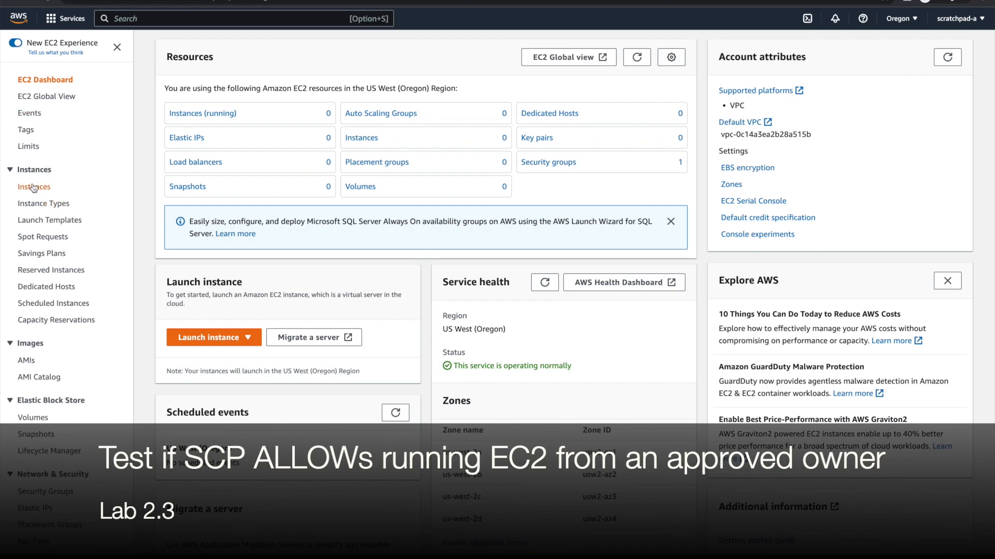
pyautogui.click(34, 187)
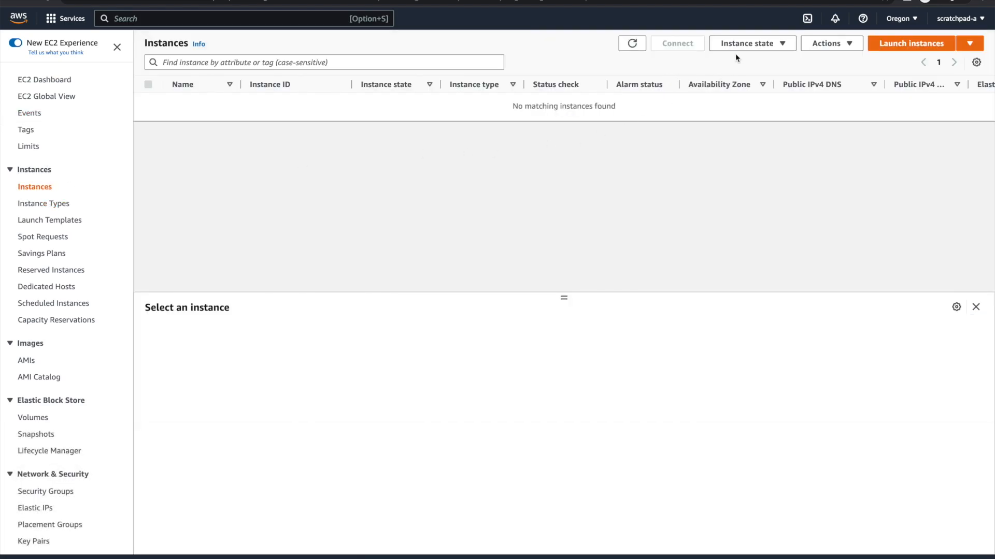
pyautogui.click(910, 43)
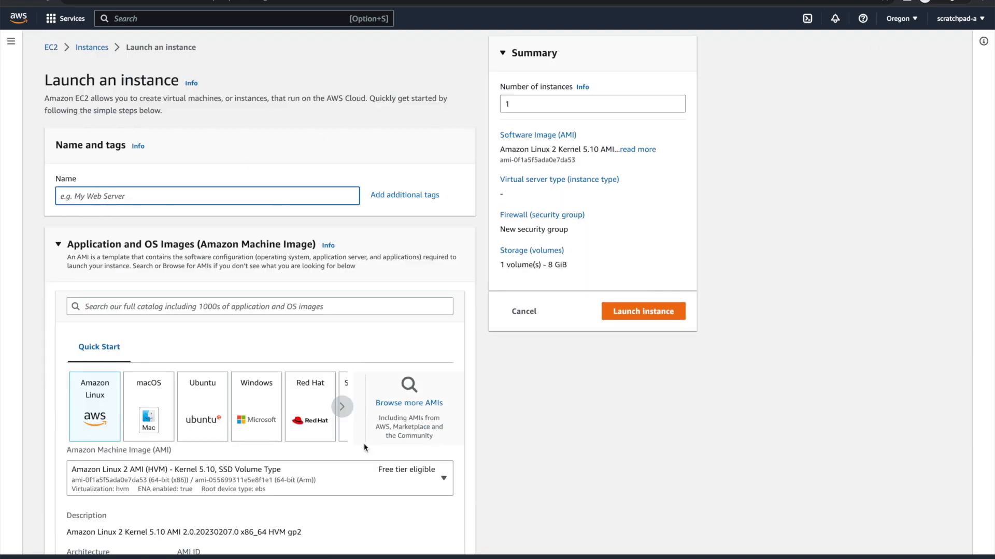
# Locate shared AMI ami-06be805603d271ae3 under My AMIs, Shared with me, in N. Virginia
pyautogui.click(409, 403)
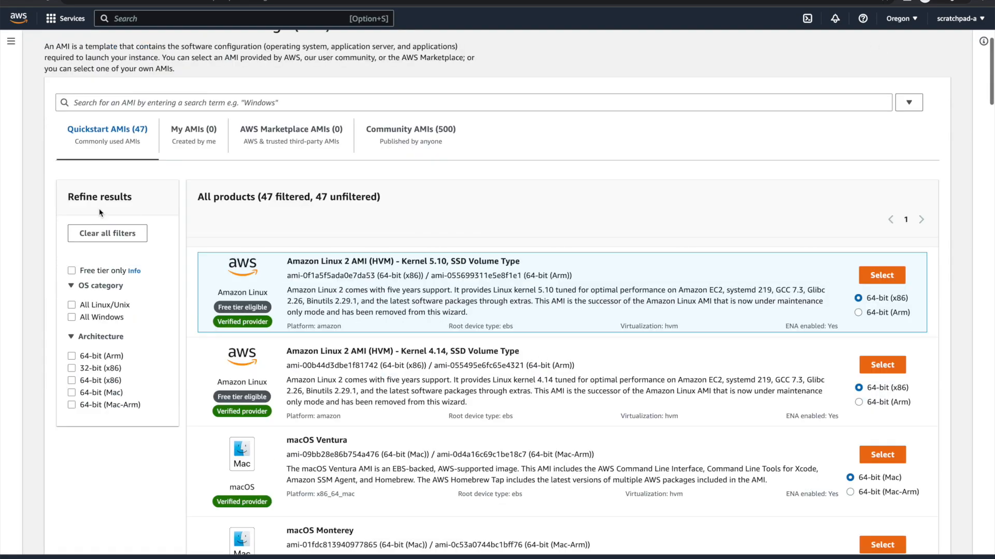
pyautogui.click(193, 149)
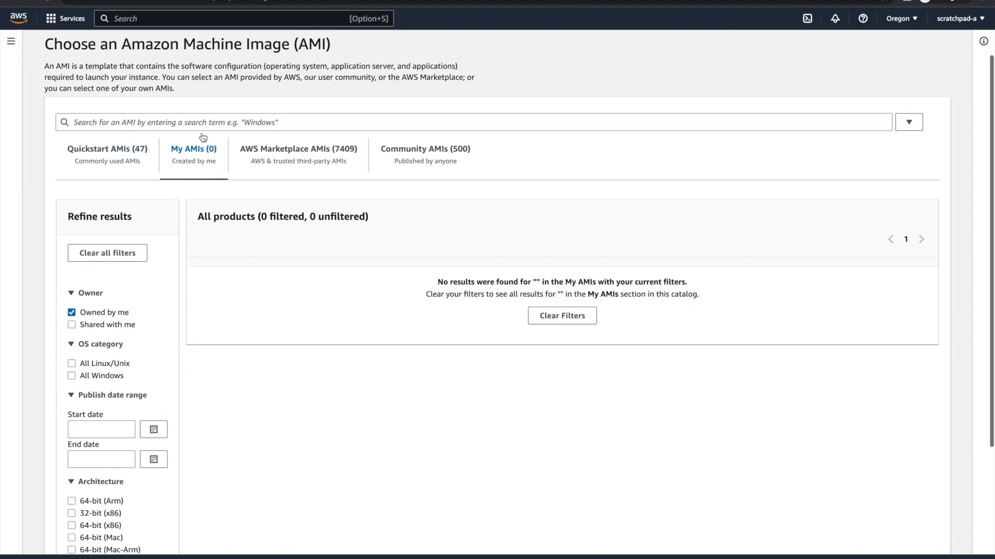
pyautogui.click(71, 311)
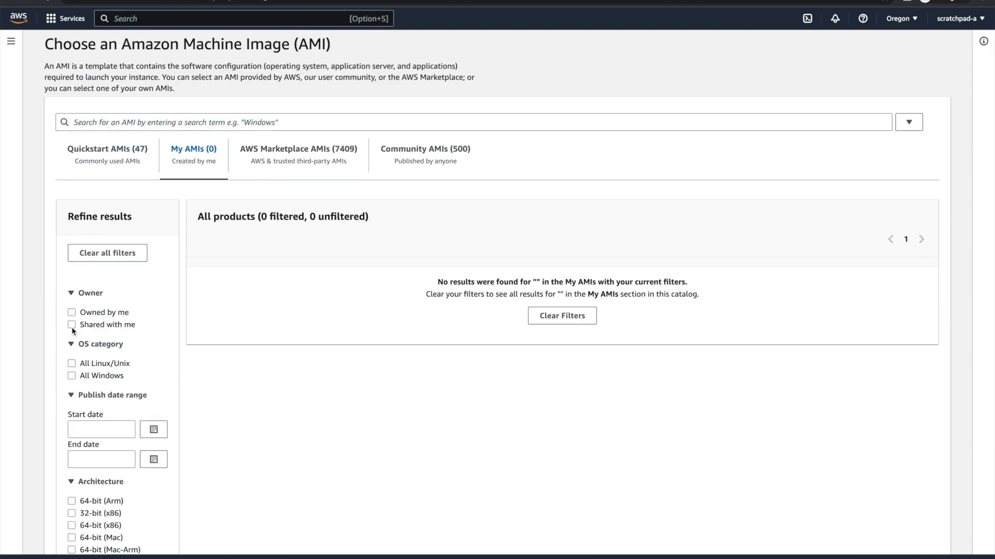
pyautogui.click(71, 325)
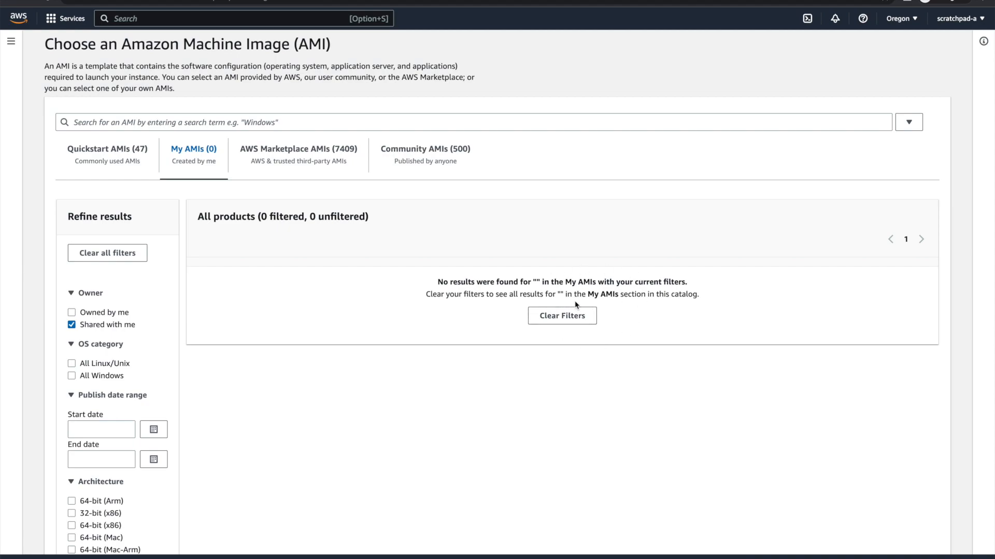
pyautogui.moveTo(838, 68)
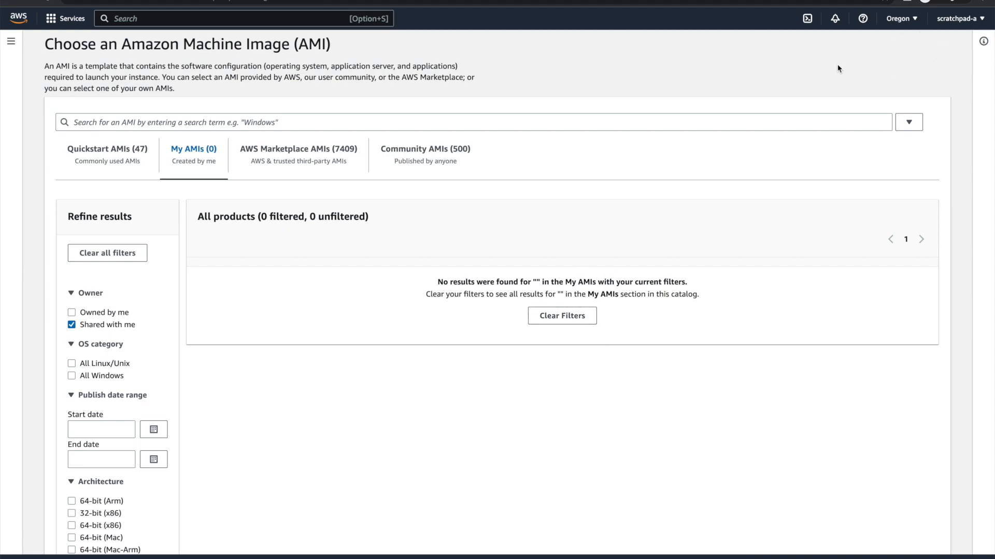
pyautogui.moveTo(579, 343)
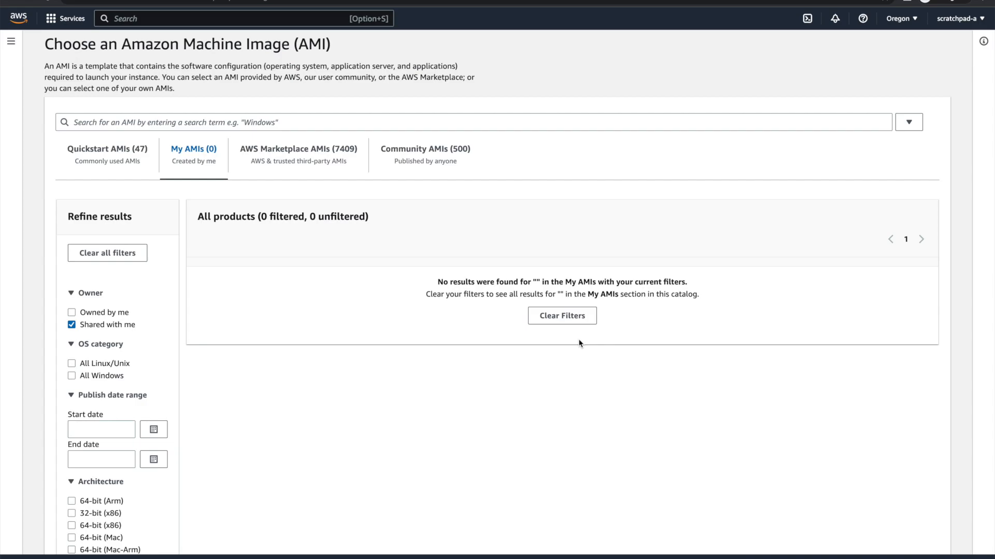
pyautogui.moveTo(873, 81)
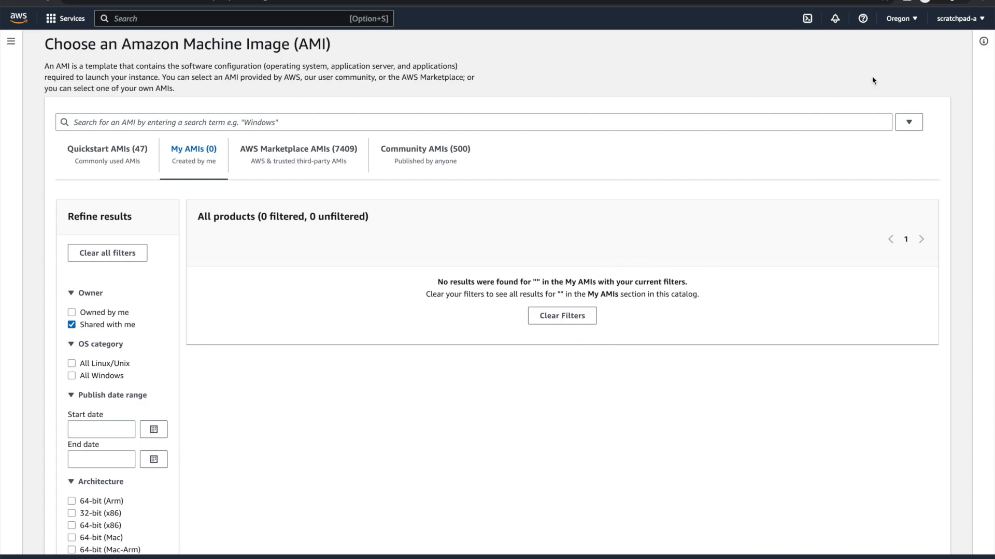
pyautogui.click(899, 17)
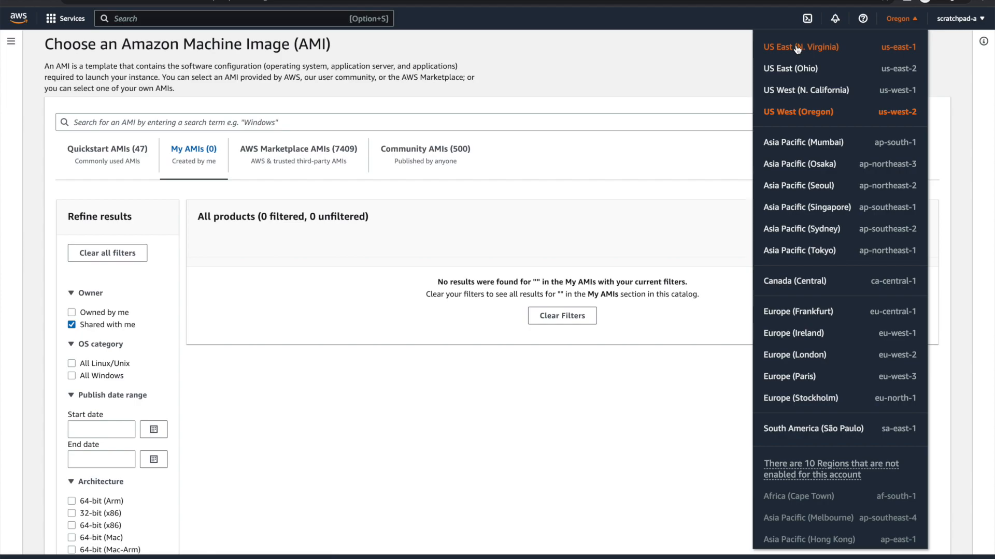
pyautogui.click(800, 46)
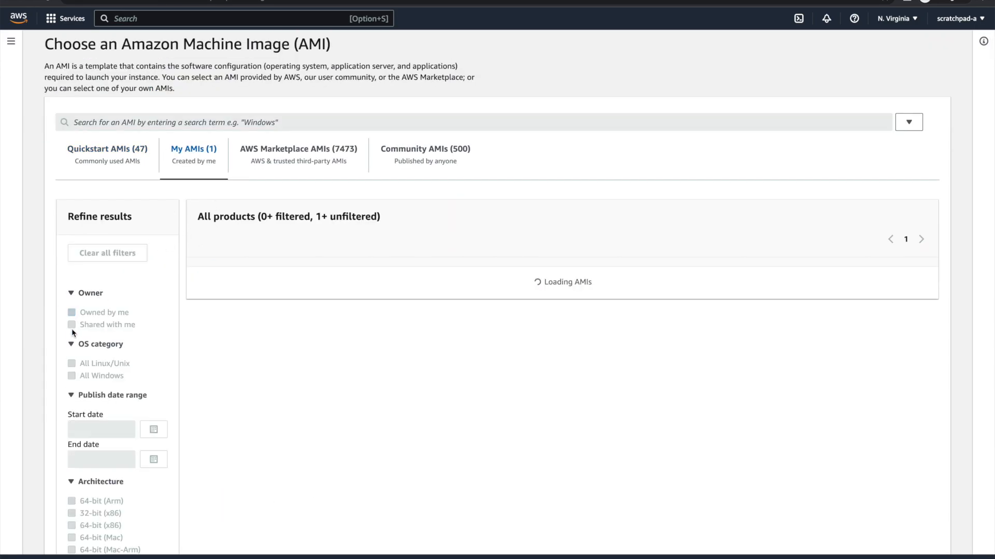
pyautogui.click(71, 325)
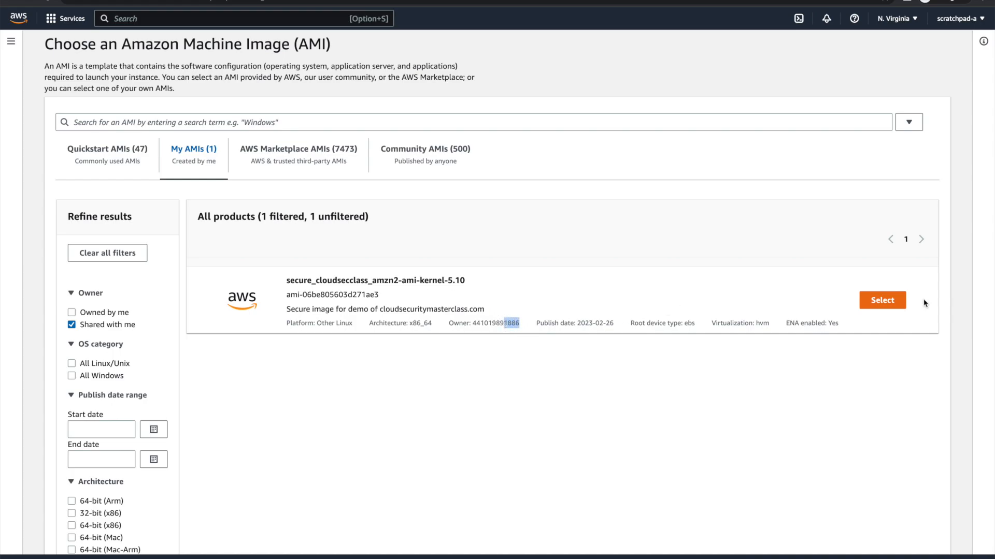
# Launch demo-ec2 from the secure_cloudsecclass AMI with no key pair and the default security group
pyautogui.click(881, 300)
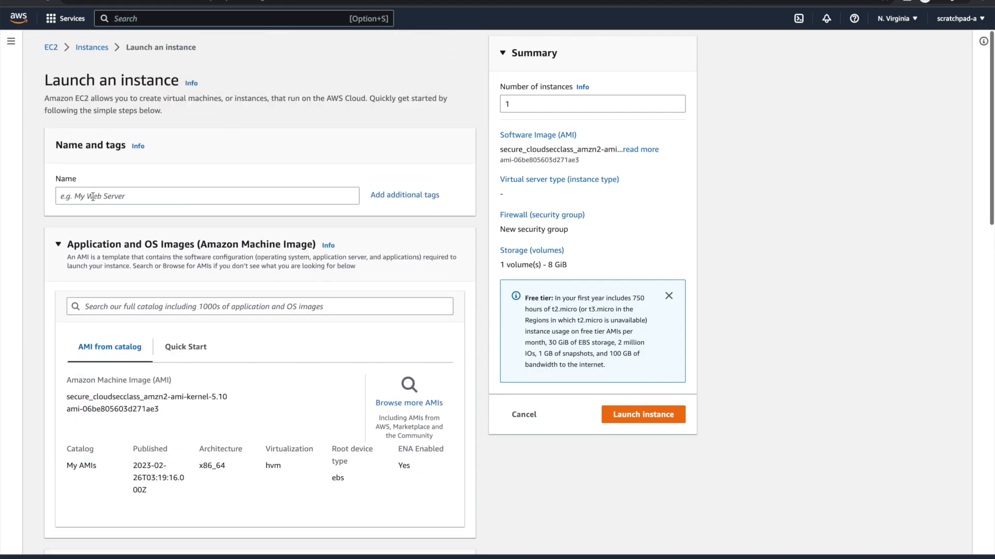
pyautogui.write('demo-')
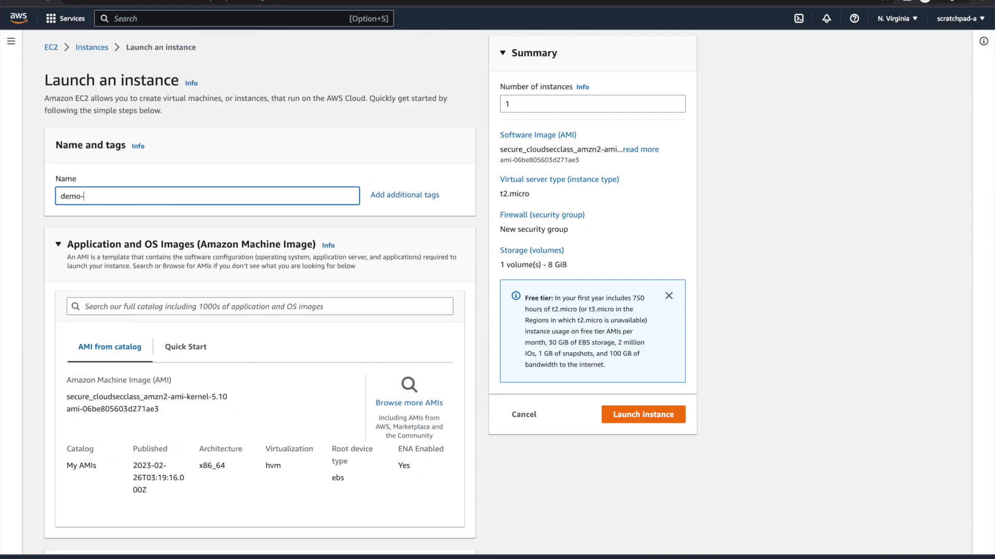
pyautogui.scroll(-3)
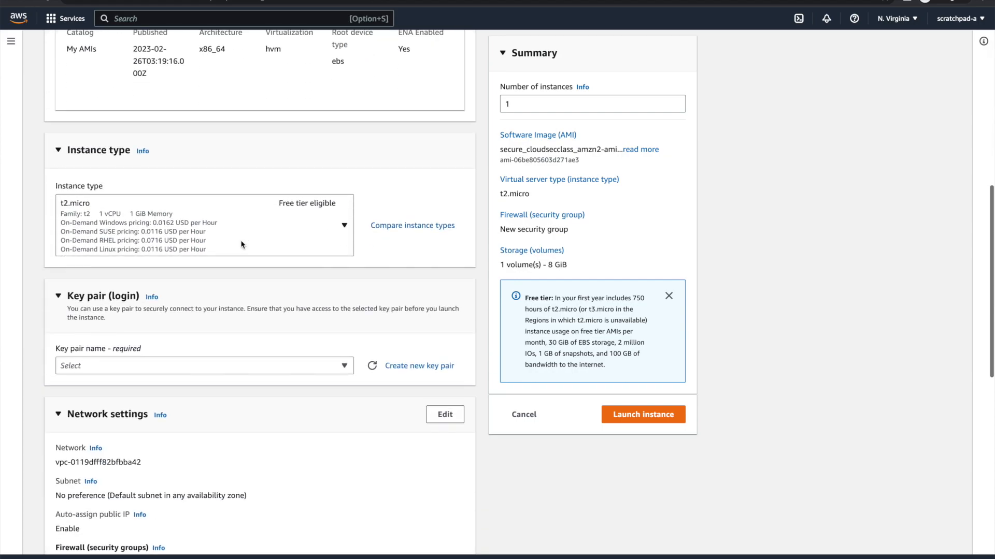
pyautogui.click(203, 365)
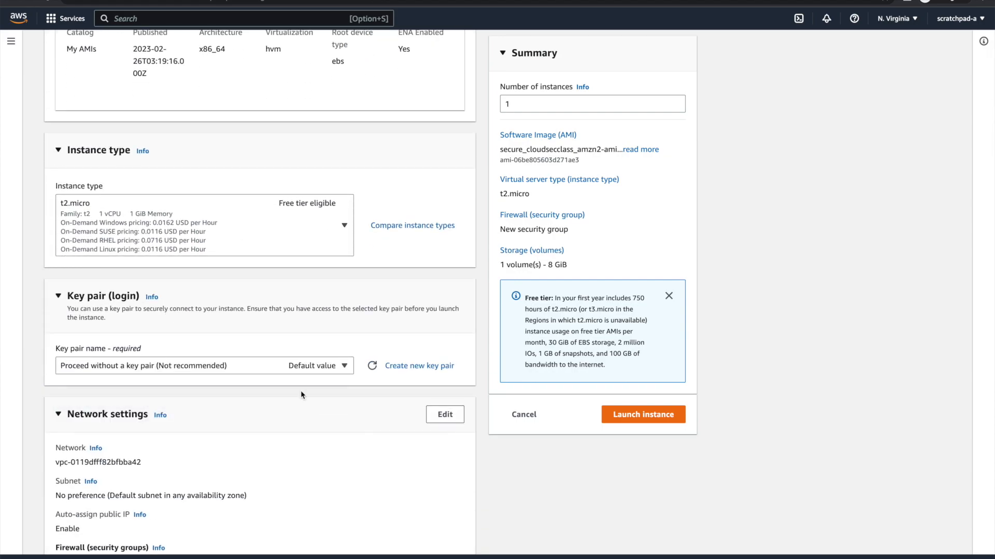
pyautogui.scroll(-3)
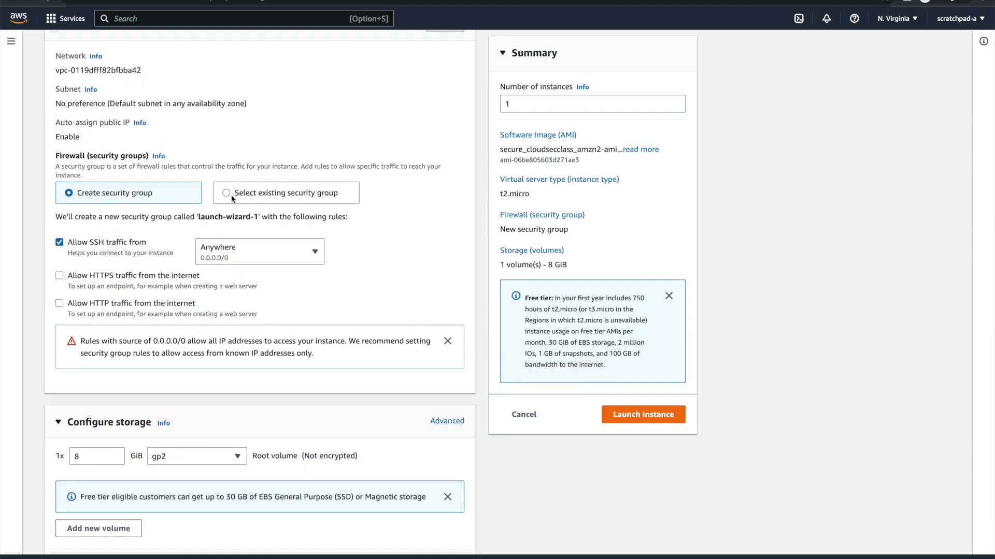
pyautogui.click(226, 192)
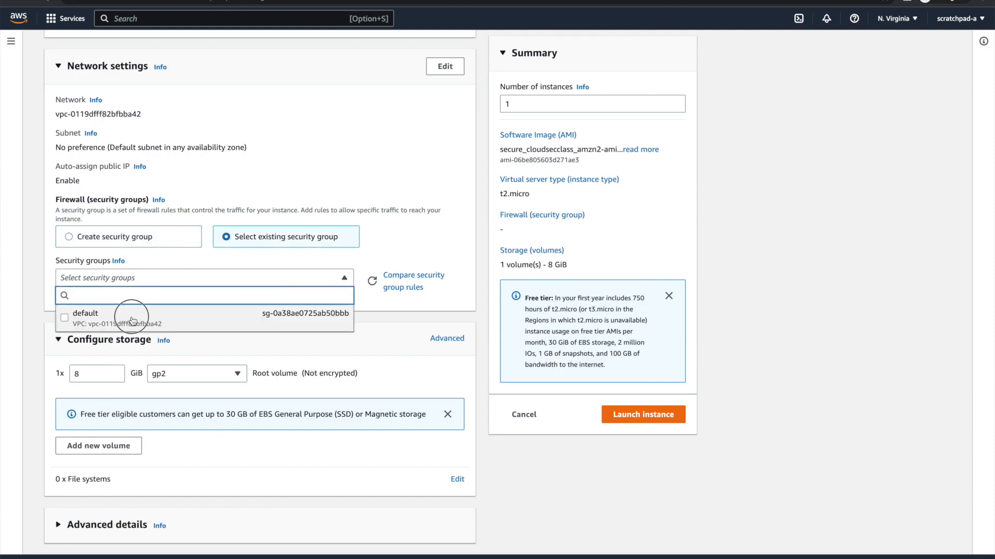
pyautogui.click(65, 317)
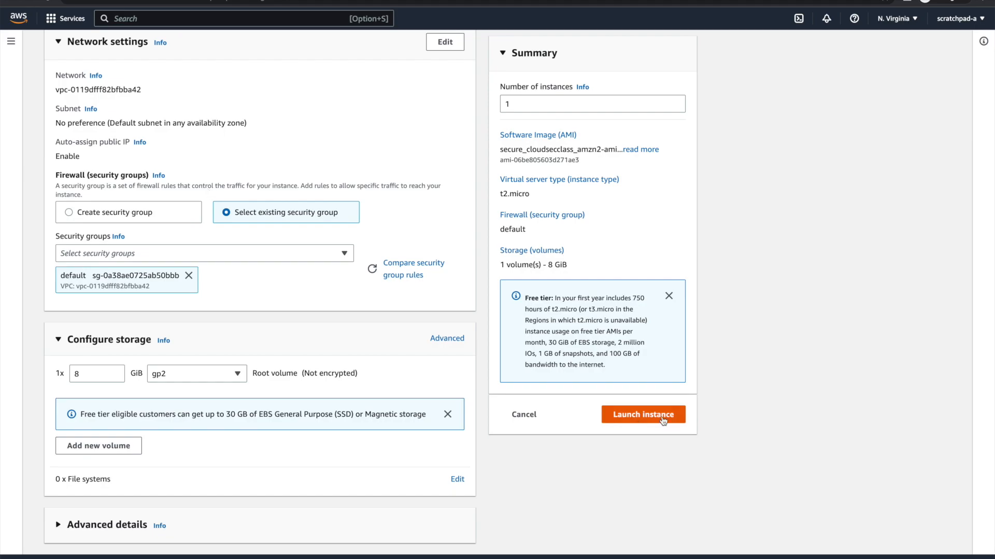
pyautogui.click(643, 415)
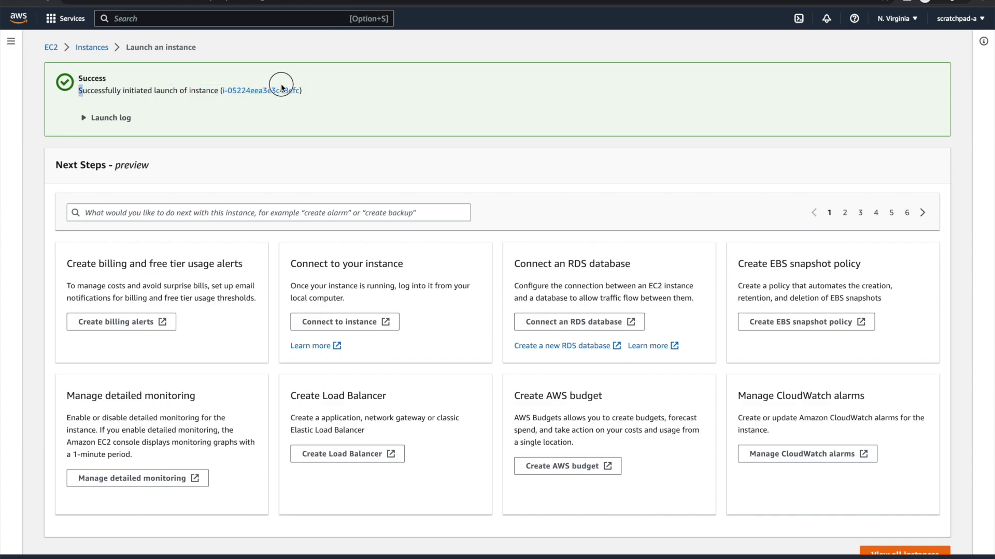
pyautogui.moveTo(312, 100)
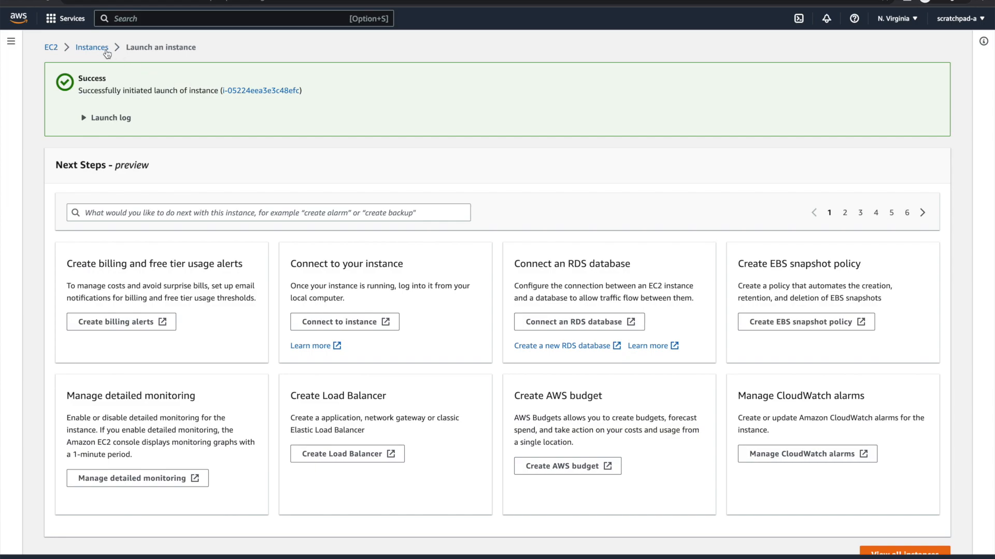
# Go to the Instances list to see demo-ec2 pending on t2.micro in us-east-1e
pyautogui.click(92, 47)
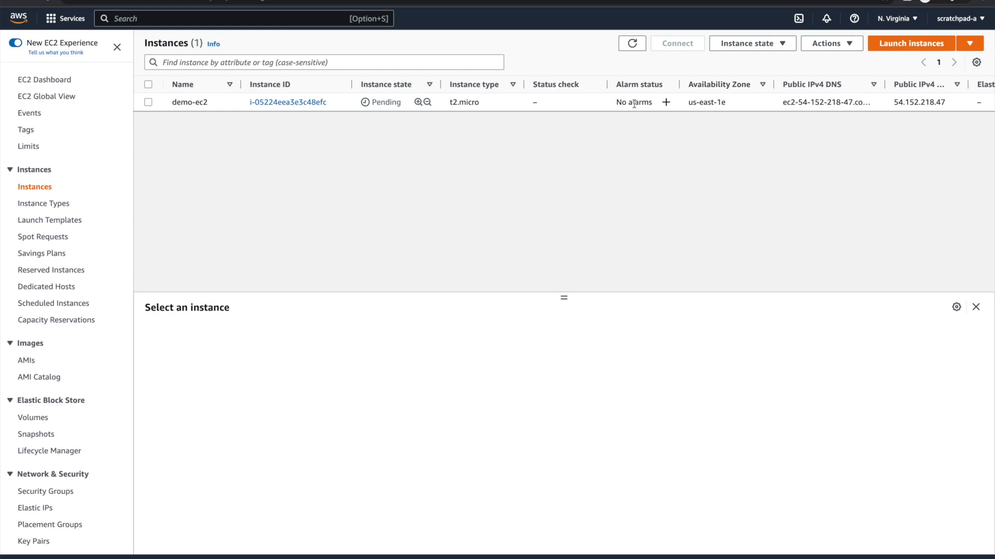
pyautogui.moveTo(648, 106)
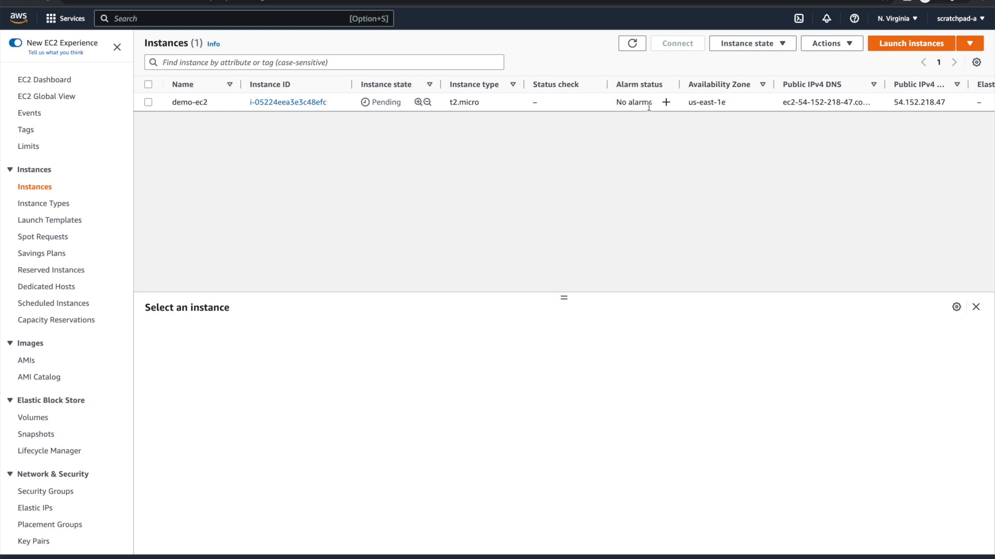
pyautogui.moveTo(514, 100)
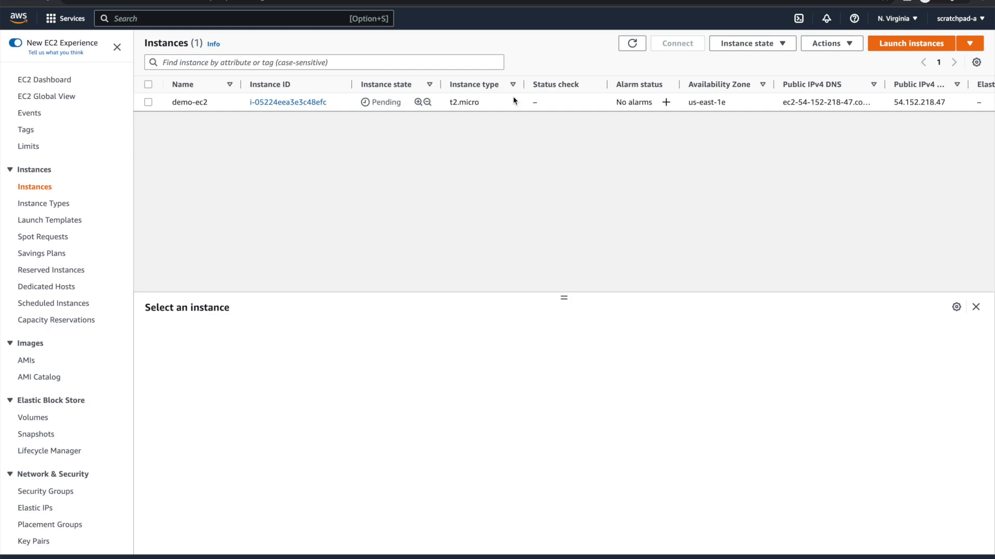
pyautogui.moveTo(306, 130)
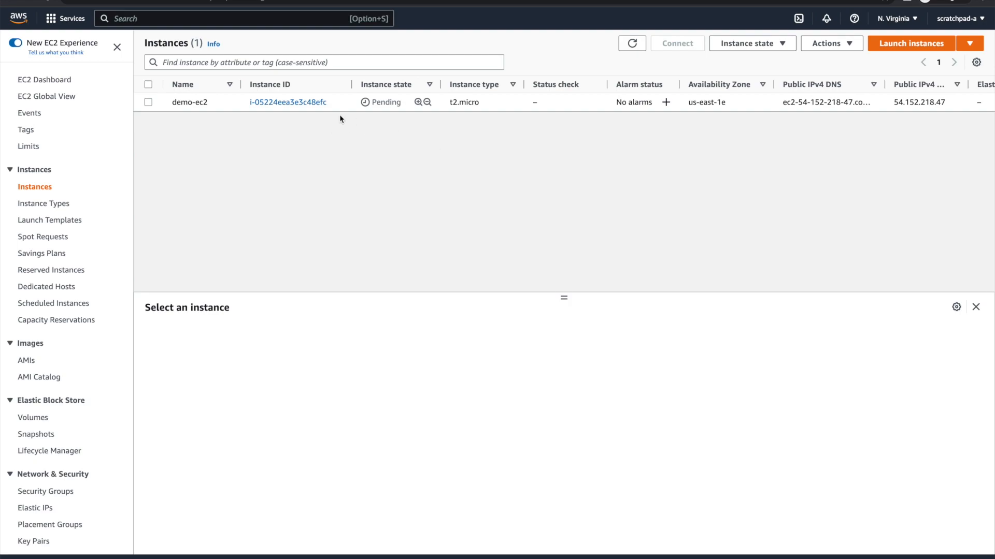
pyautogui.moveTo(355, 131)
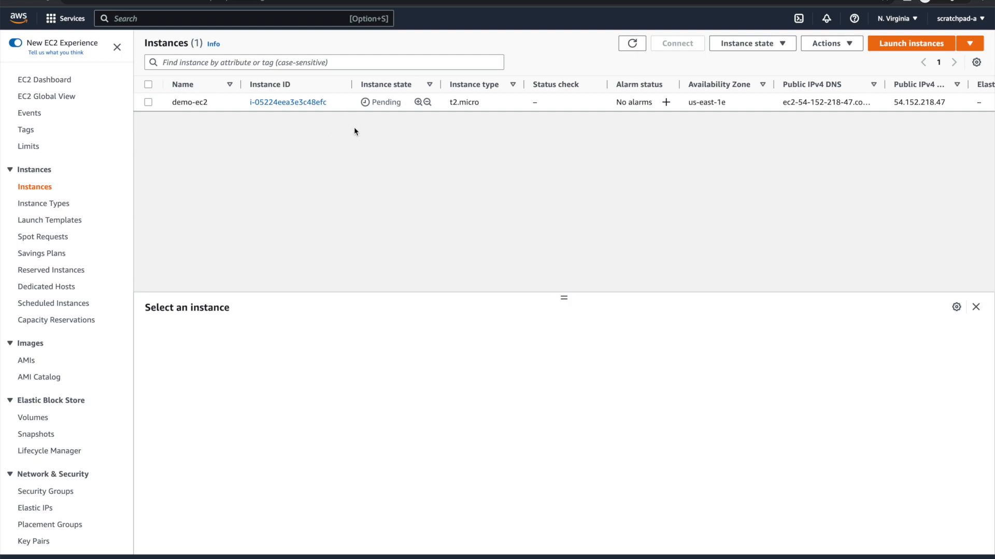
pyautogui.moveTo(453, 112)
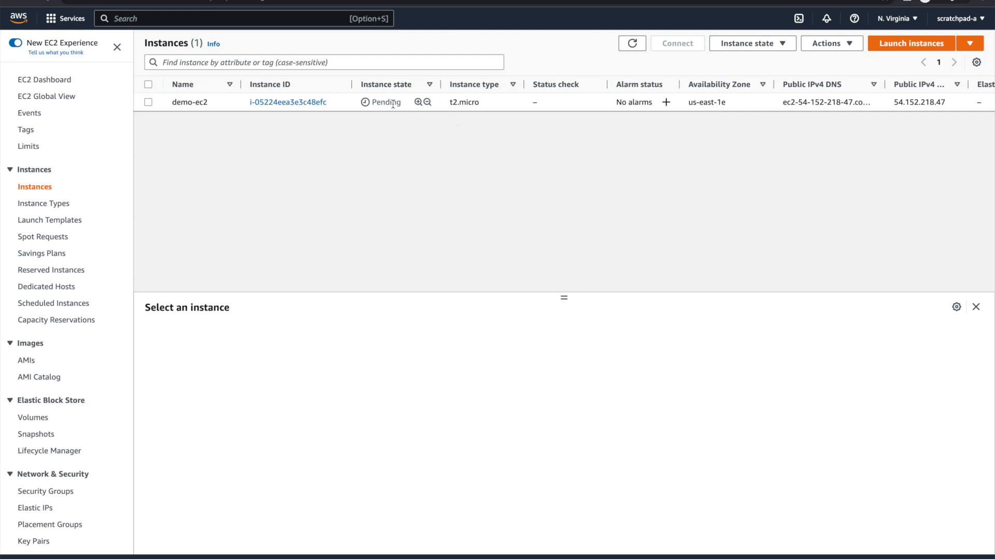
pyautogui.moveTo(343, 109)
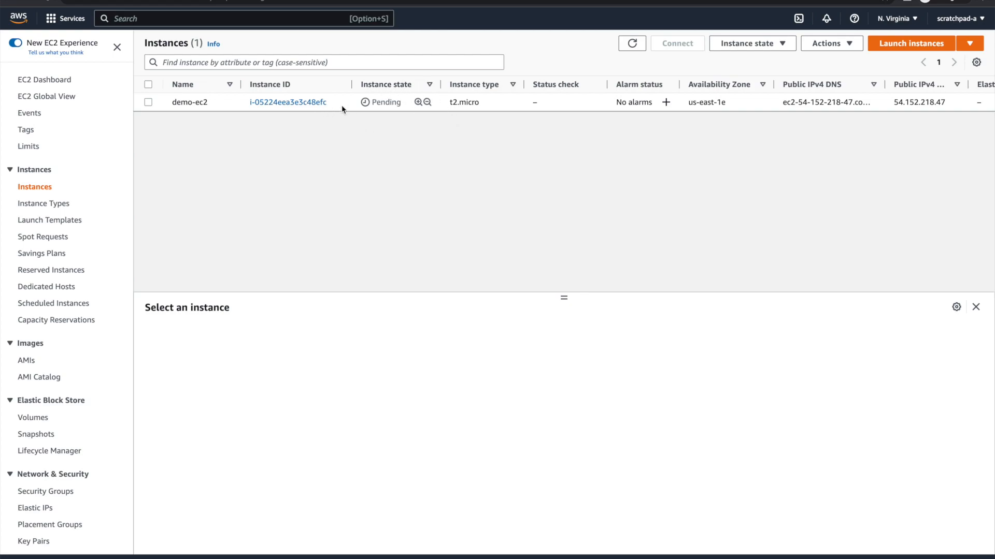